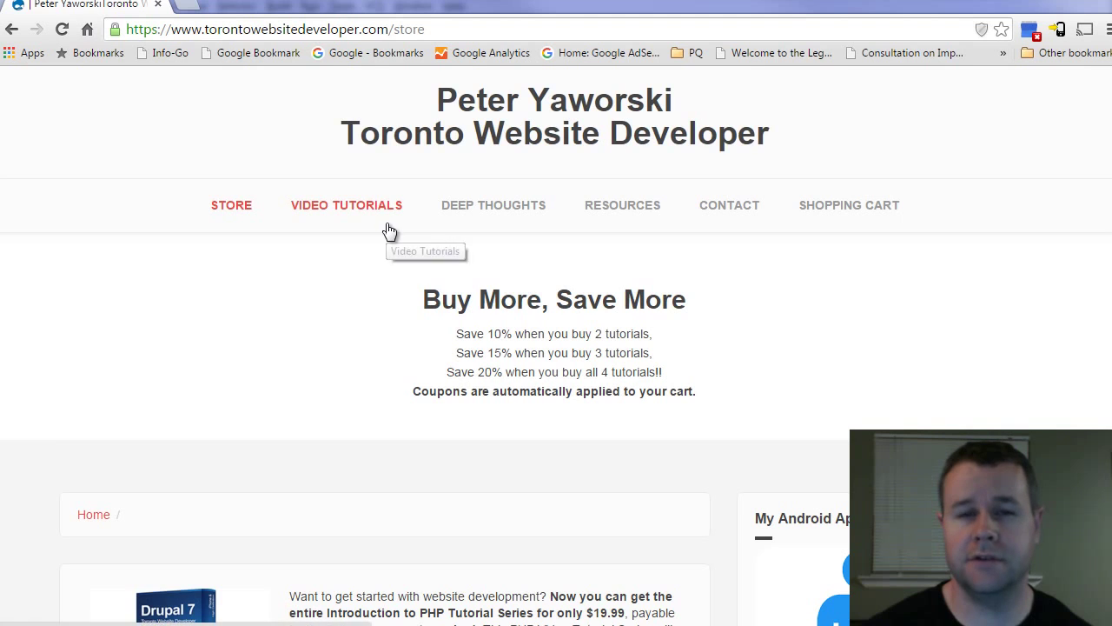
pyautogui.moveTo(207, 457)
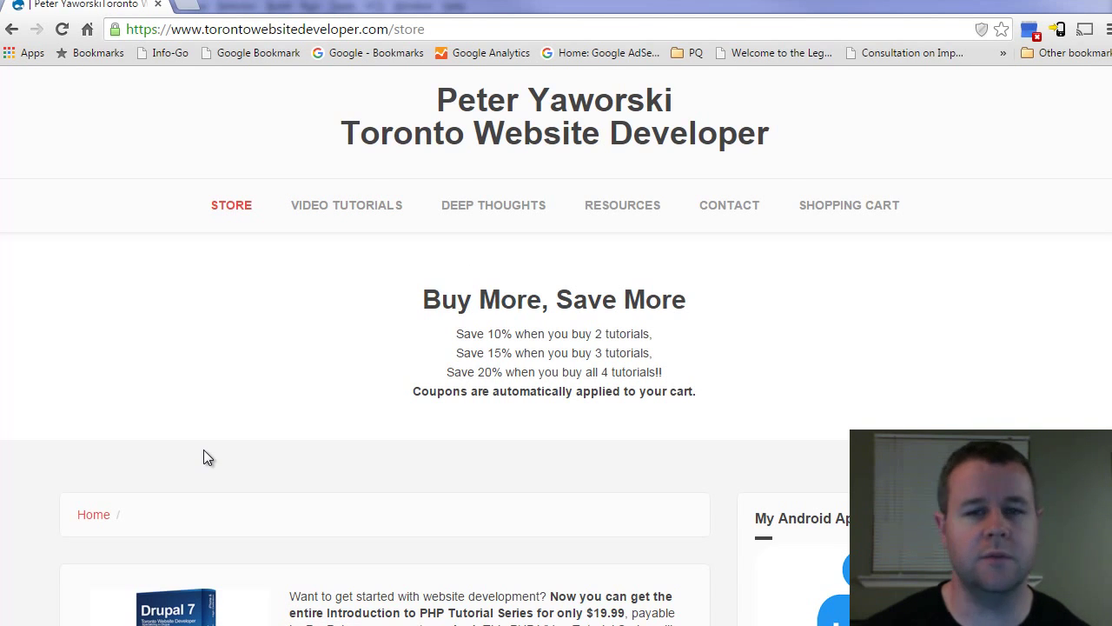
pyautogui.moveTo(564, 417)
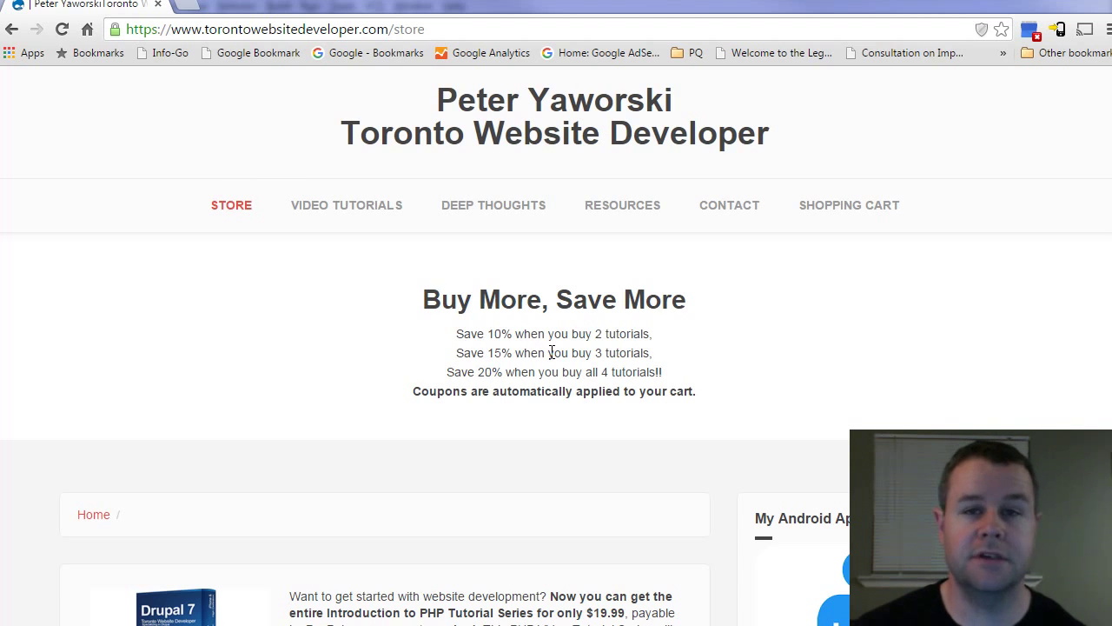
pyautogui.moveTo(561, 352)
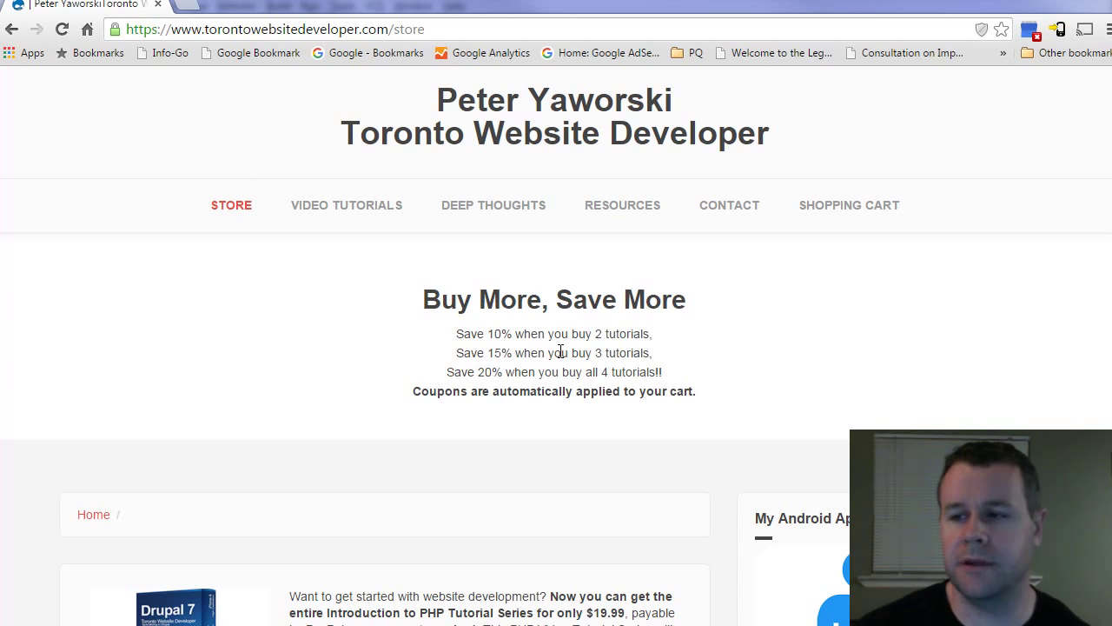
# - Scroll MainActivity.java down to the reinit method that swaps the checkmark and x images
pyautogui.scroll(-3)
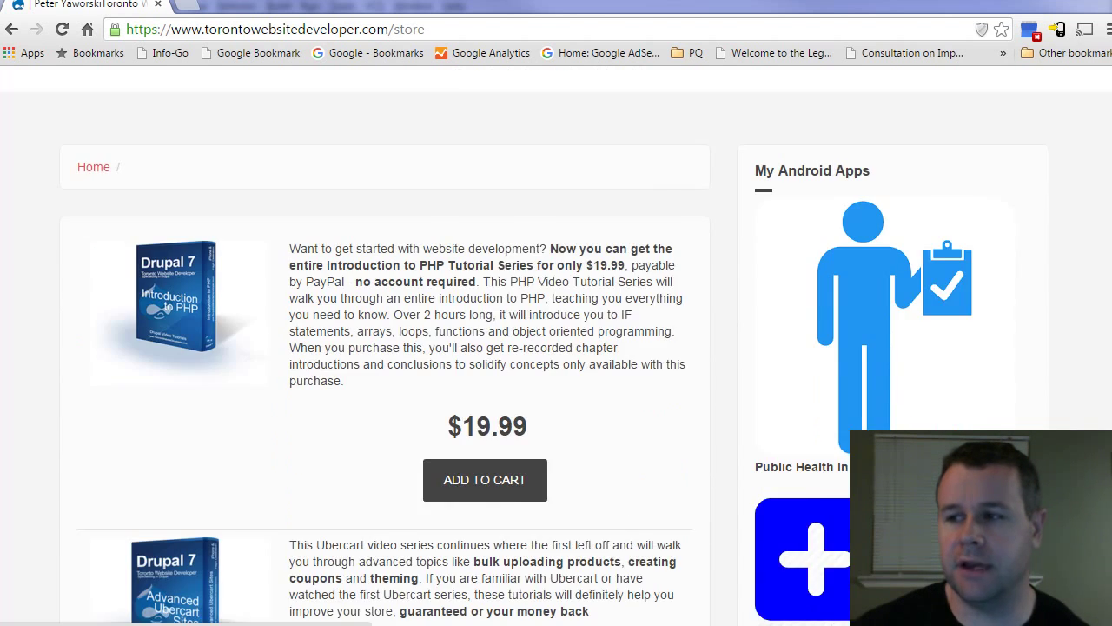
pyautogui.scroll(-3)
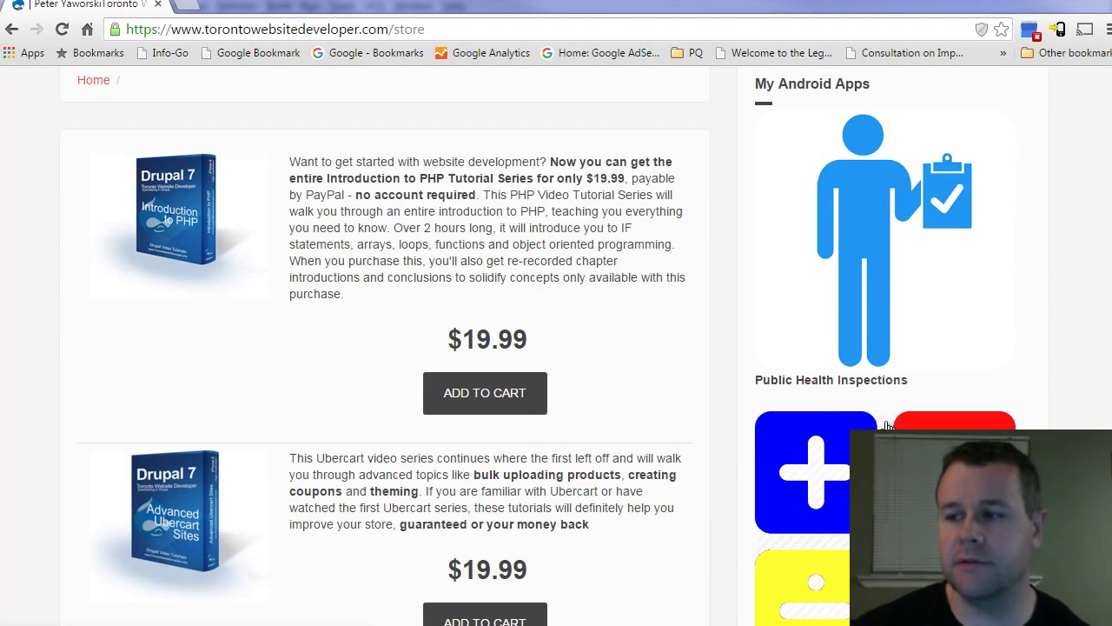
pyautogui.moveTo(869, 211)
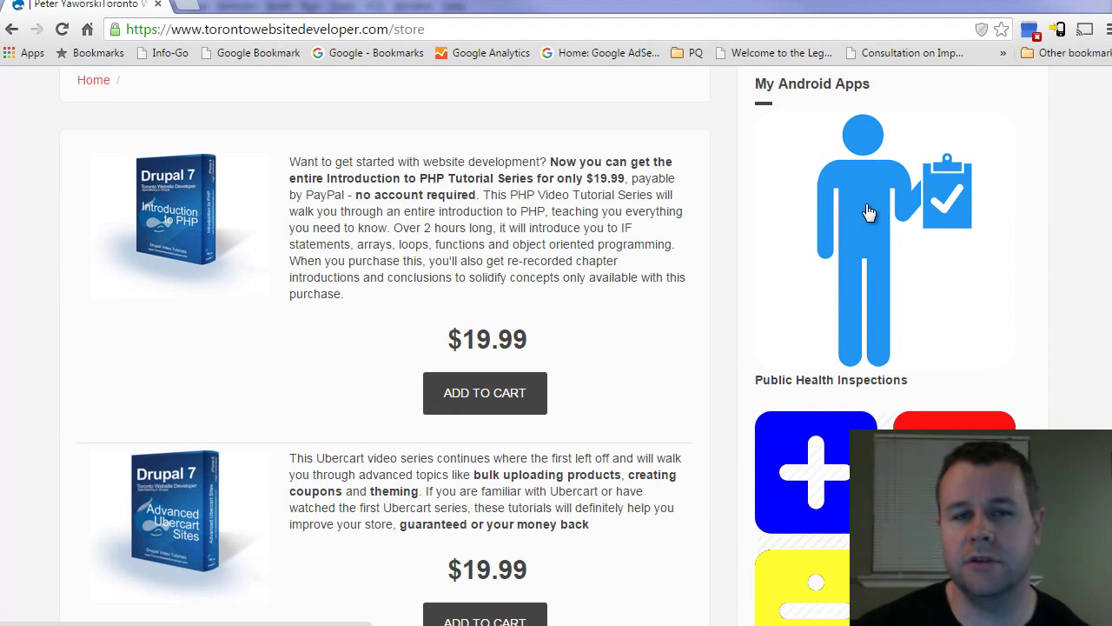
pyautogui.moveTo(980, 352)
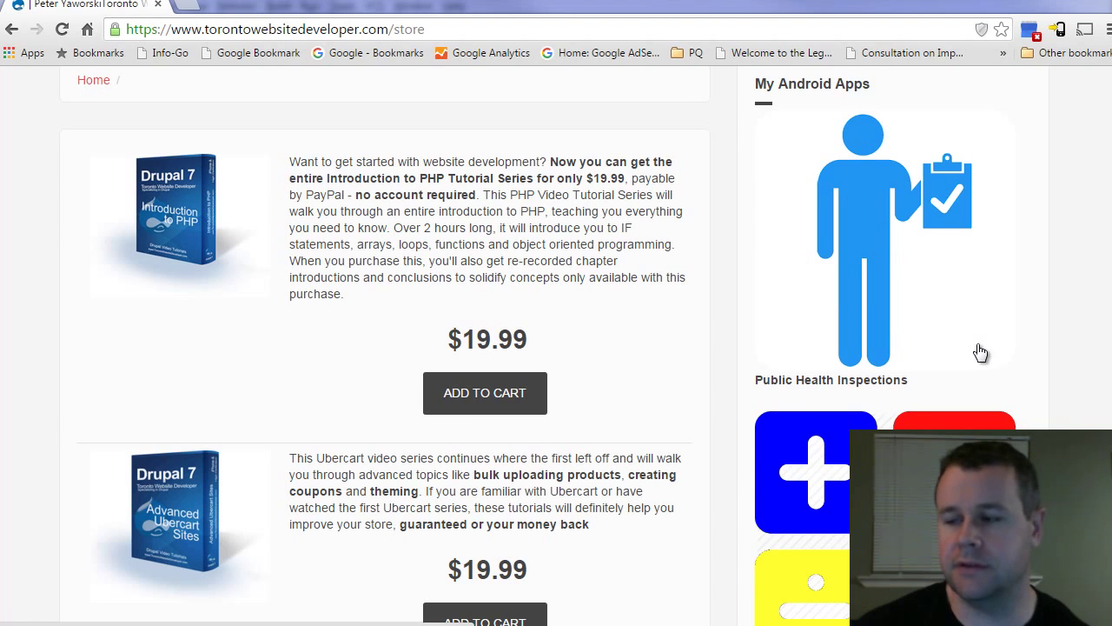
pyautogui.scroll(-3)
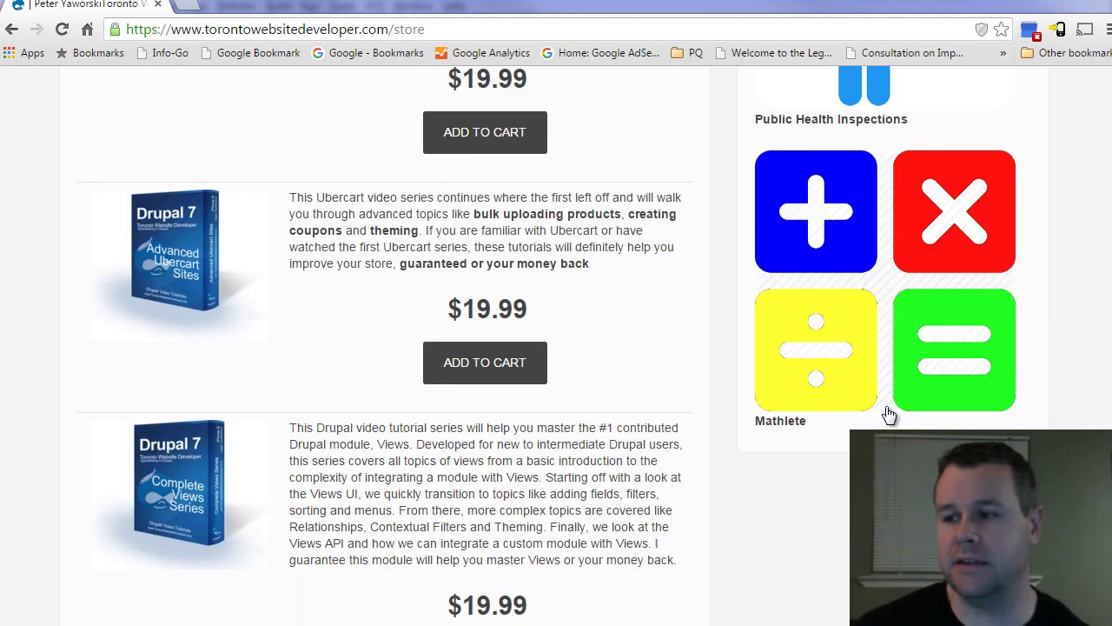
pyautogui.scroll(3)
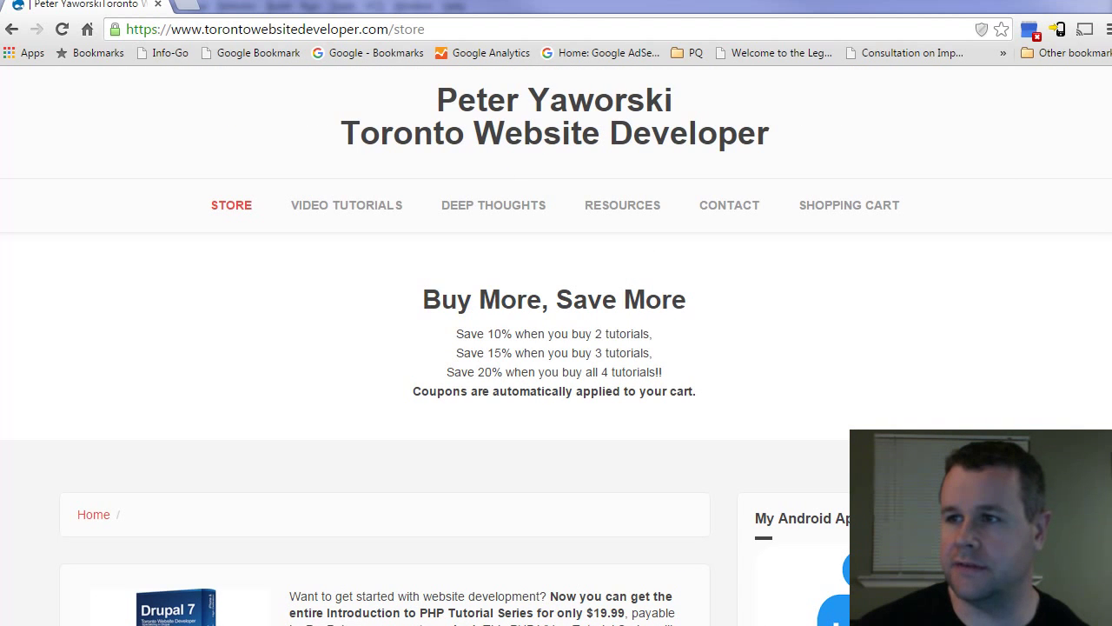
pyautogui.moveTo(634, 23)
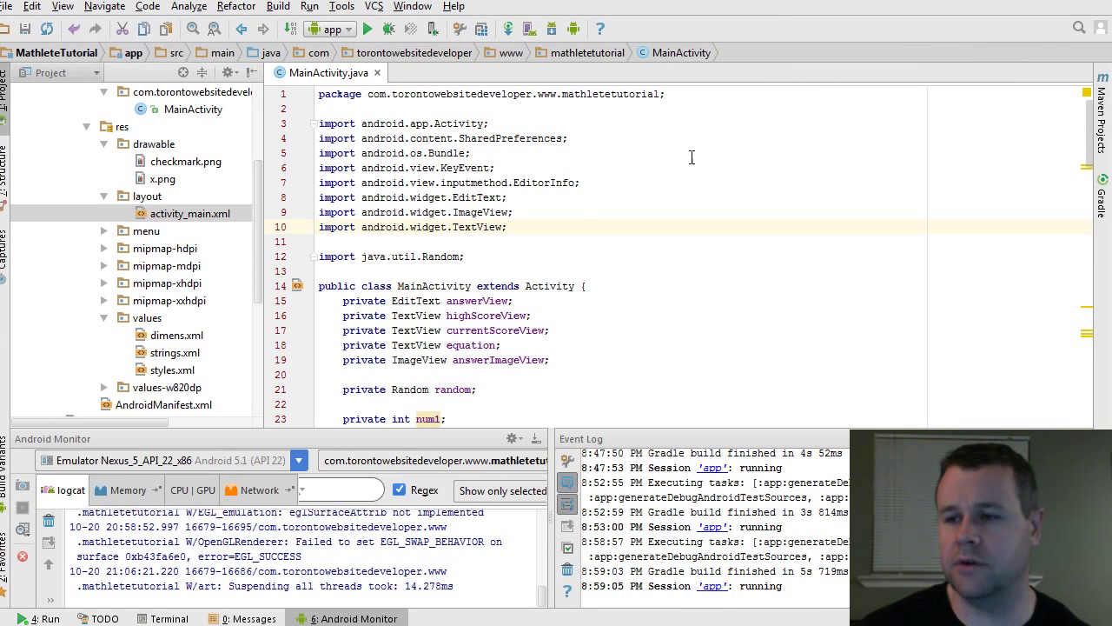
pyautogui.moveTo(314, 93)
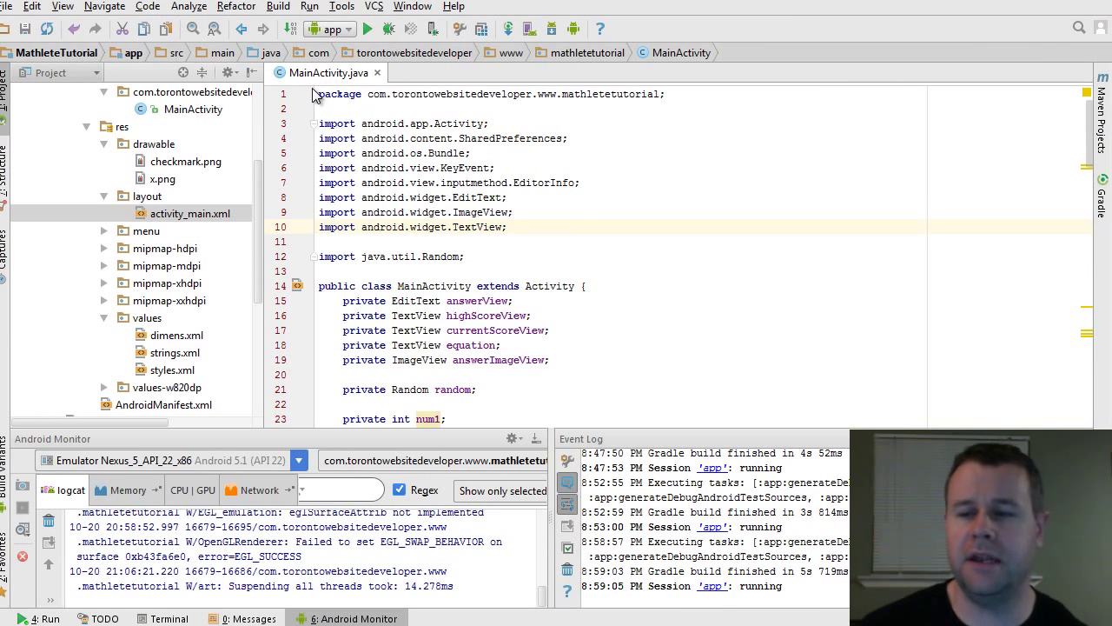
pyautogui.moveTo(593, 296)
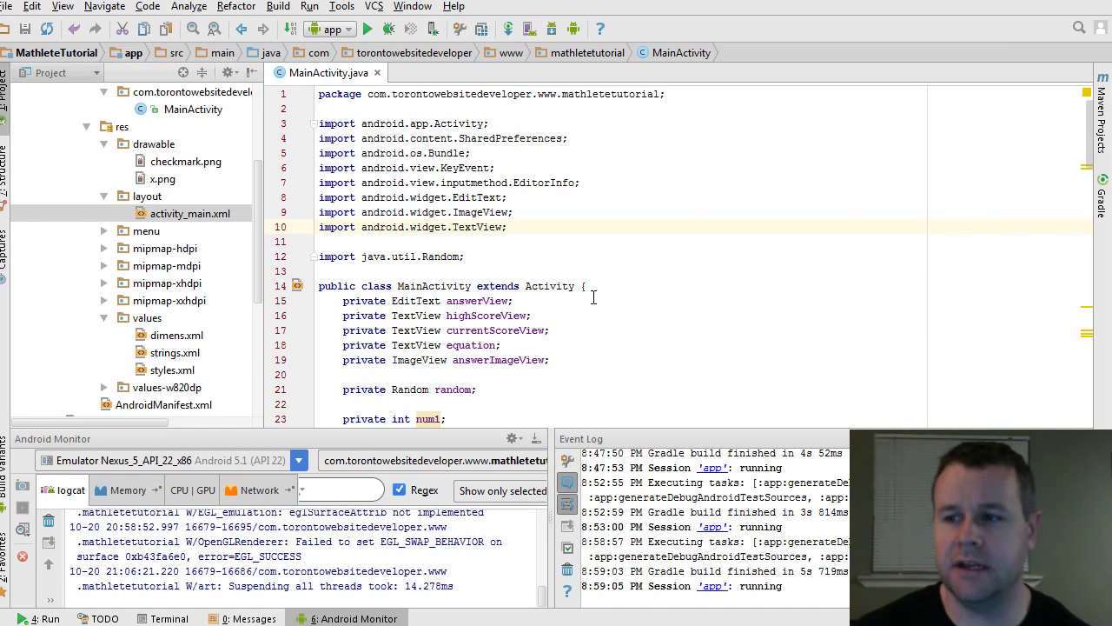
pyautogui.moveTo(622, 298)
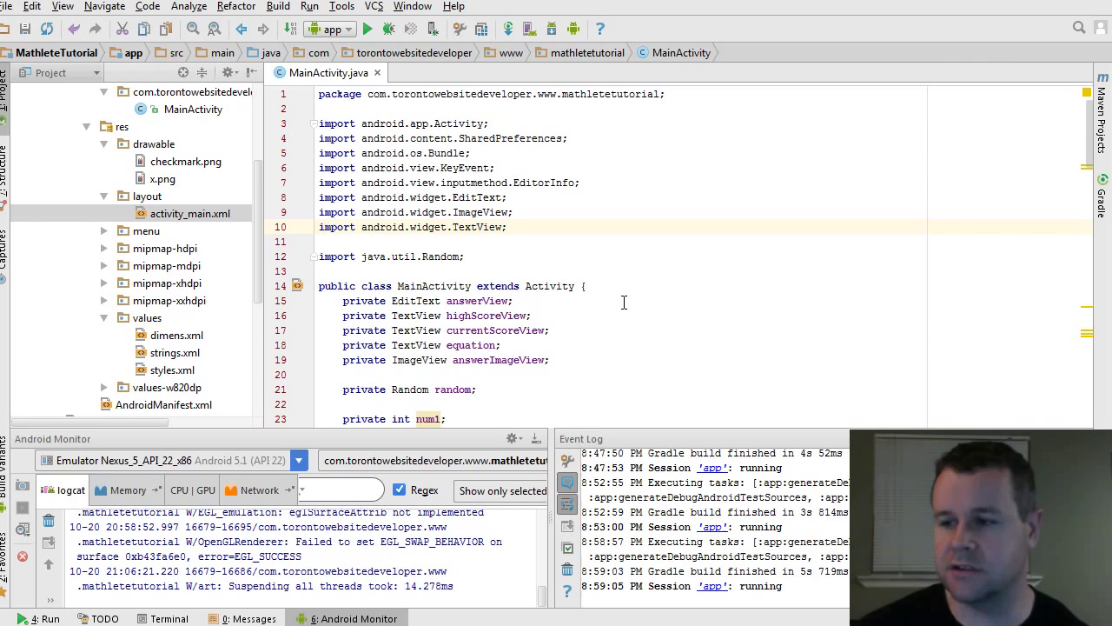
pyautogui.click(514, 301)
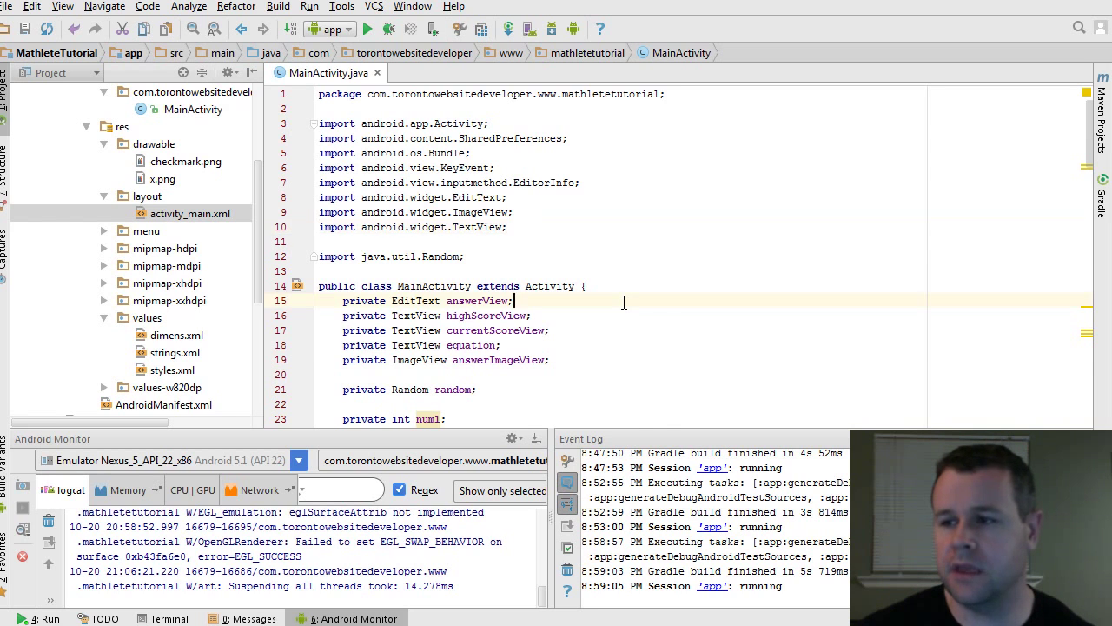
pyautogui.scroll(-3)
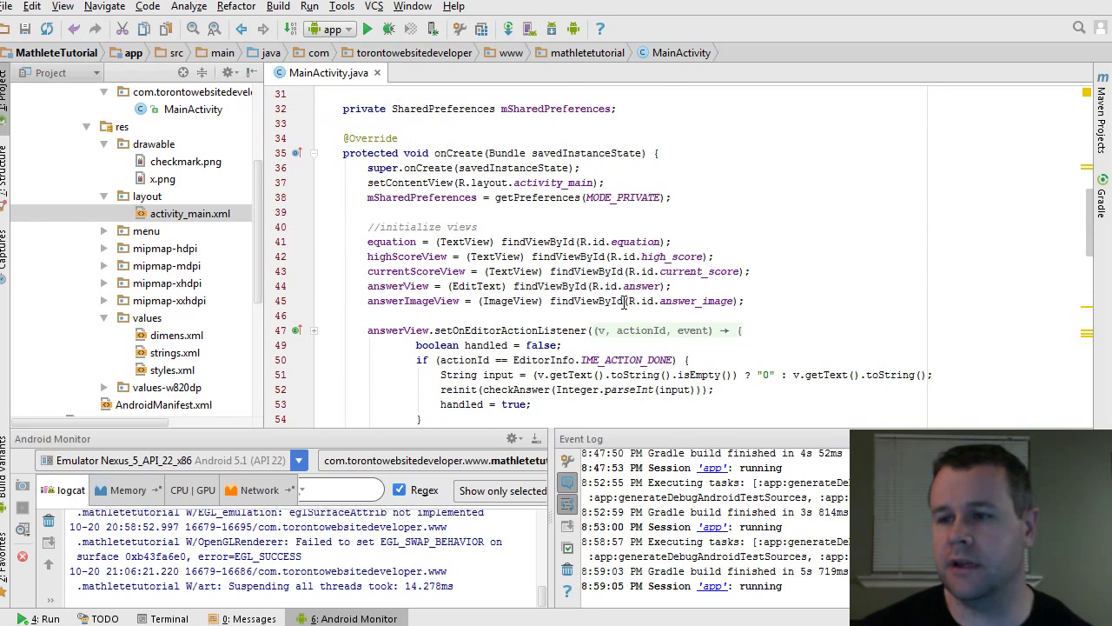
pyautogui.scroll(-3)
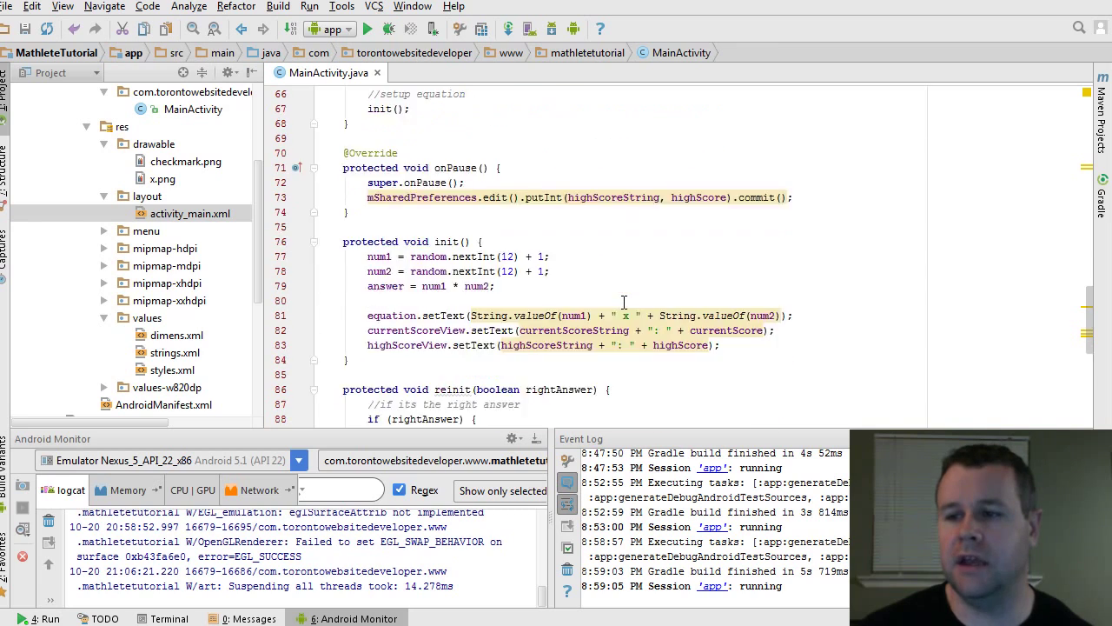
pyautogui.scroll(-3)
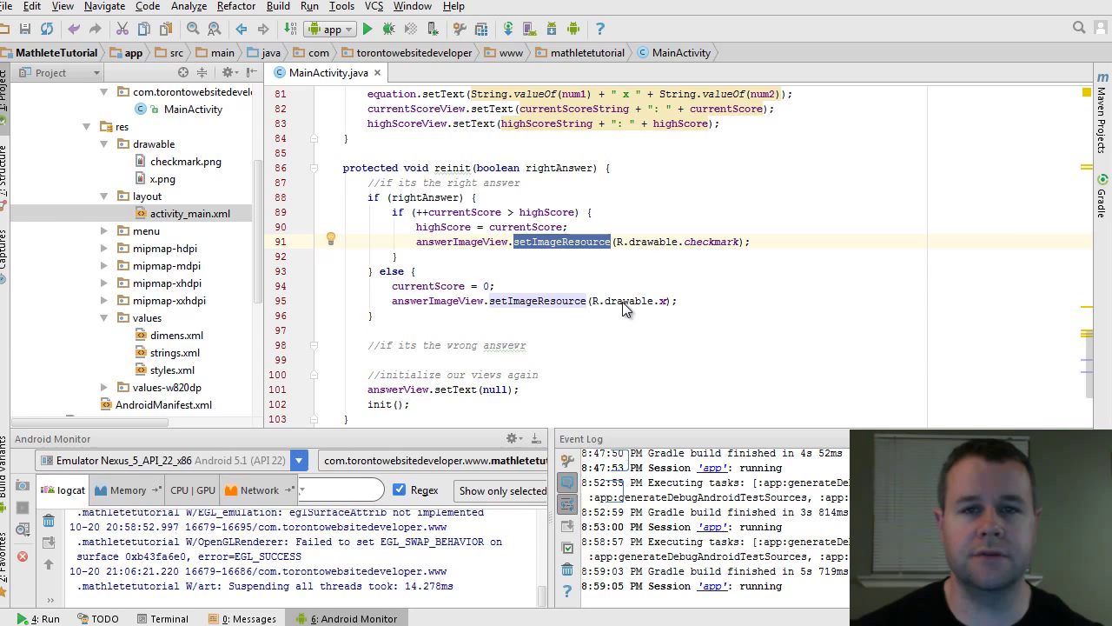
pyautogui.moveTo(623, 302)
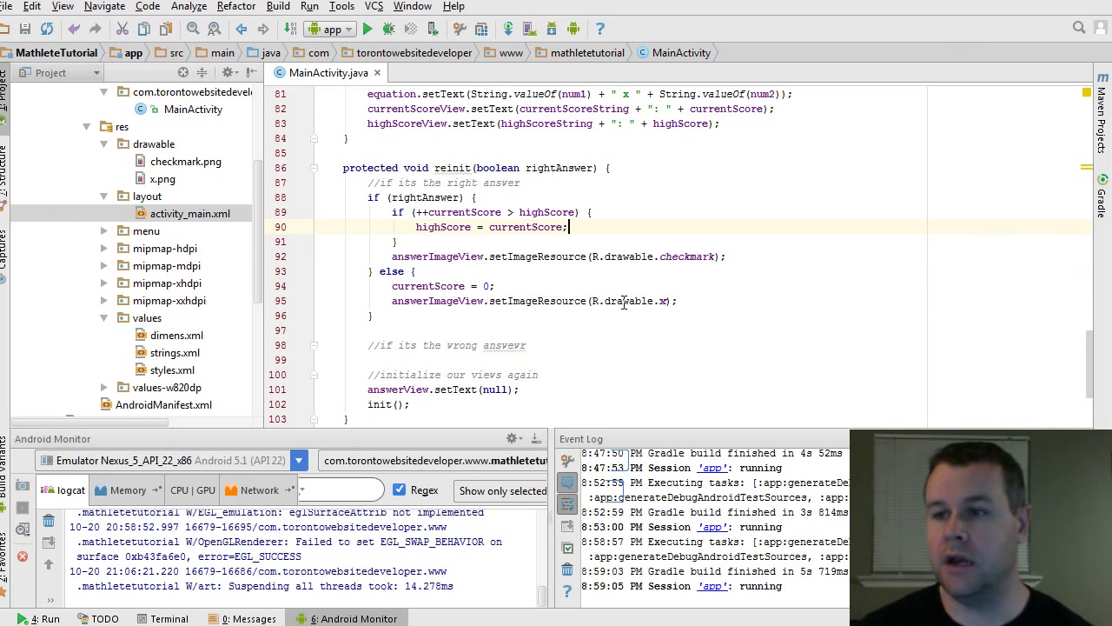
# - Insert a blank line below the checkmark setImageResource line in reinit
pyautogui.doubleClick(425, 197)
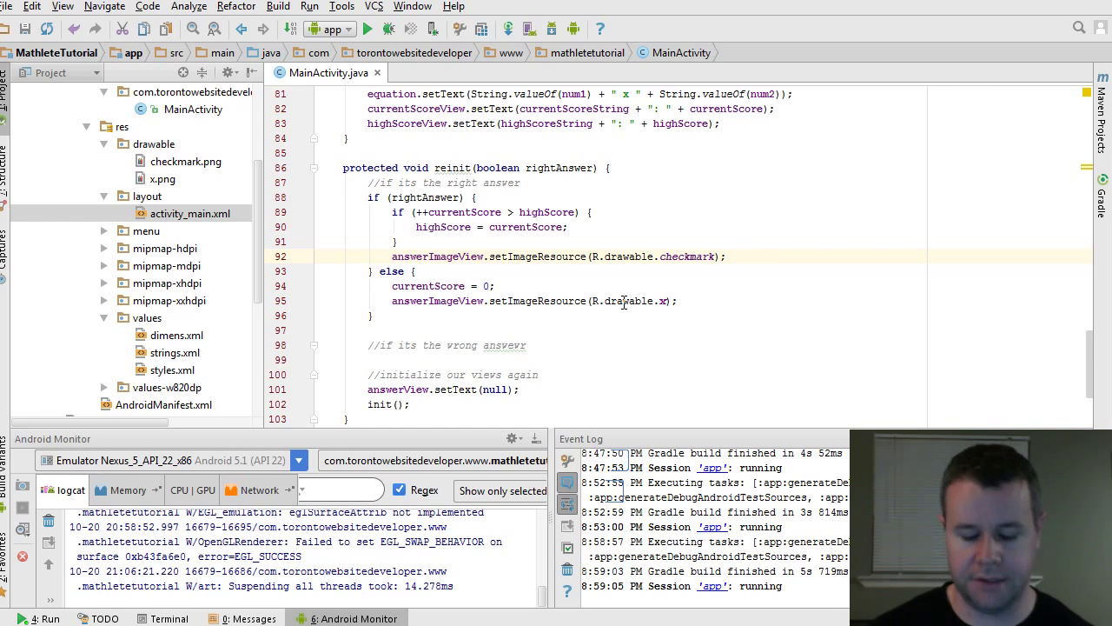
pyautogui.press('Enter')
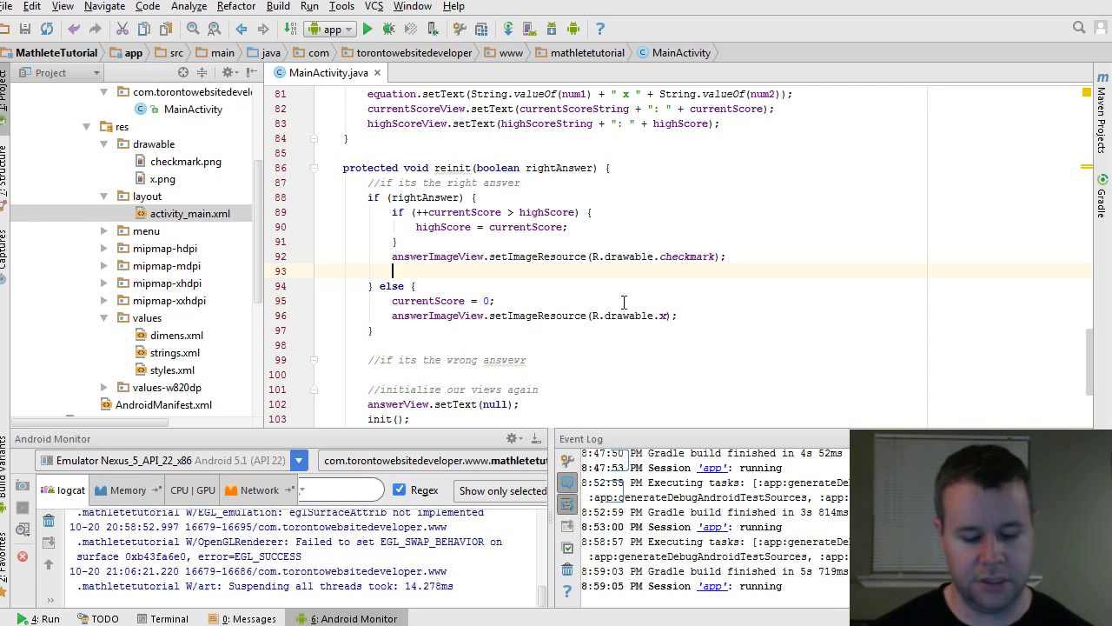
# - Add a Toast.makeText call showing "That's Right!" with LENGTH_SHORT in the right-answer branch
pyautogui.write('Toast.')
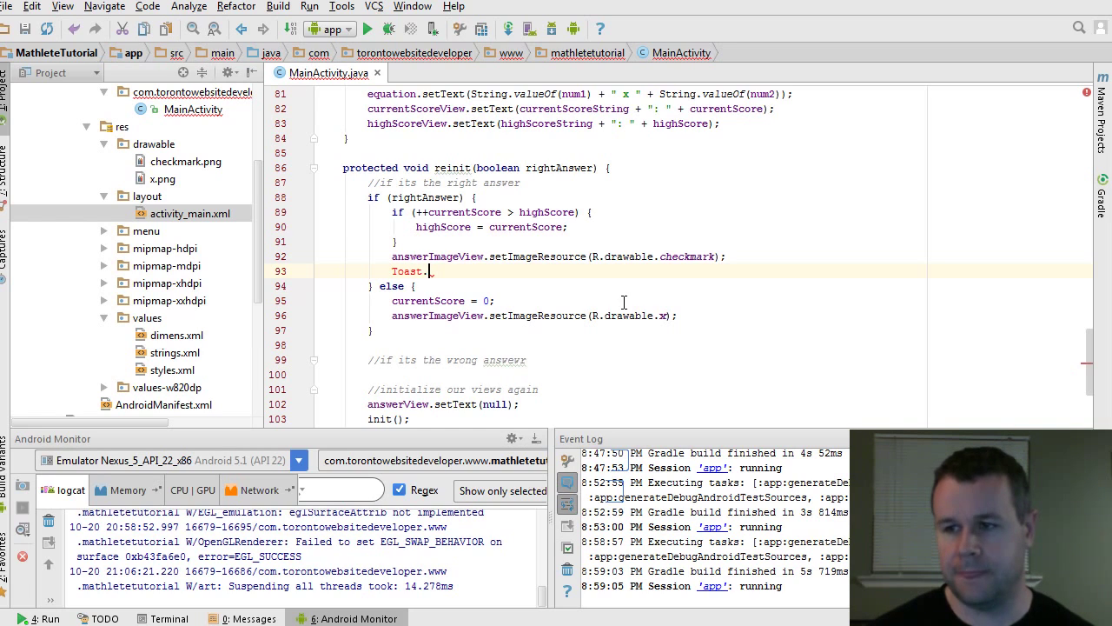
pyautogui.write('makeText(')
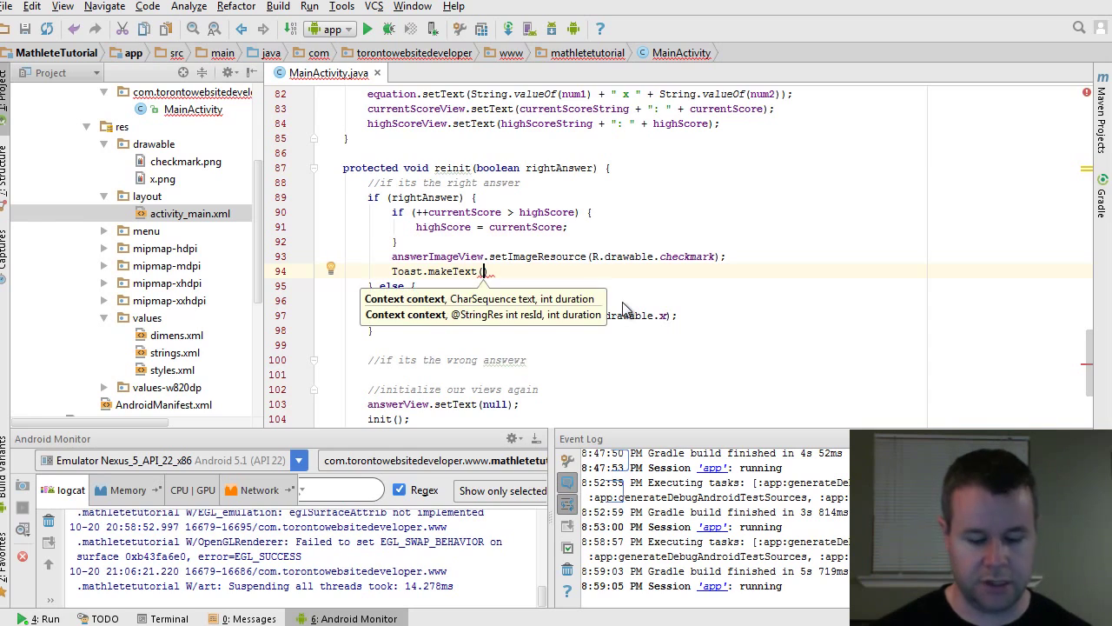
pyautogui.write('this, "T')
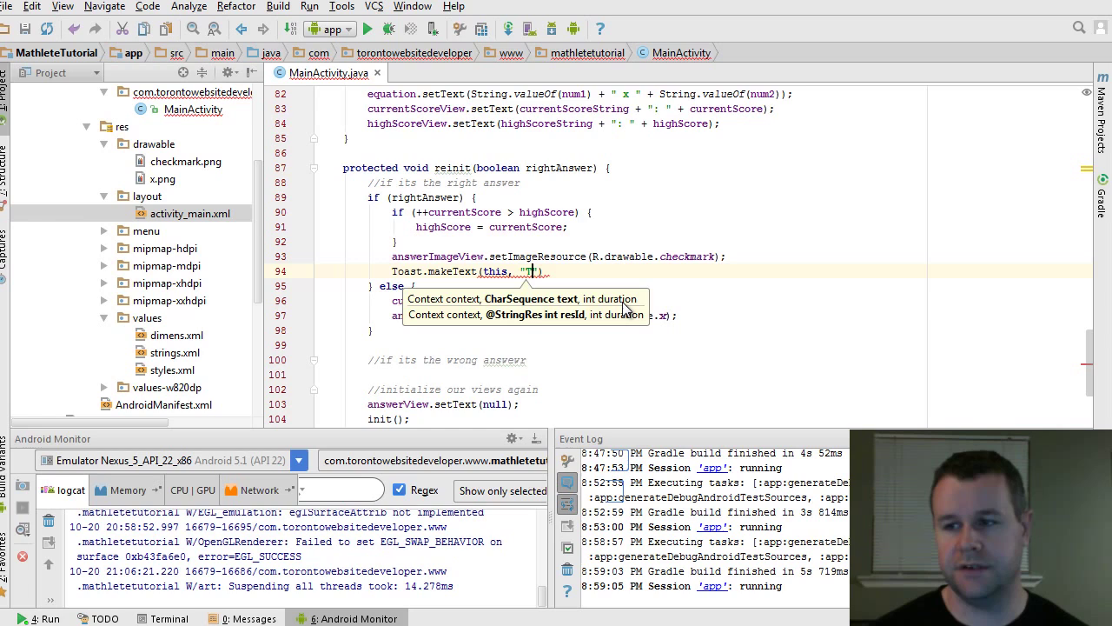
pyautogui.write("That's Right")
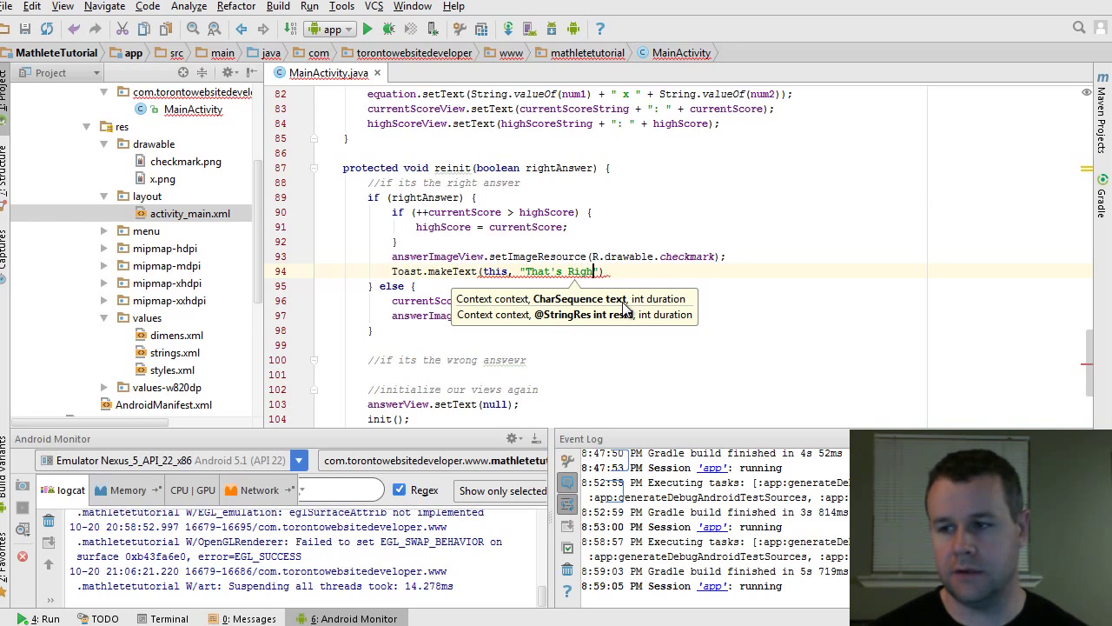
pyautogui.write('", Toast.LENGTH_SHORT')
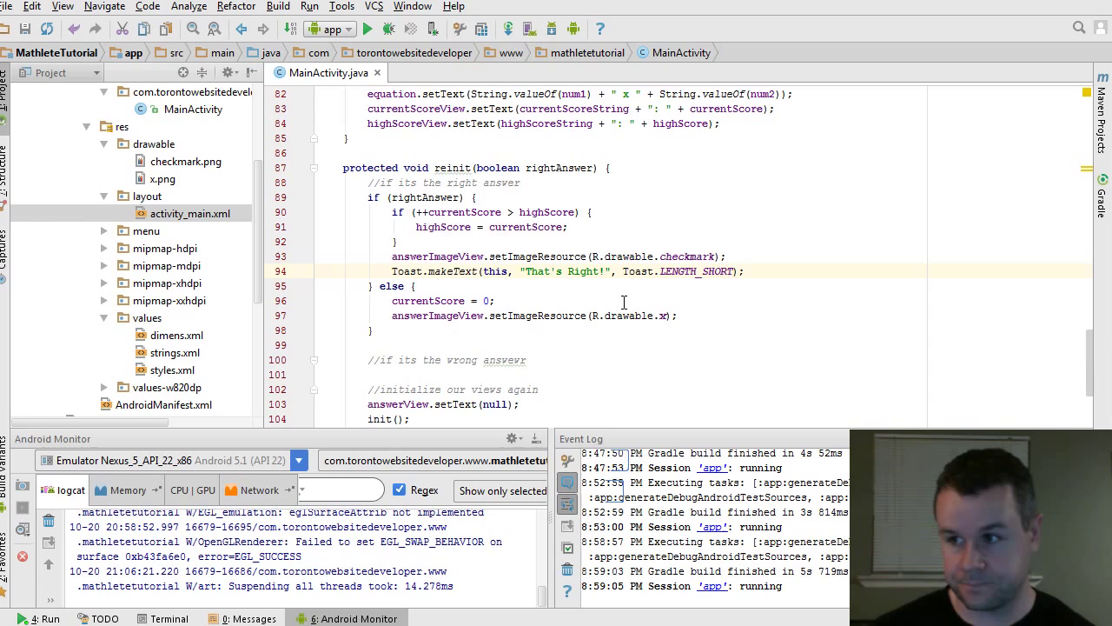
# - Copy the toast line into the else branch with the text "Wrong answer!"
pyautogui.tripleClick(564, 270)
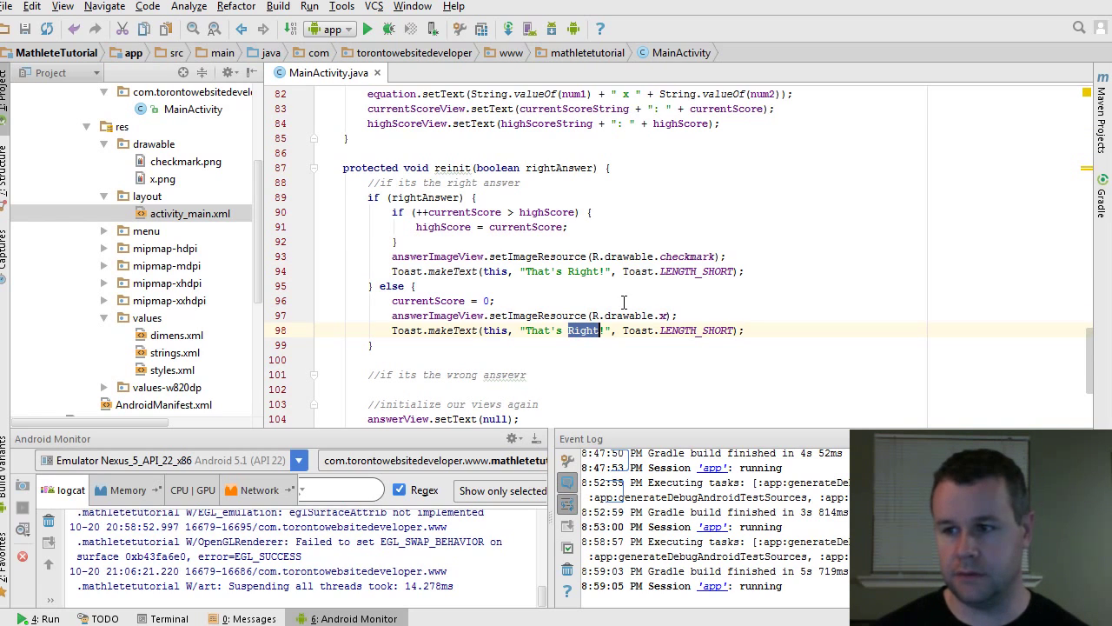
pyautogui.write('Wrong an')
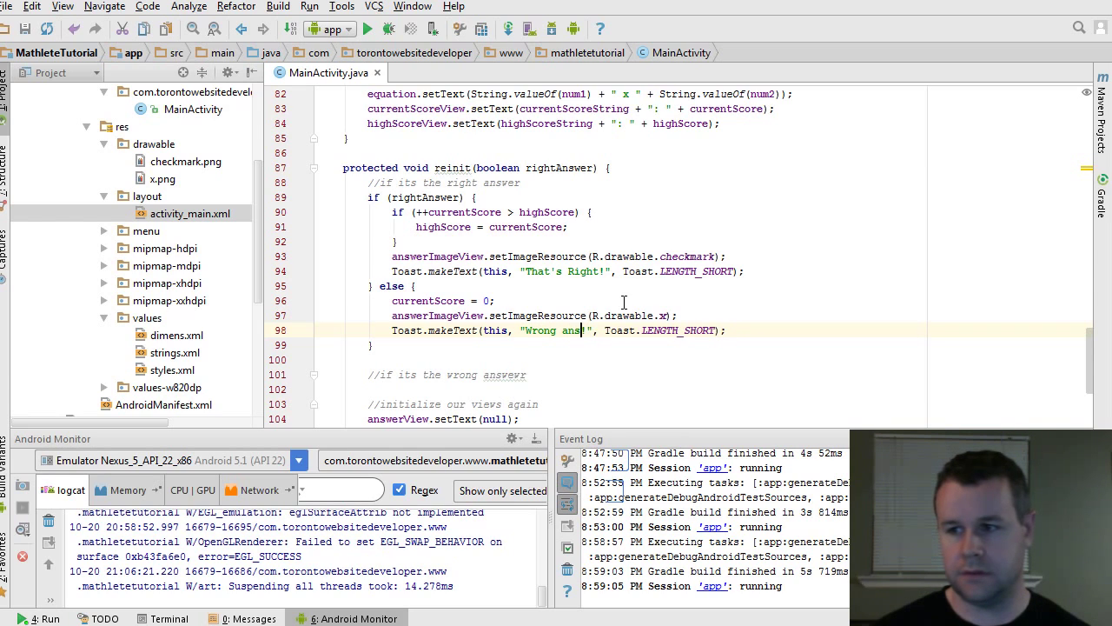
pyautogui.write('wer!')
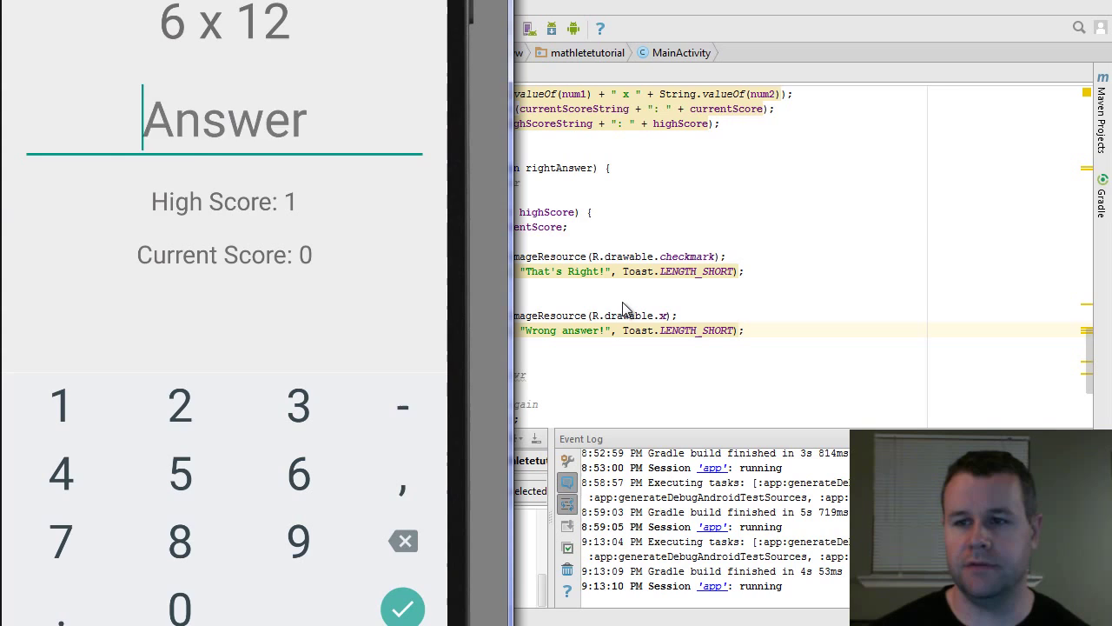
# - Submit the correct answer to 6 x 12 in the emulator, then return to Android Studio
pyautogui.click(402, 606)
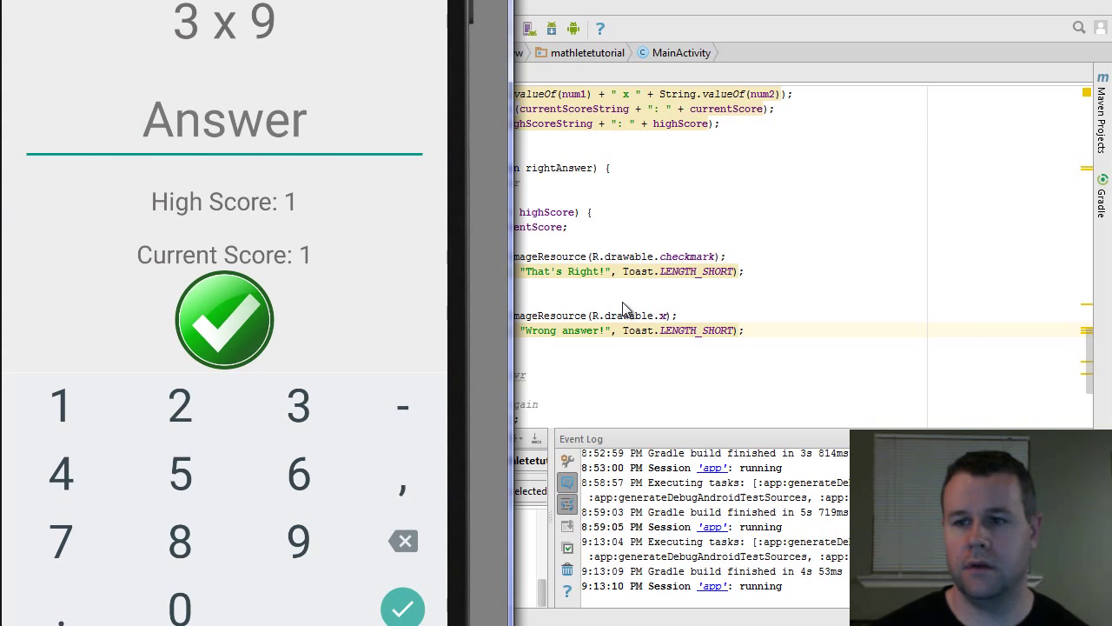
pyautogui.click(224, 119)
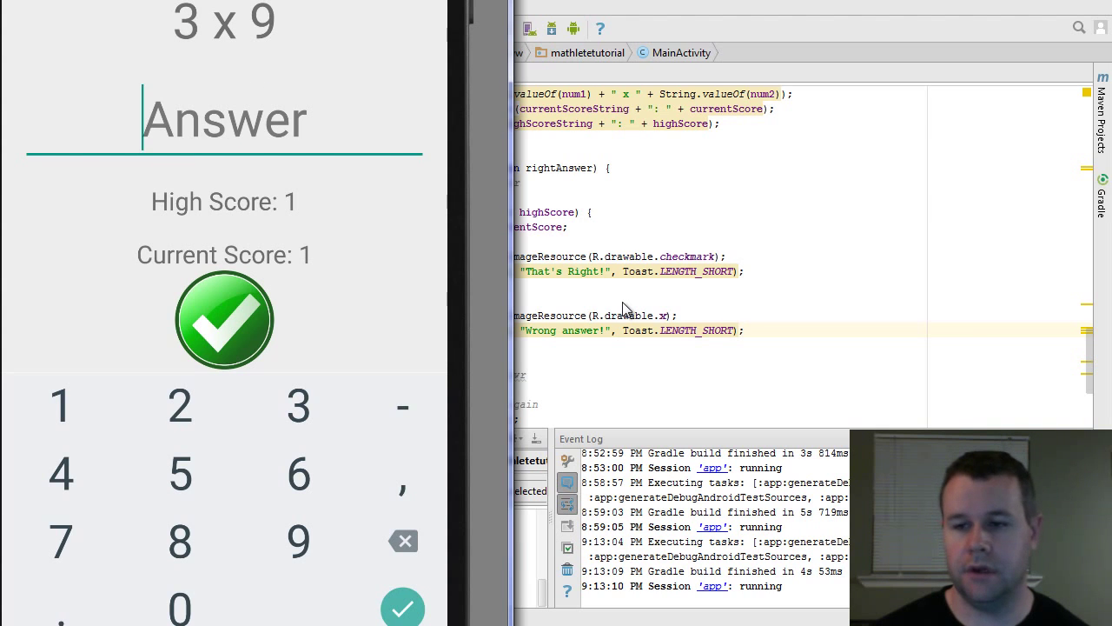
pyautogui.click(179, 541)
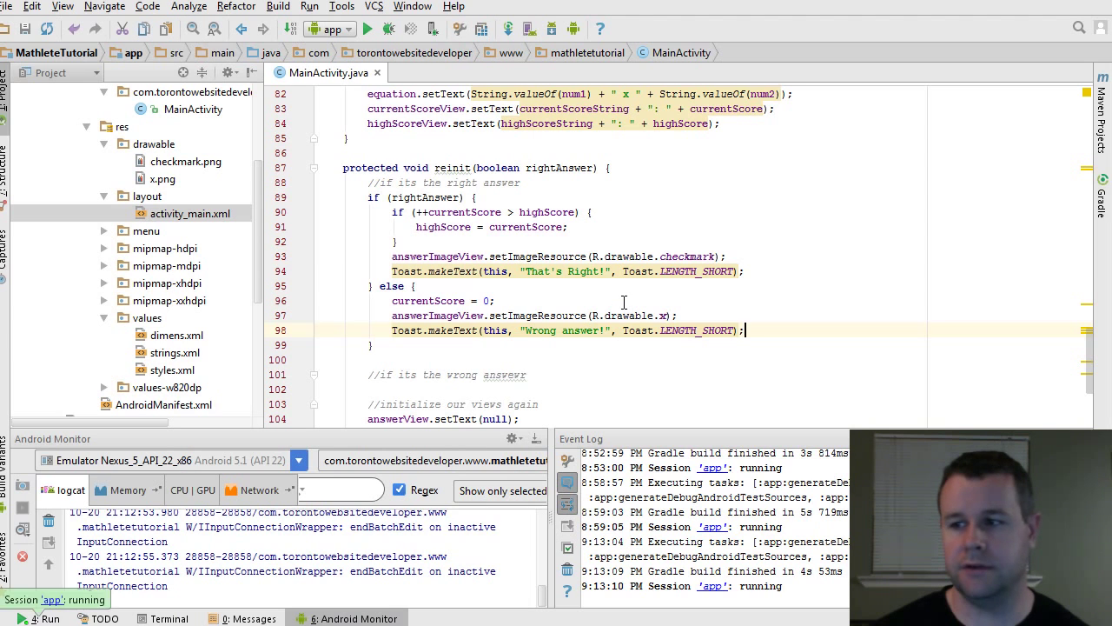
# - Append .show() to both the "That's Right!" and "Wrong answer!" Toast.makeText calls
pyautogui.write('.show(')
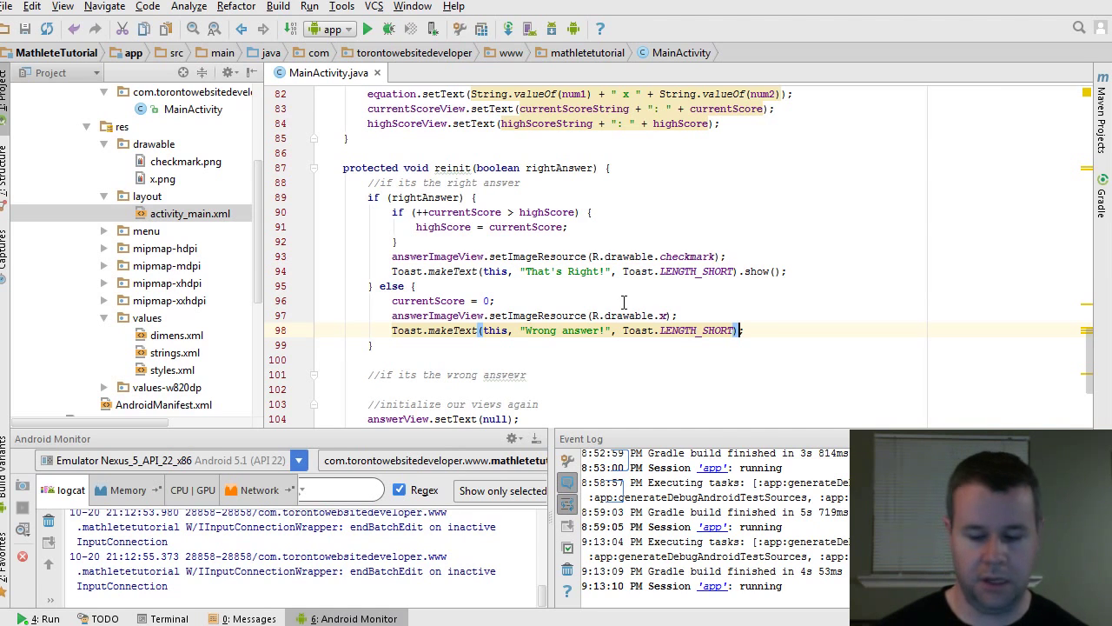
pyautogui.write('.show()')
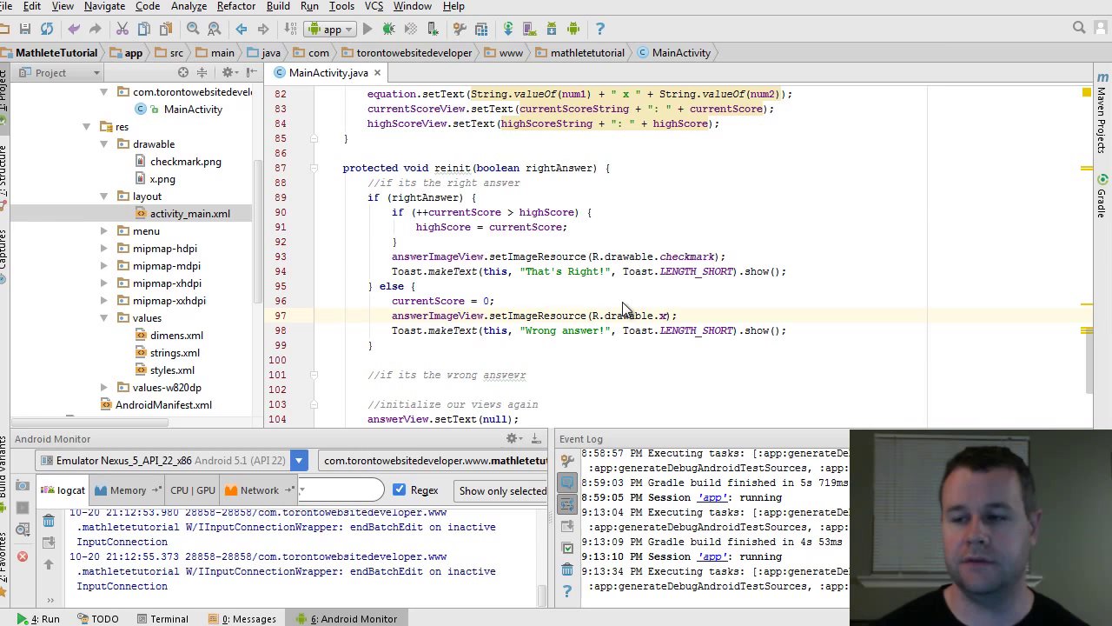
# - Enter 27 as the answer to 3 x 9 in the rebuilt app and submit it
pyautogui.click(367, 29)
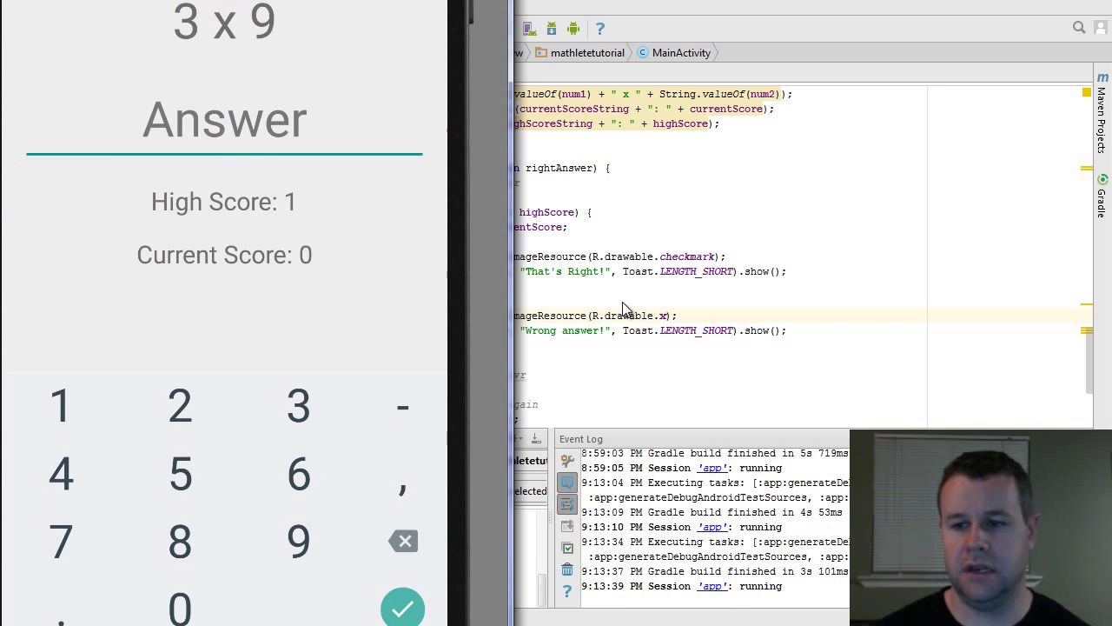
pyautogui.write('27')
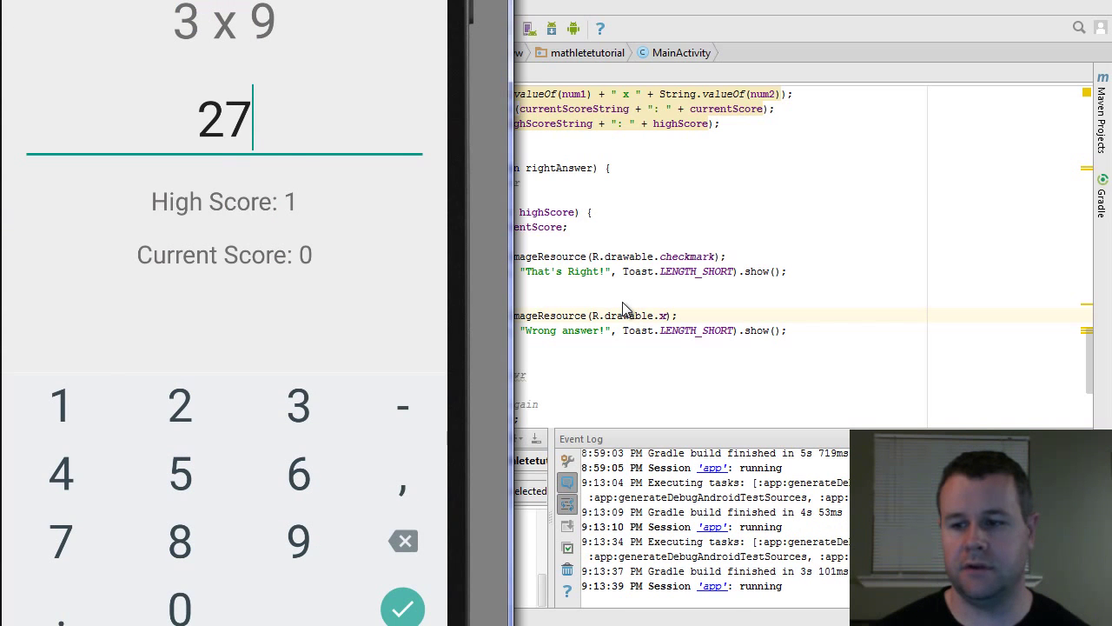
pyautogui.click(402, 606)
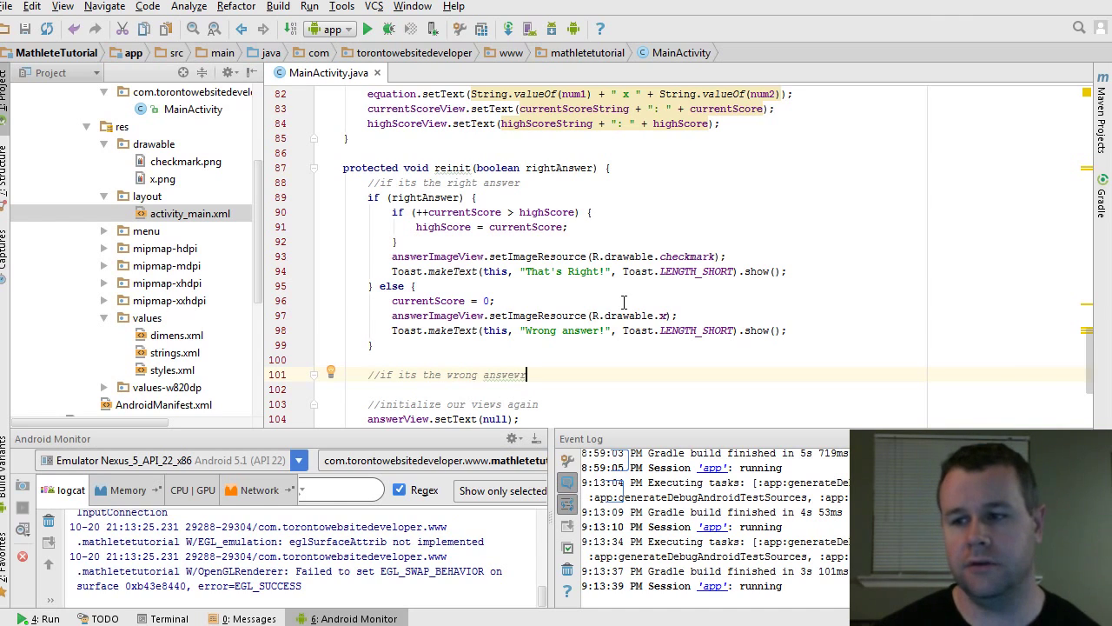
pyautogui.click(496, 330)
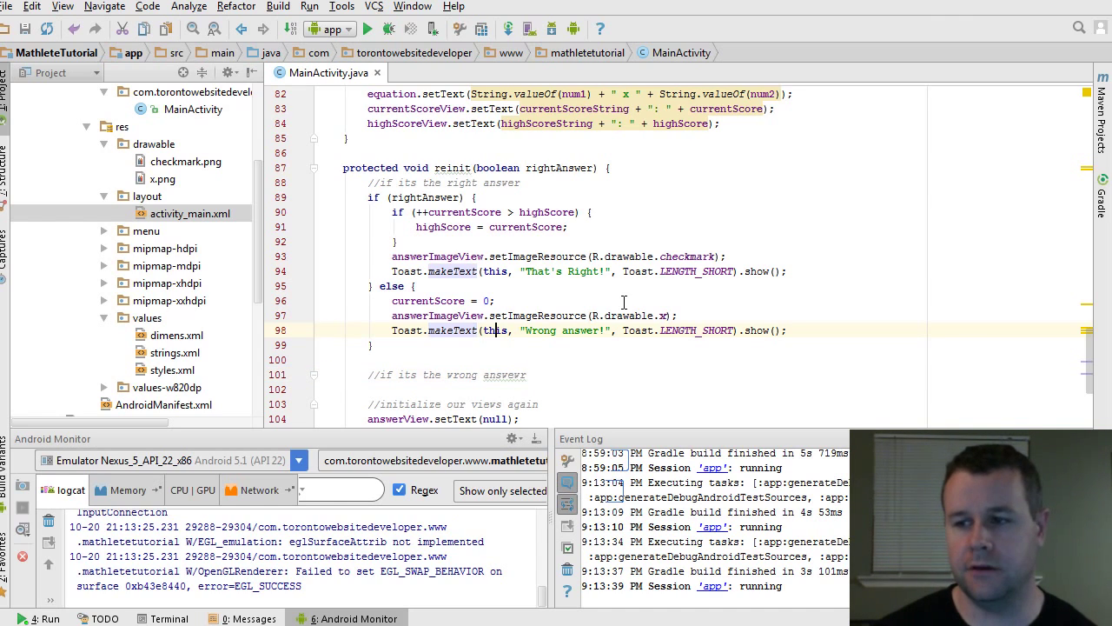
pyautogui.doubleClick(695, 330)
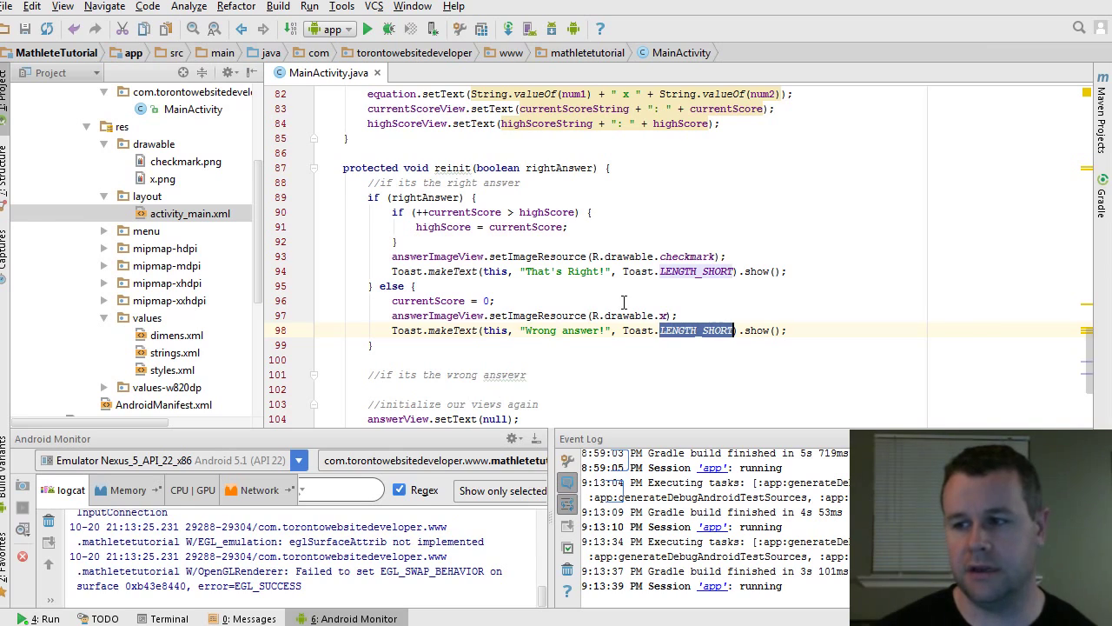
pyautogui.click(786, 330)
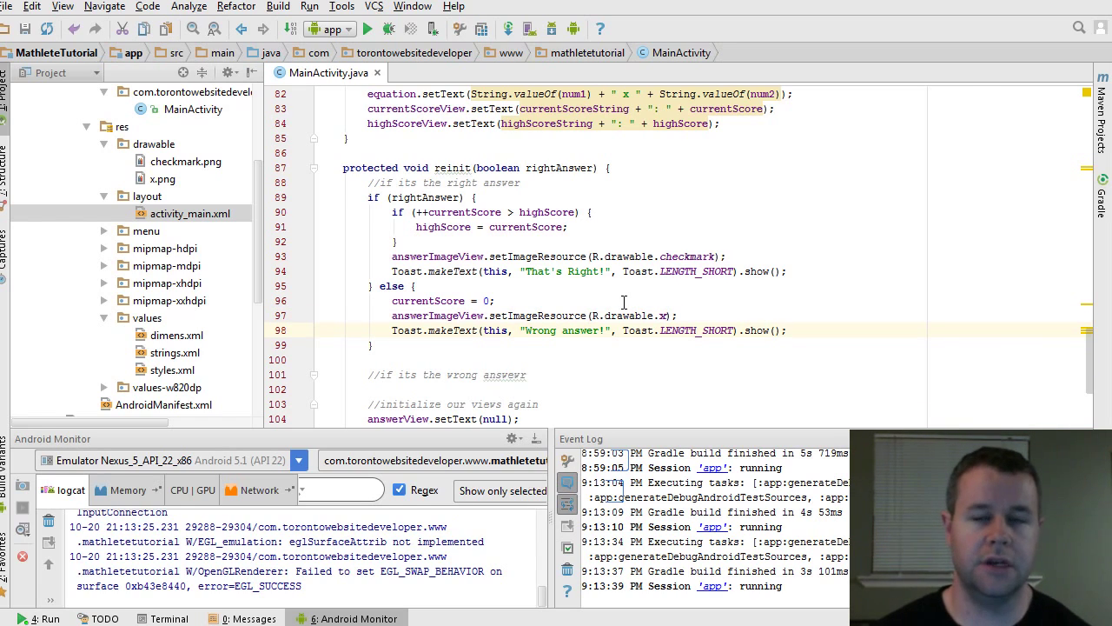
pyautogui.moveTo(624, 311)
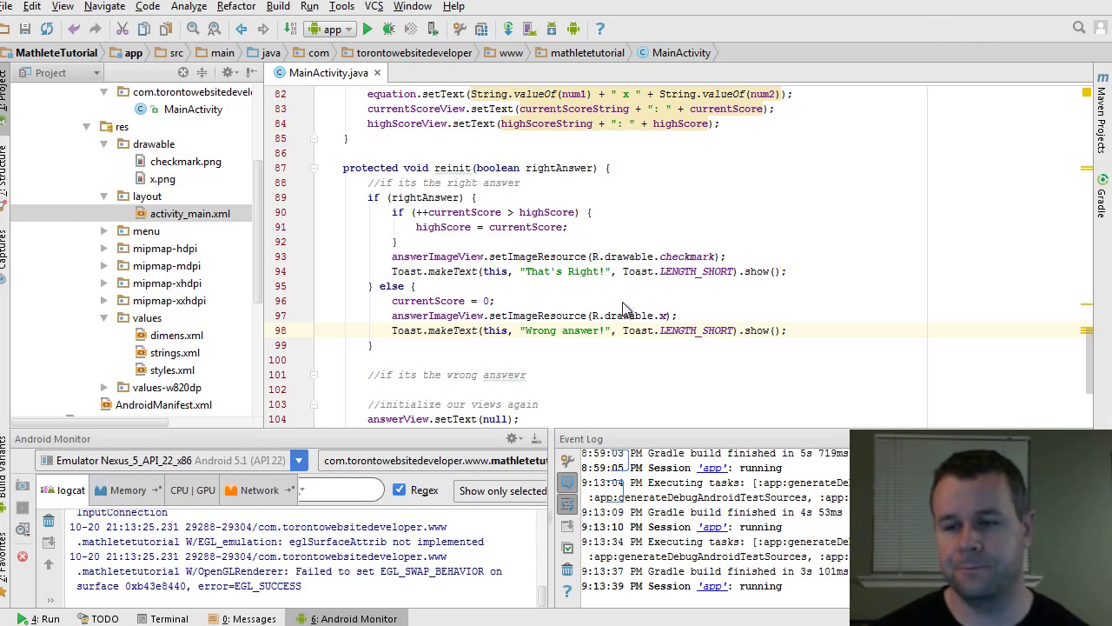
pyautogui.moveTo(624, 302)
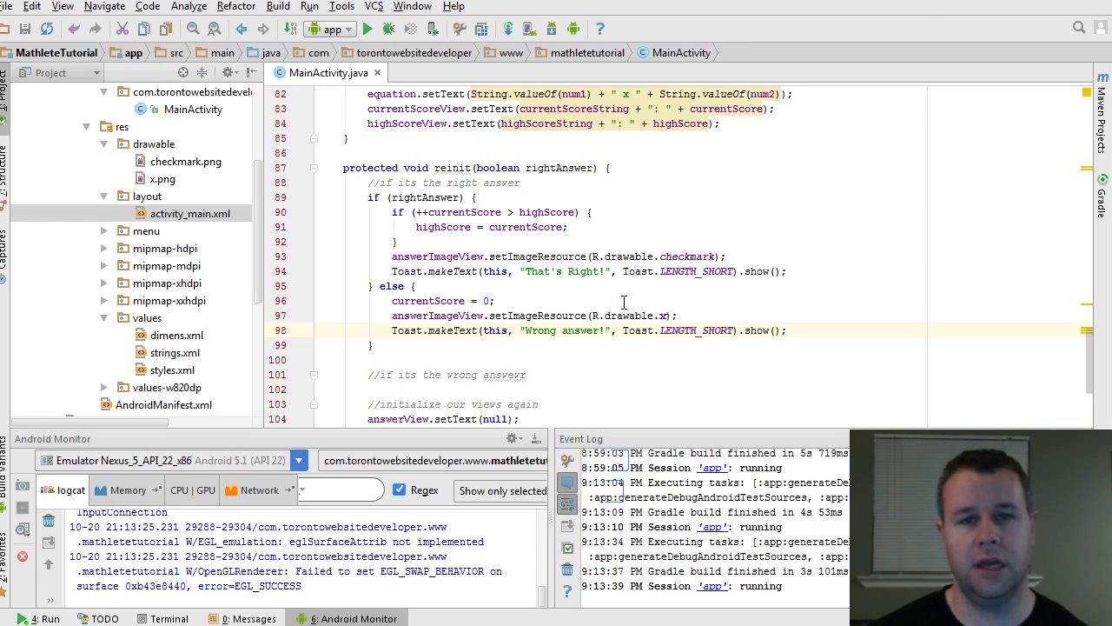
pyautogui.moveTo(622, 302)
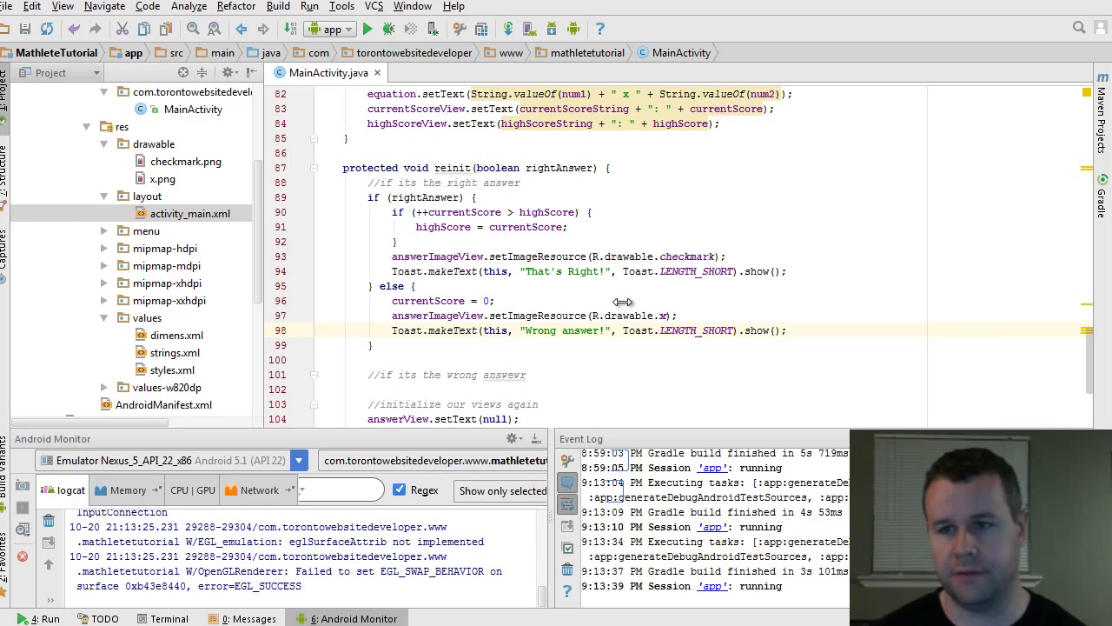
pyautogui.moveTo(624, 308)
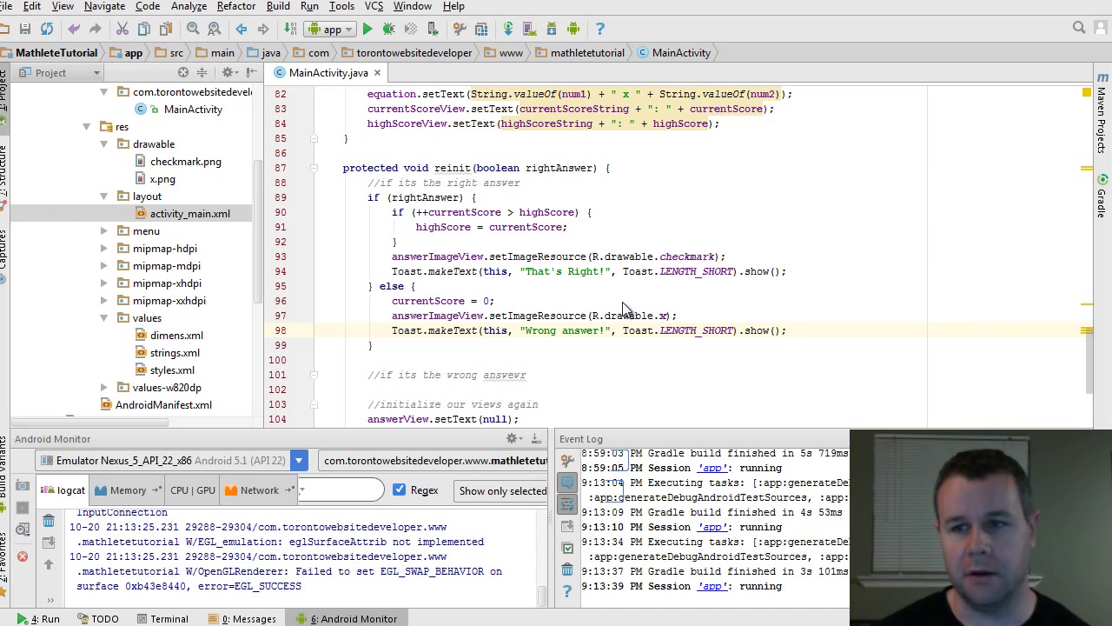
# - Create a layout resource file named toast_layout in res/layout
pyautogui.rightClick(146, 195)
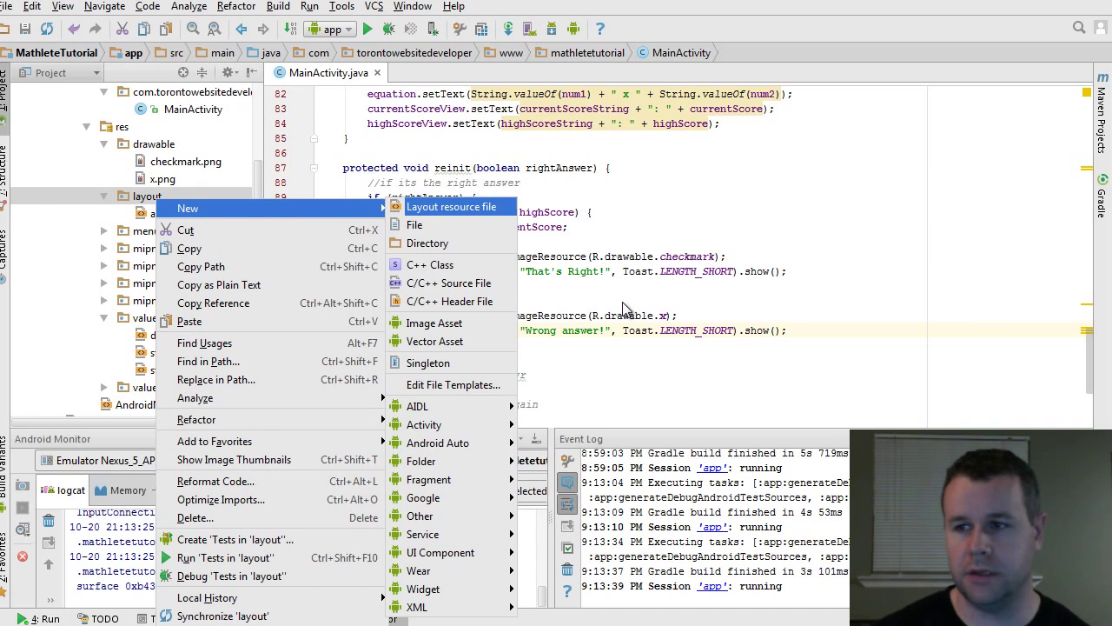
pyautogui.click(453, 205)
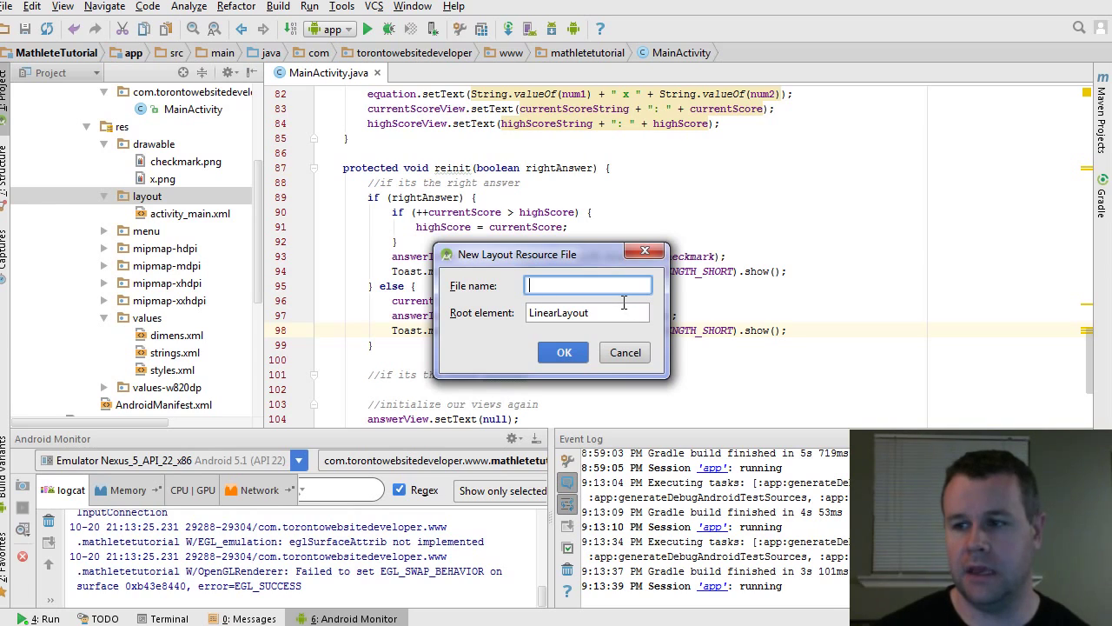
pyautogui.write('Rel')
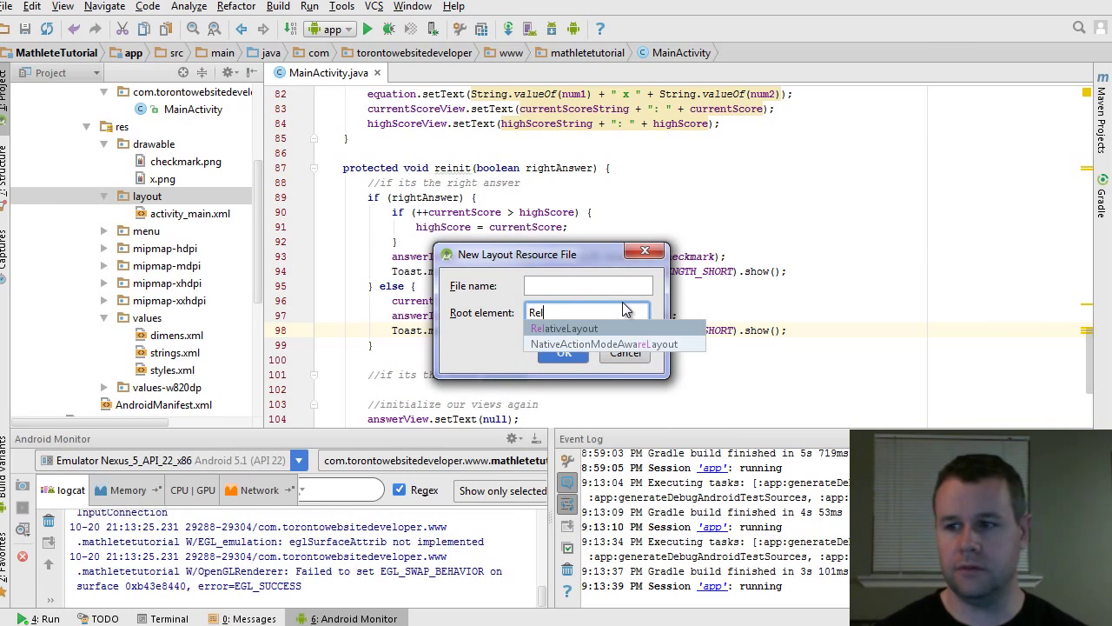
pyautogui.click(565, 328)
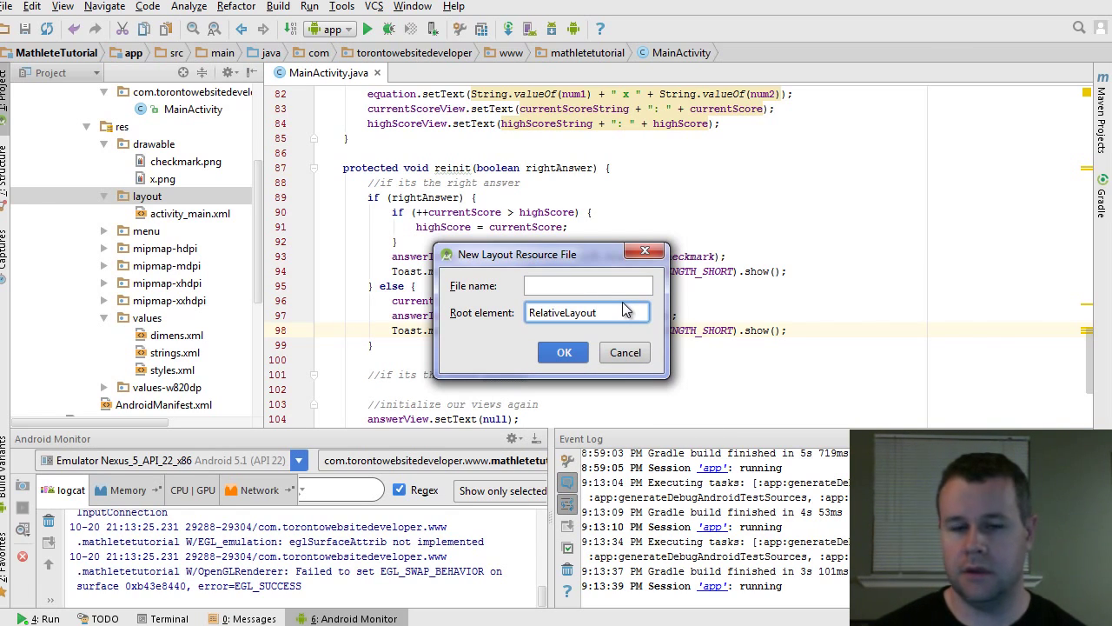
pyautogui.click(563, 352)
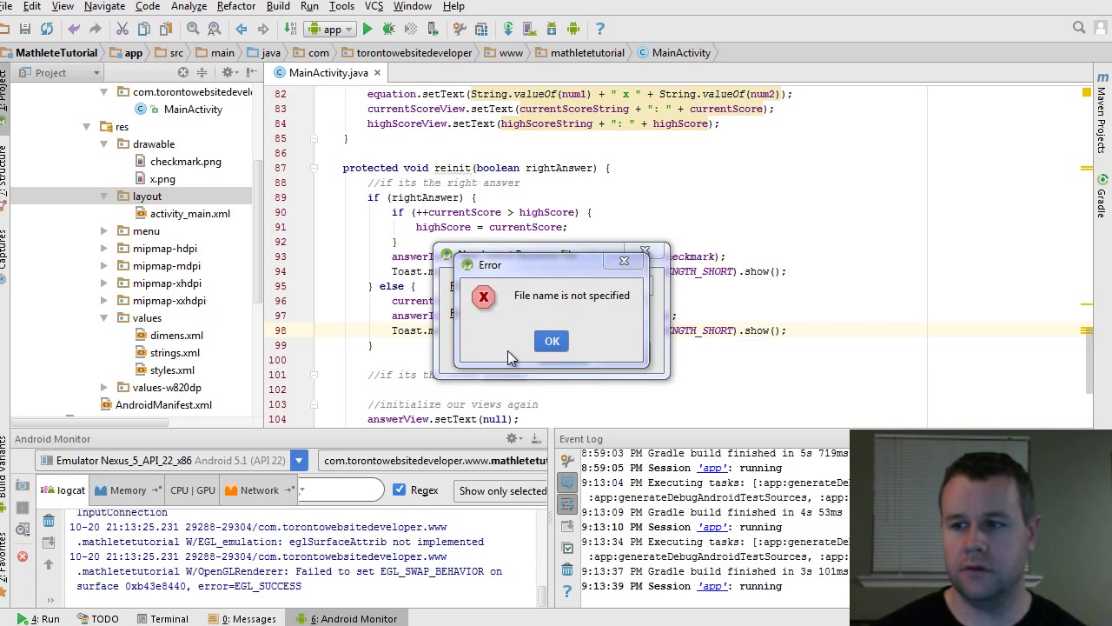
pyautogui.click(551, 339)
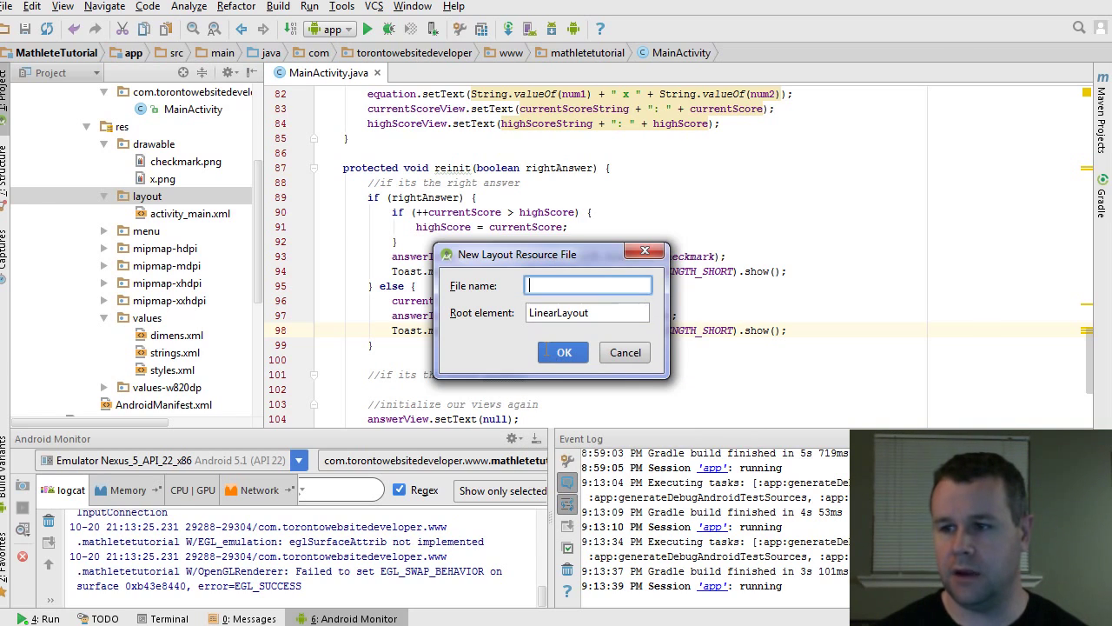
pyautogui.write('toast_layout')
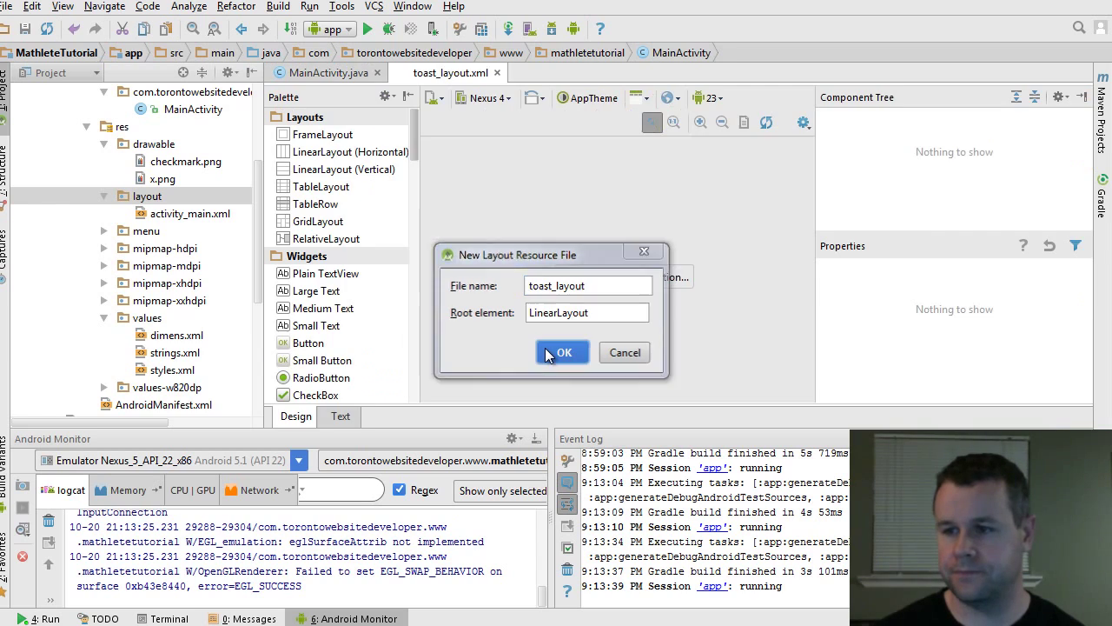
pyautogui.click(562, 352)
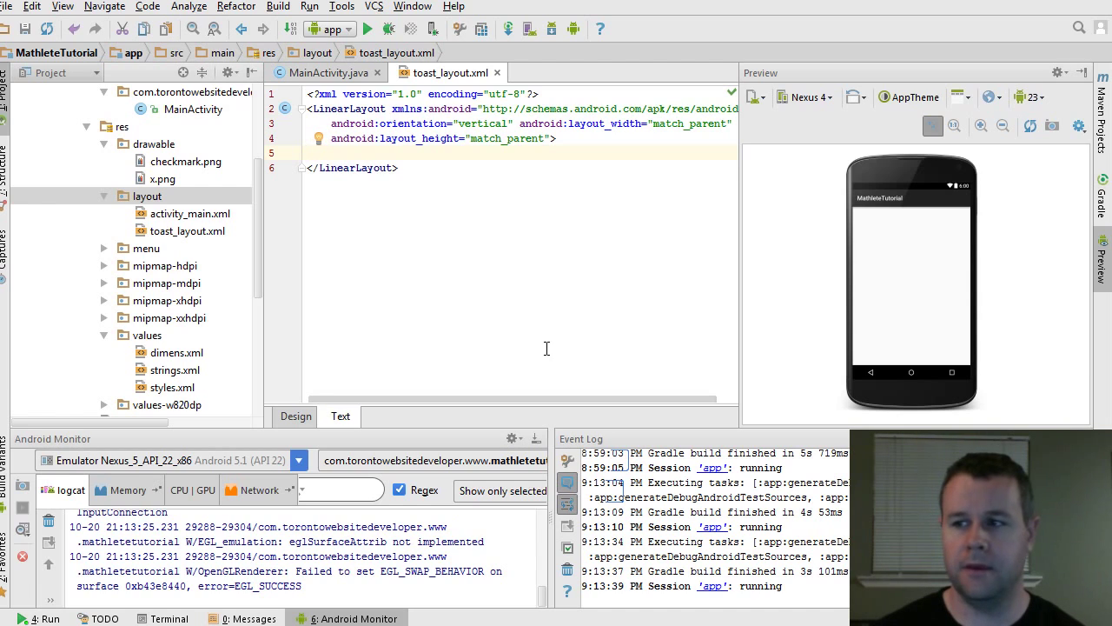
pyautogui.click(543, 139)
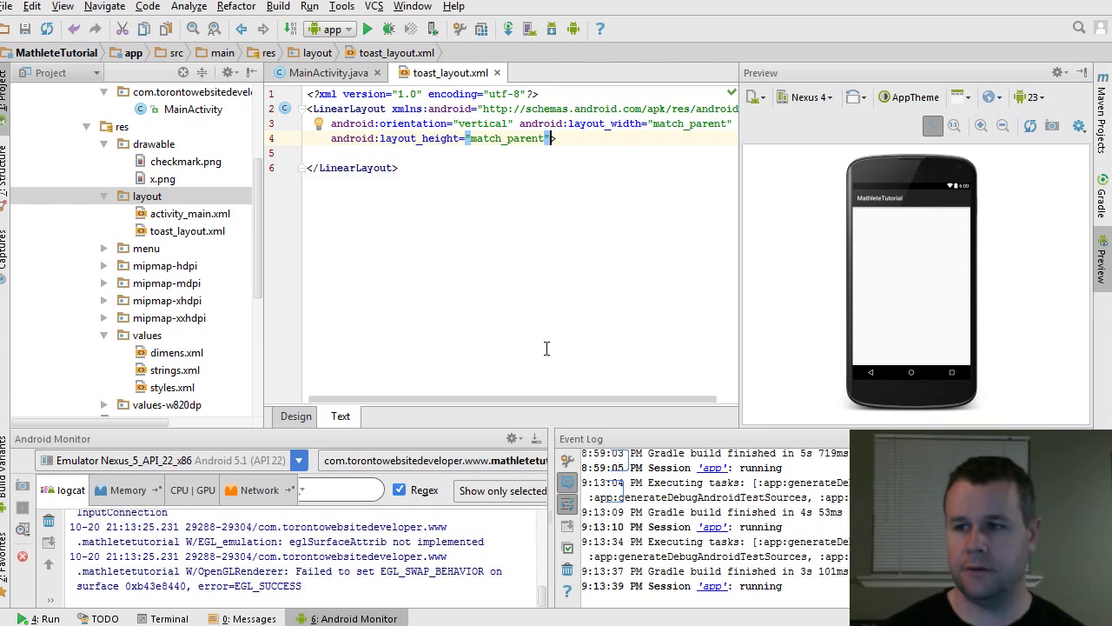
pyautogui.write('android:background="">')
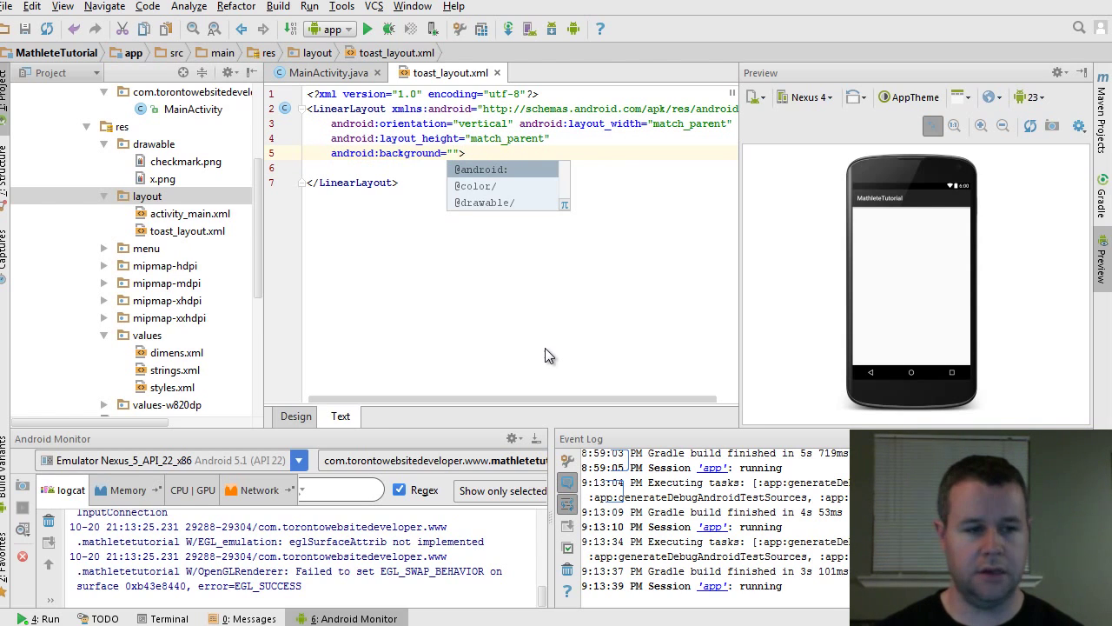
pyautogui.write('#')
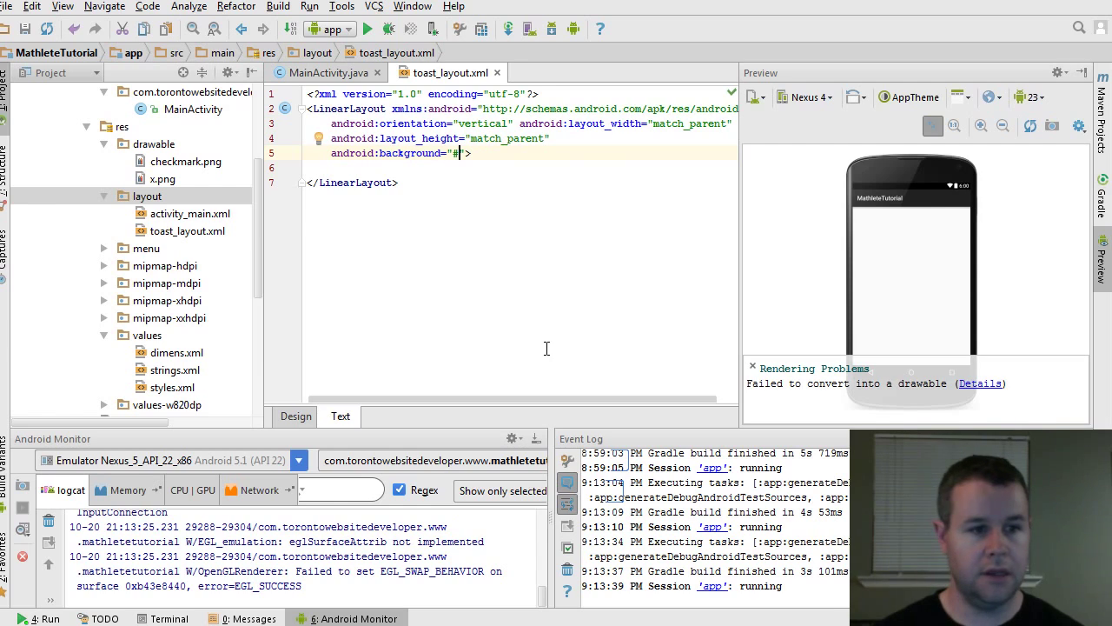
pyautogui.write('DAAA')
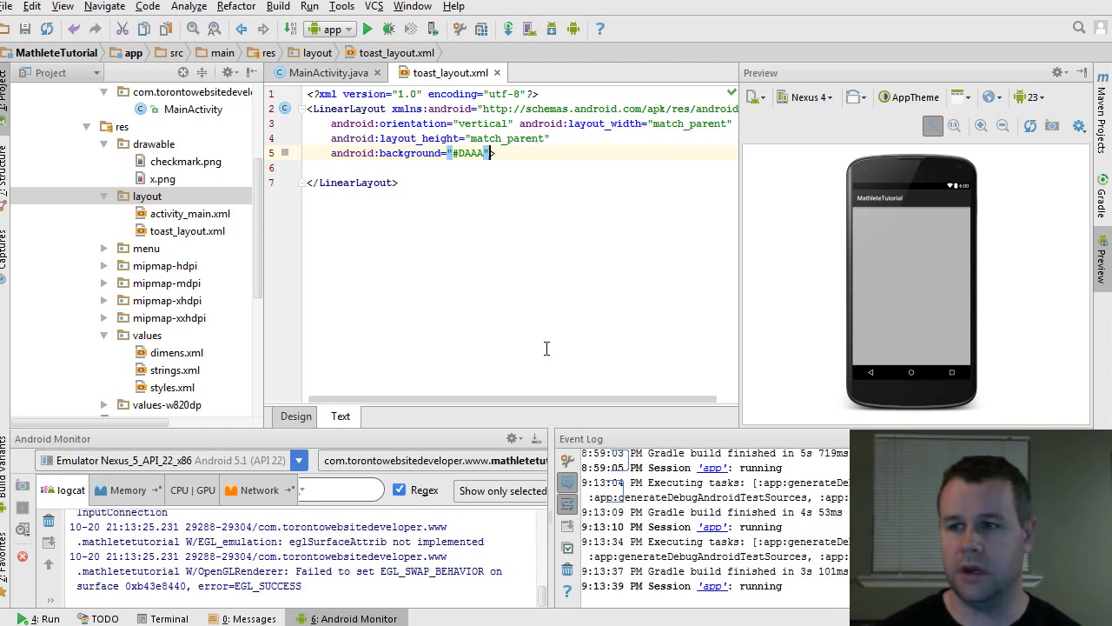
pyautogui.write('an>')
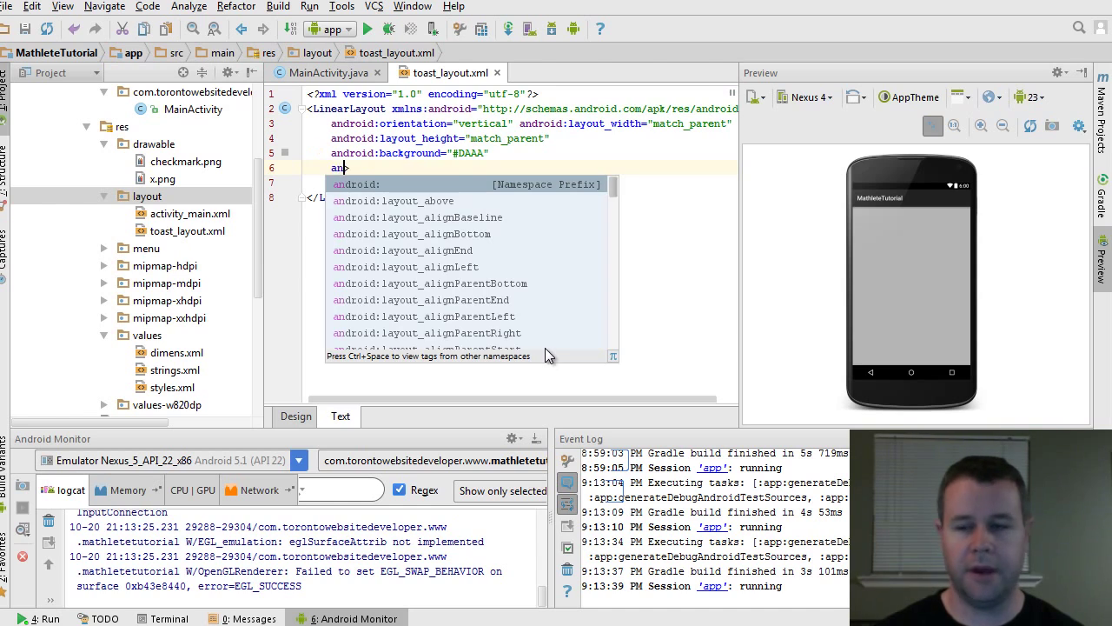
pyautogui.write('pas')
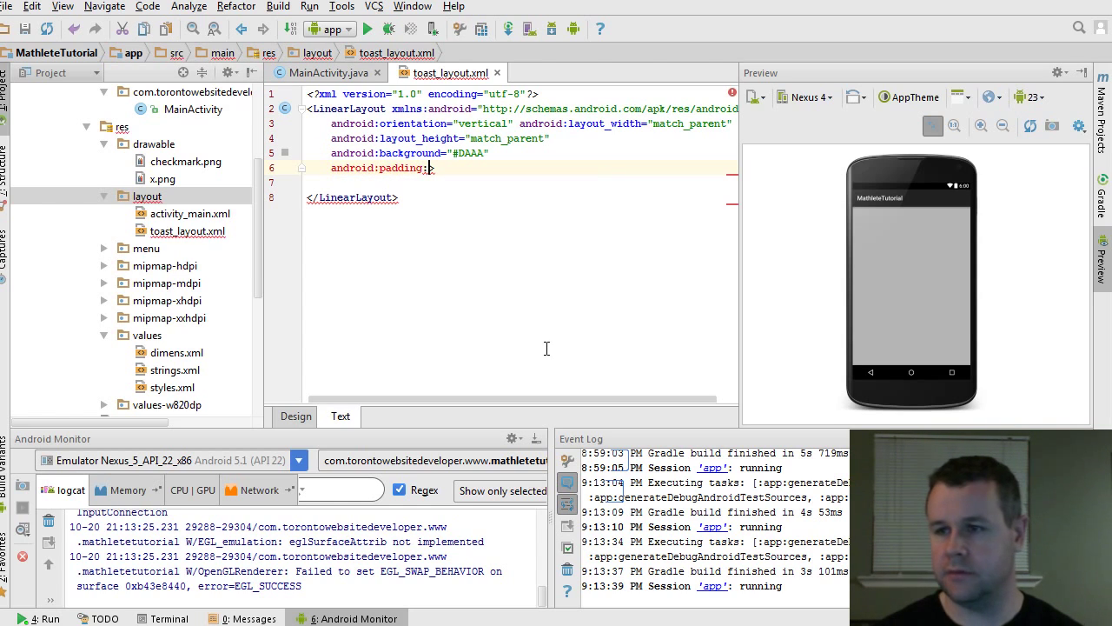
pyautogui.write('="')
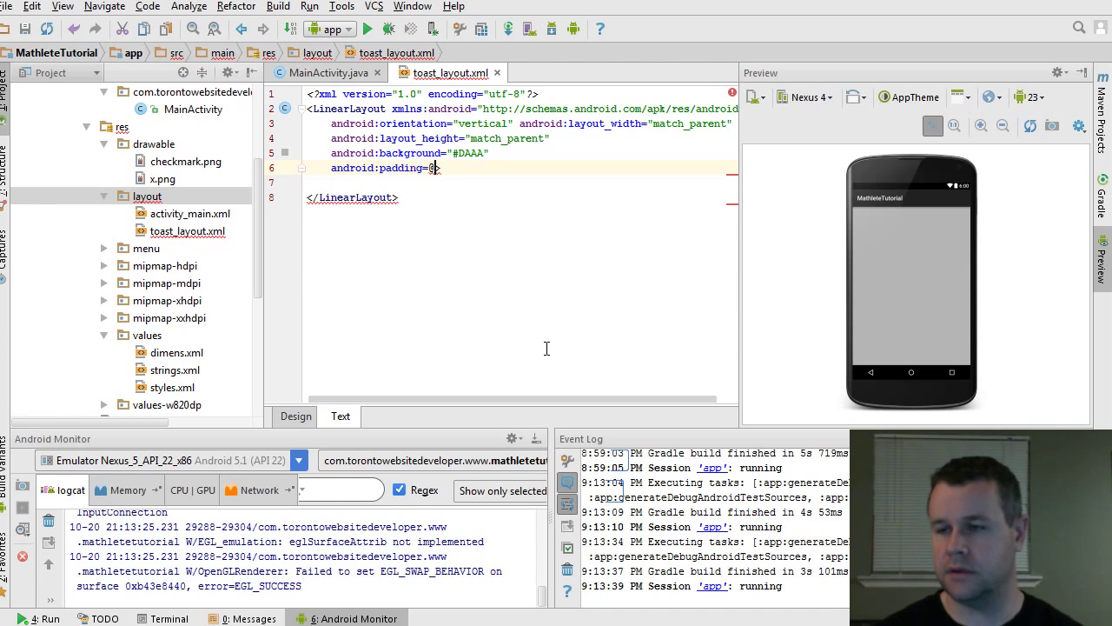
pyautogui.write('dimen/padding_top')
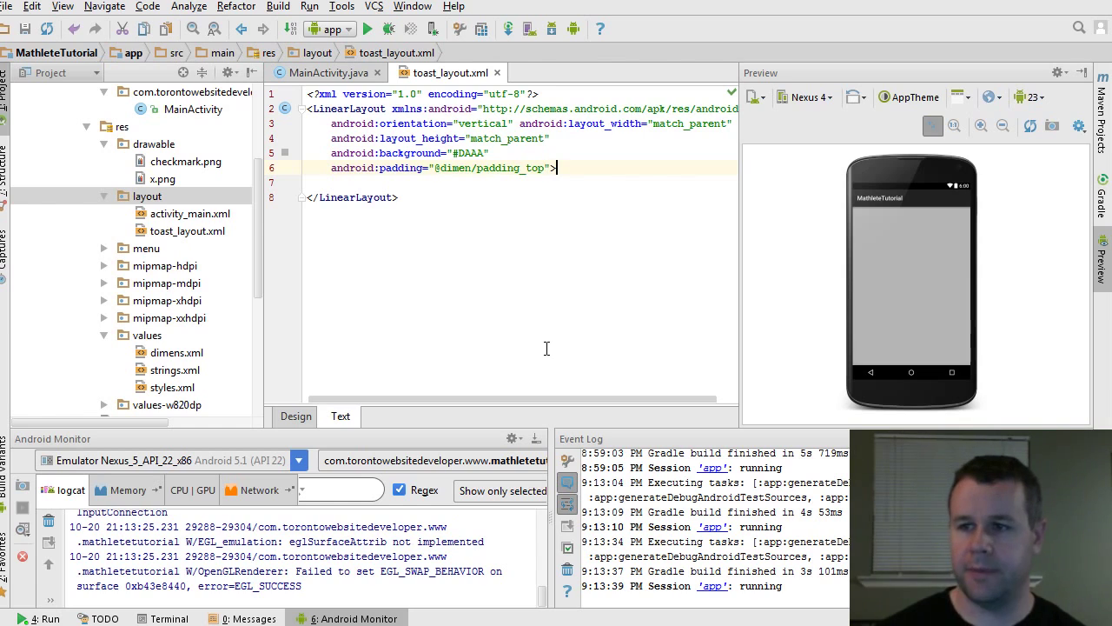
pyautogui.press('enter')
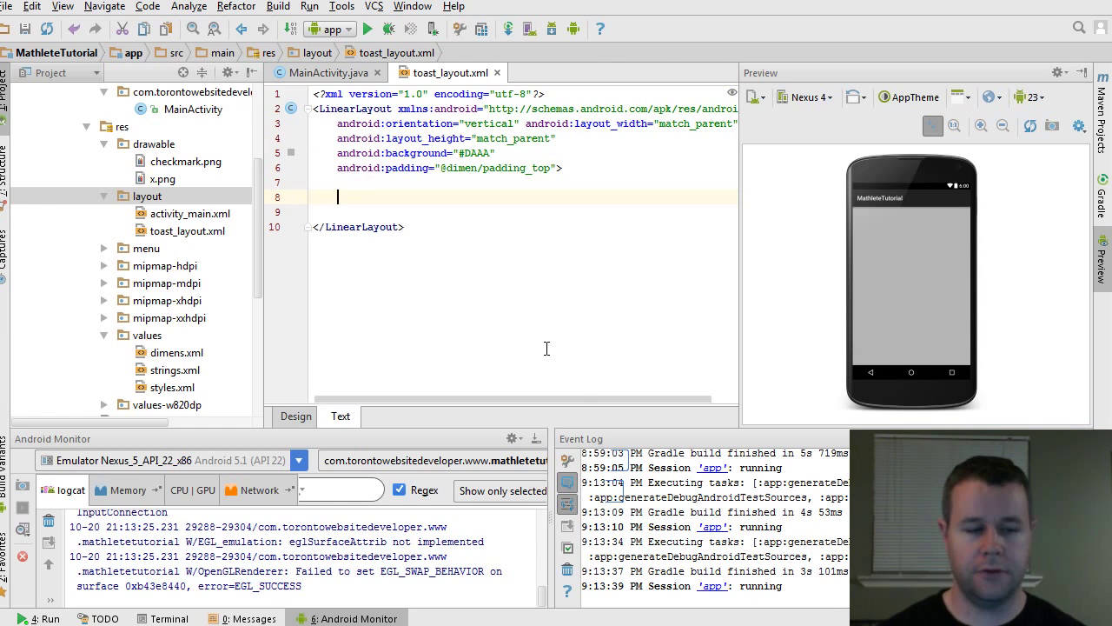
pyautogui.write('<IMa')
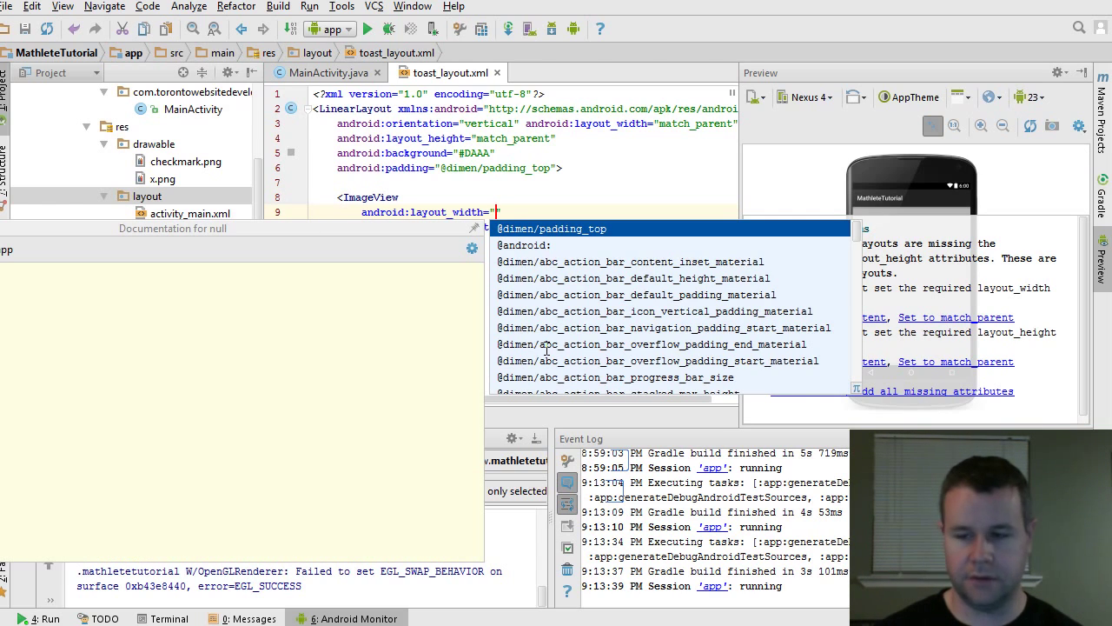
pyautogui.scroll(-3)
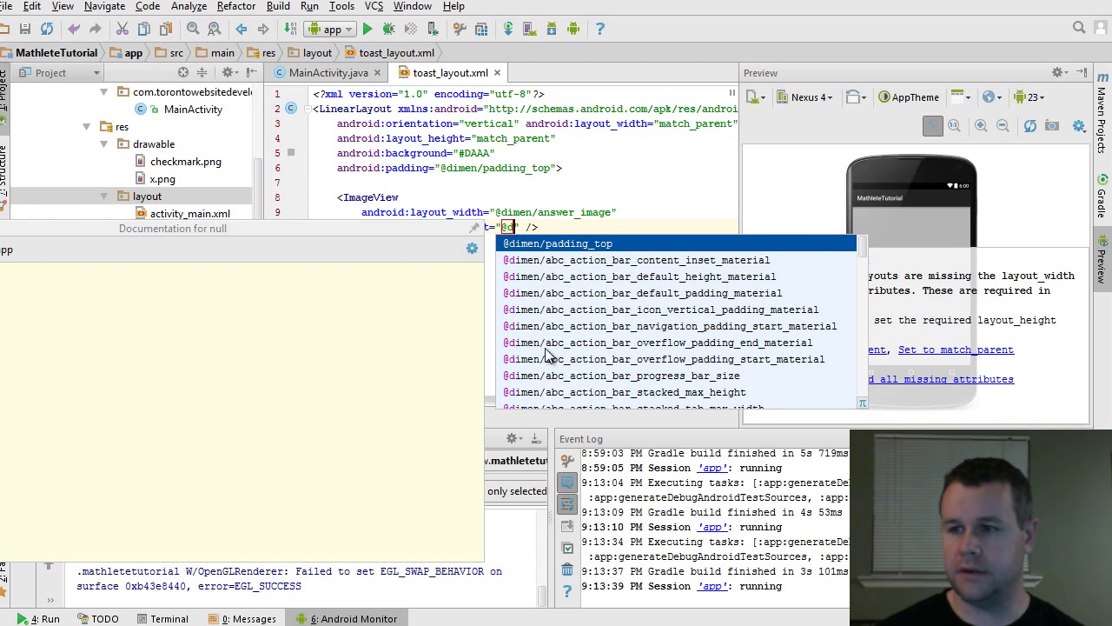
pyautogui.write('answer_image')
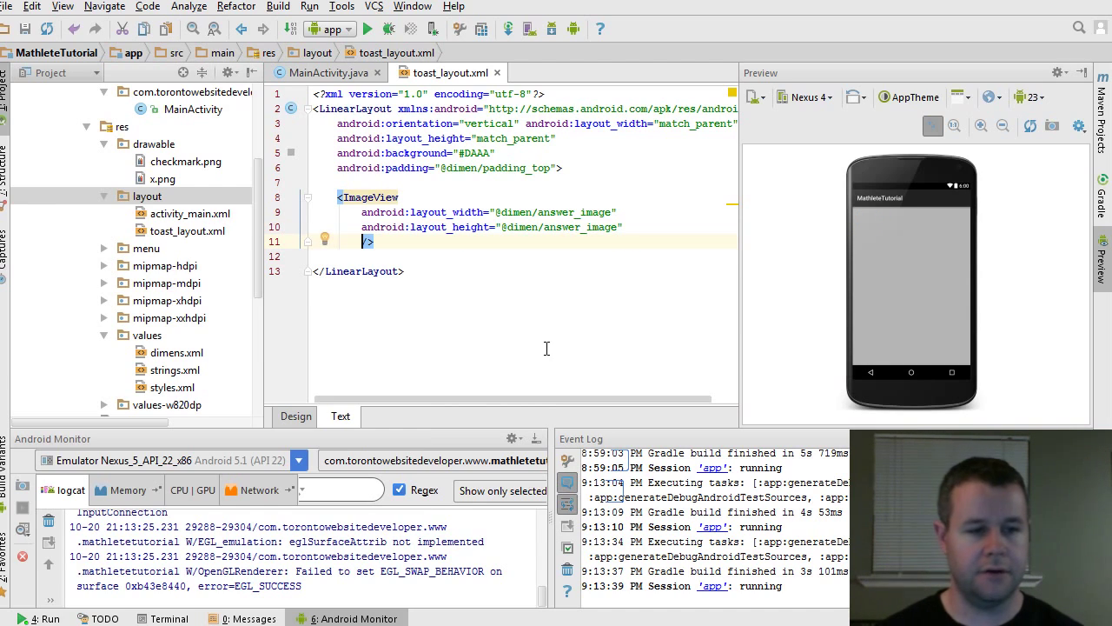
pyautogui.write('android:src')
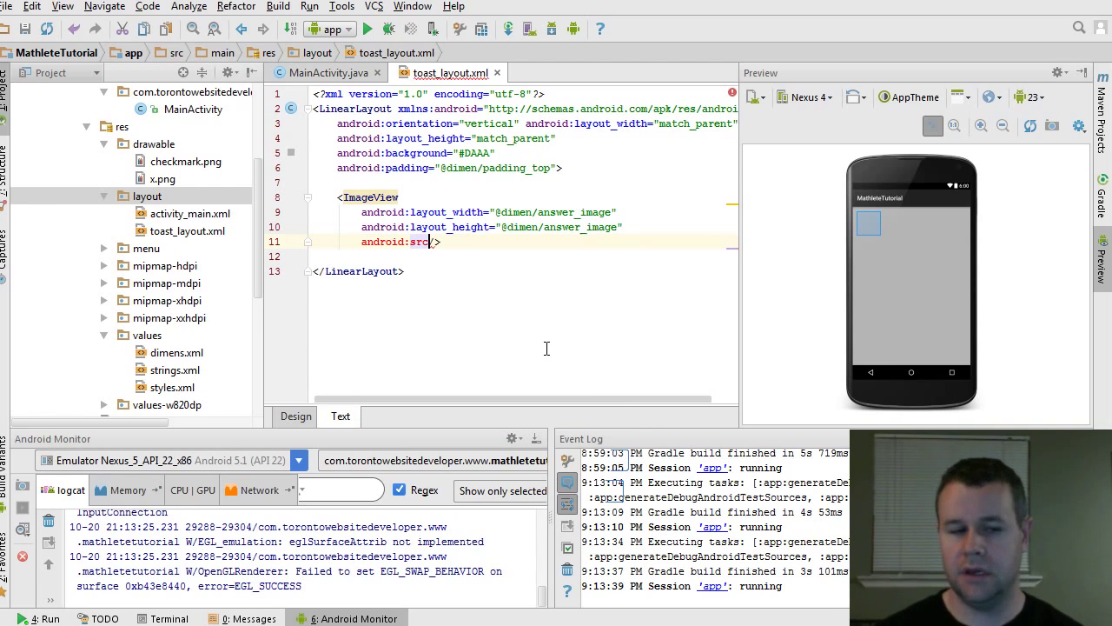
pyautogui.write('@drawable/"')
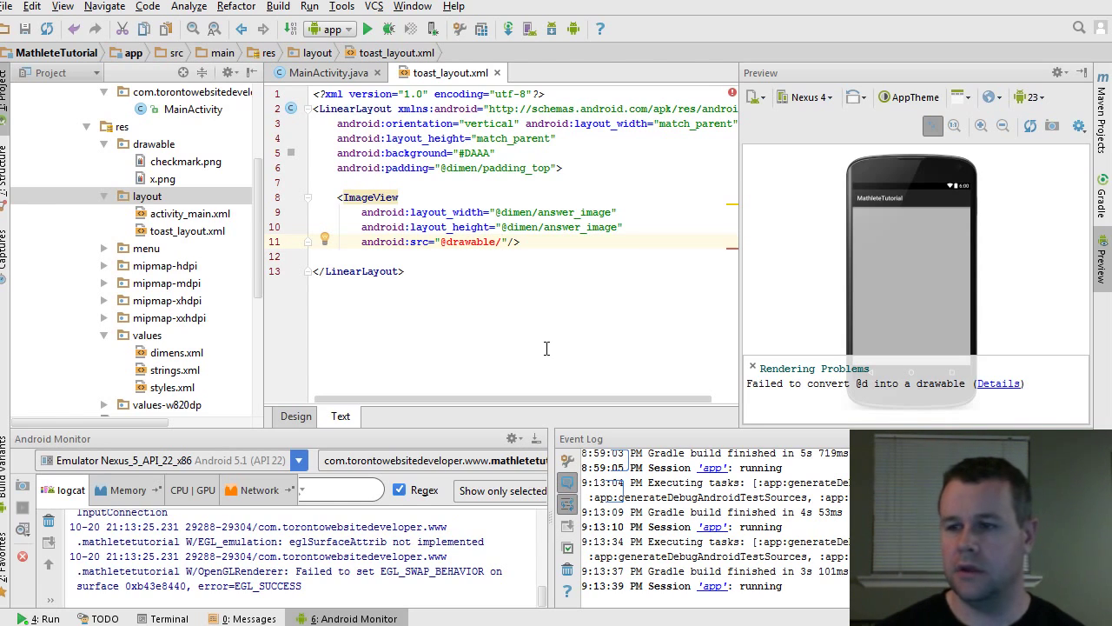
pyautogui.write('checkmark')
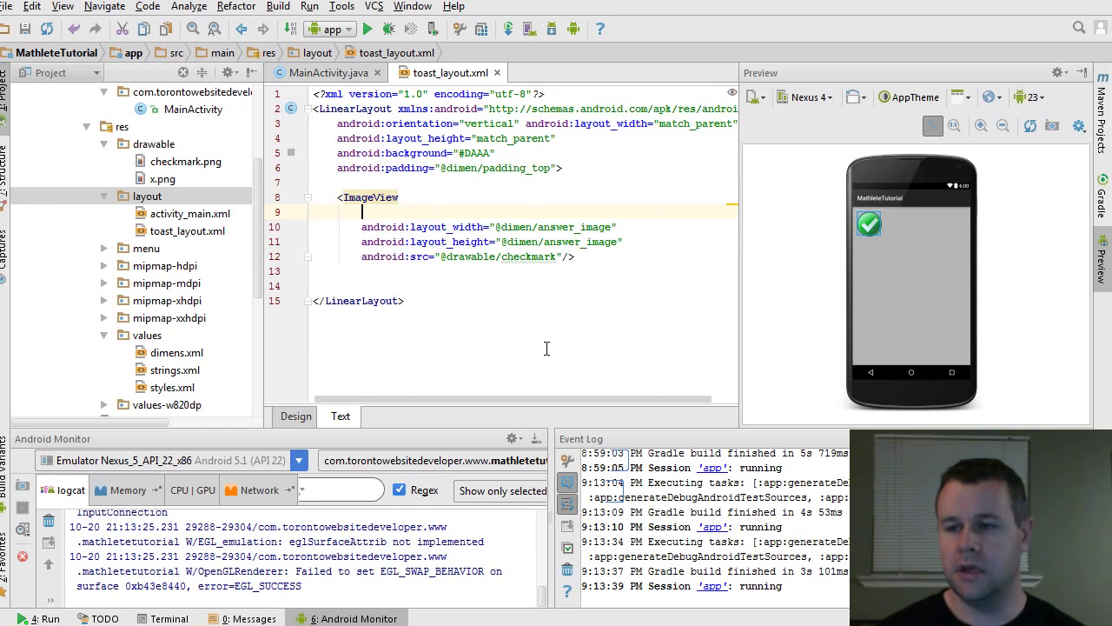
pyautogui.write('android:id="@')
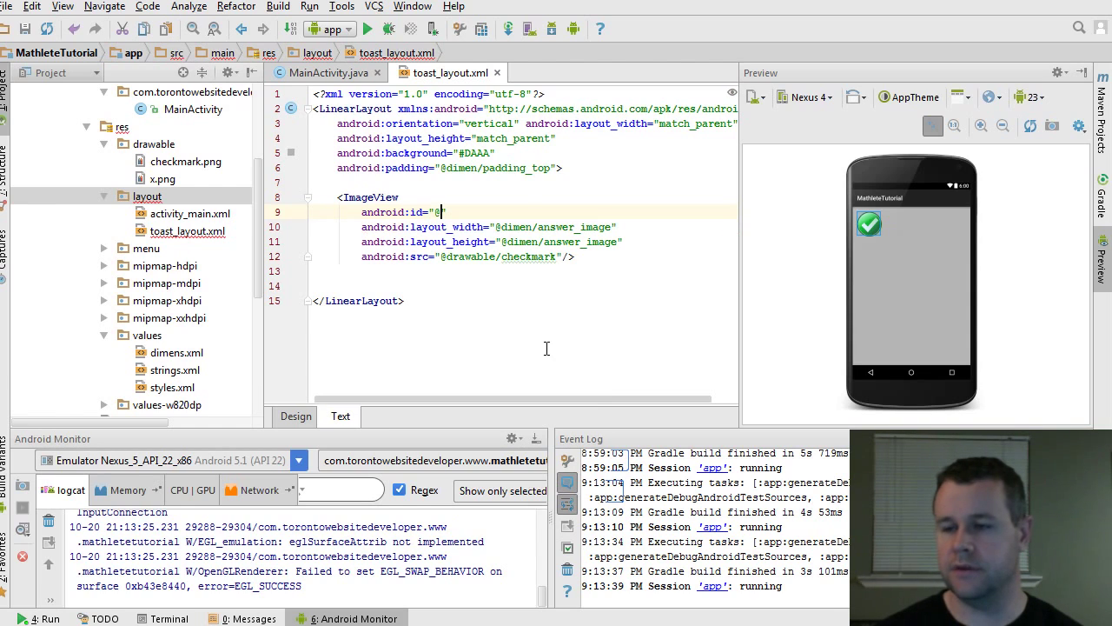
pyautogui.write('id/')
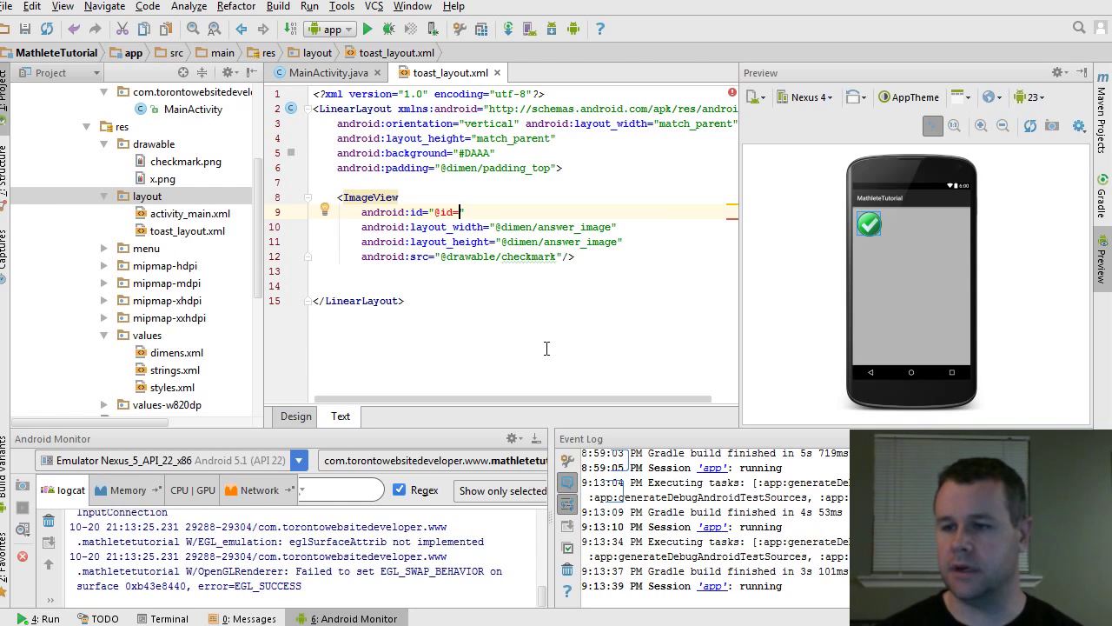
pyautogui.write('image')
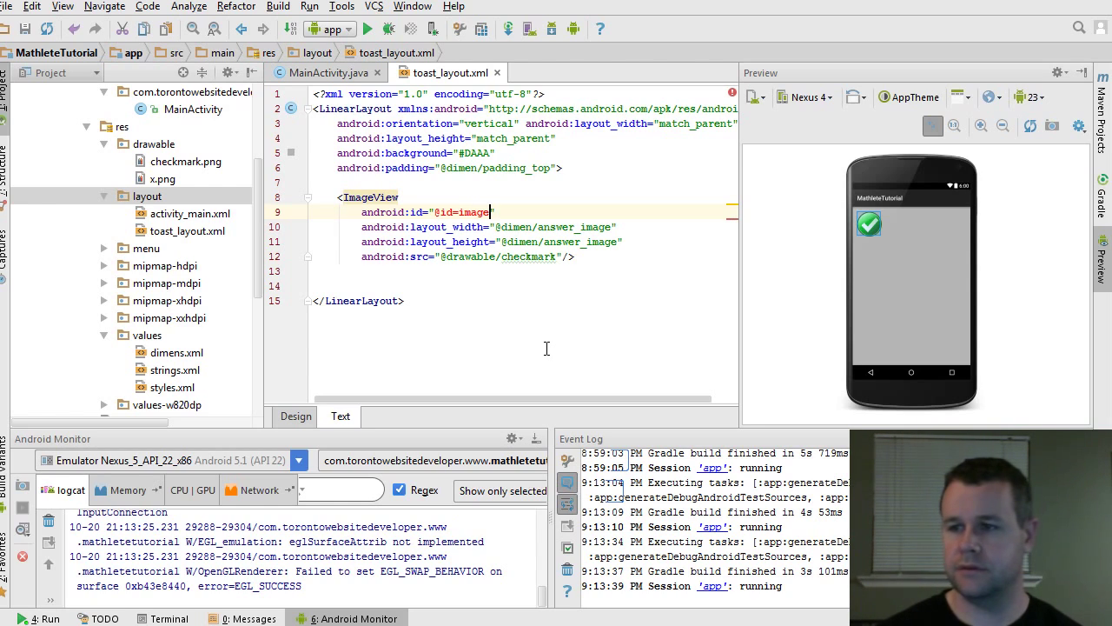
pyautogui.click(574, 255)
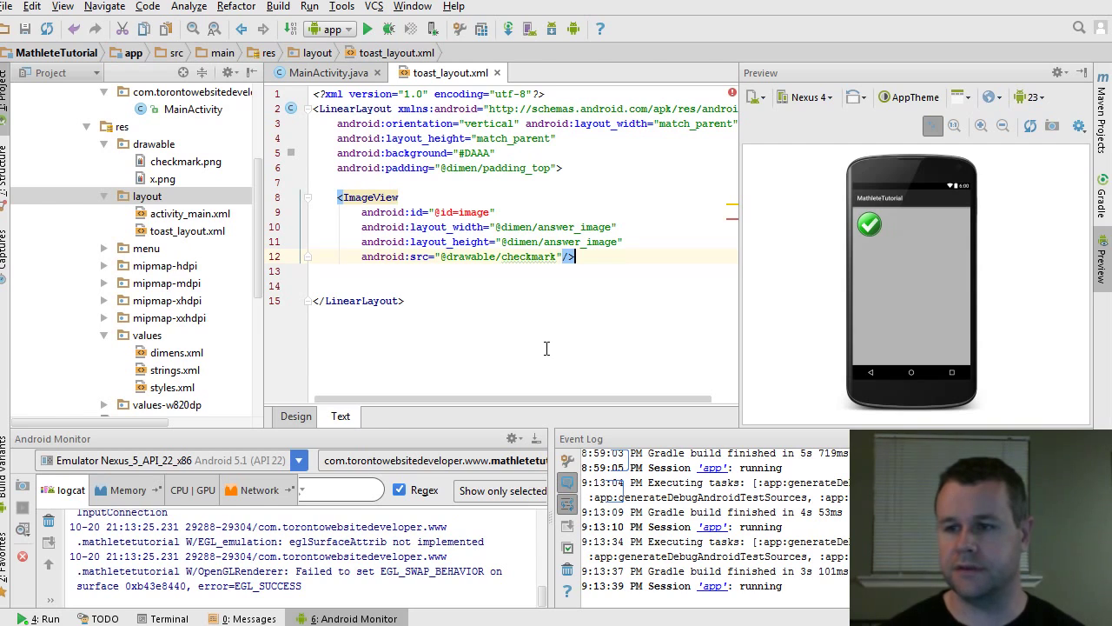
pyautogui.write('<')
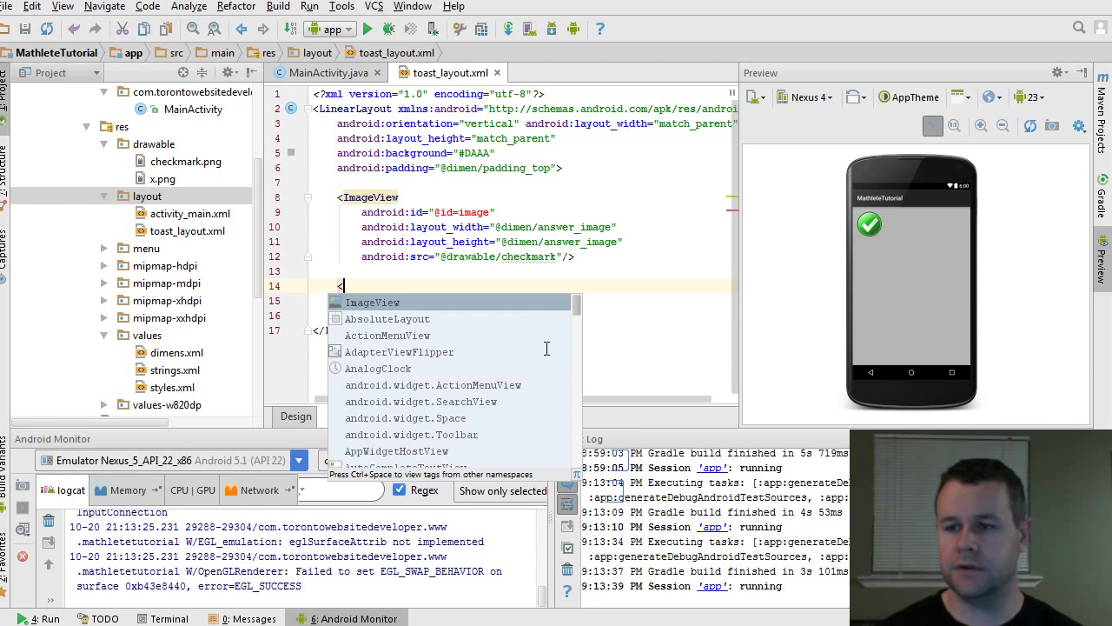
# - Add a wrap_content TextView with padding_top padding and id @+id/text, and change the ImageView id to @+id/image
pyautogui.write('TextView')
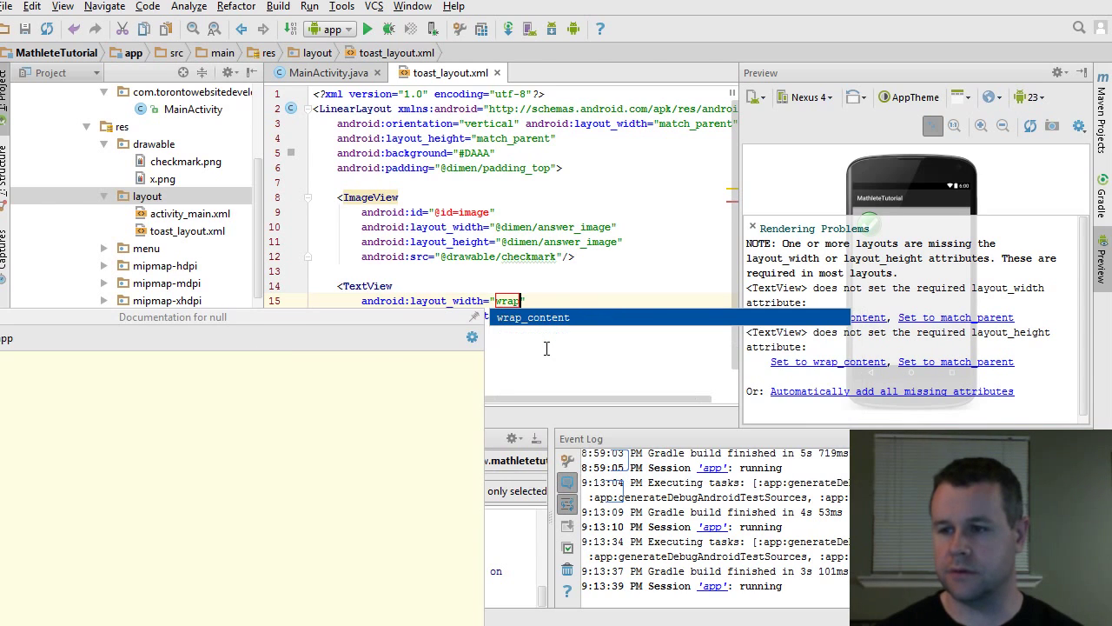
pyautogui.click(533, 316)
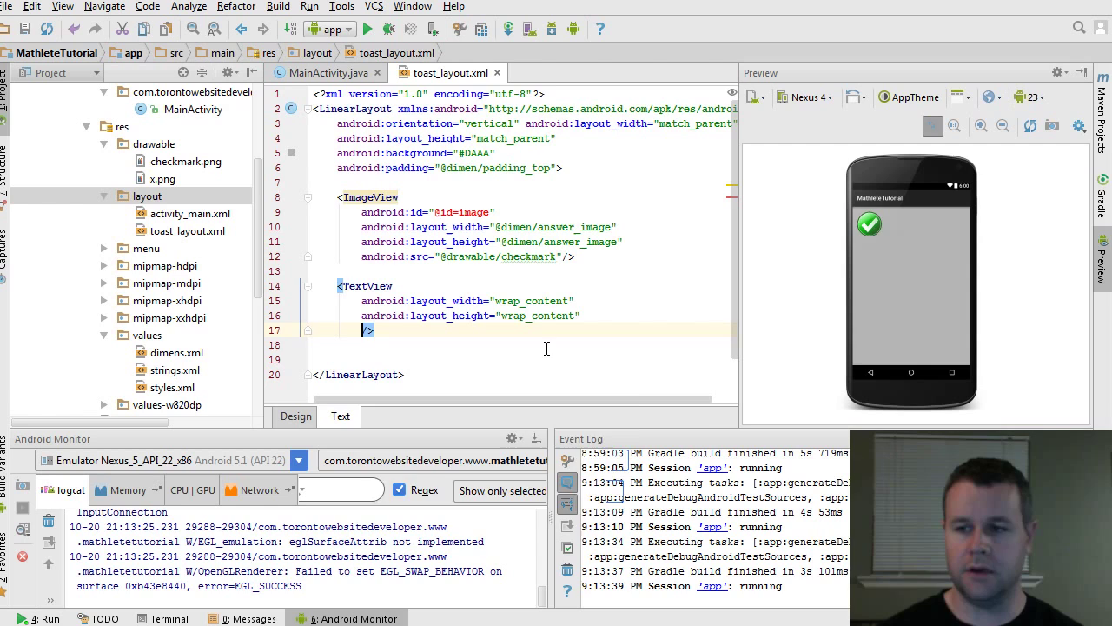
pyautogui.write('android:padding="@dimen/padding_top')
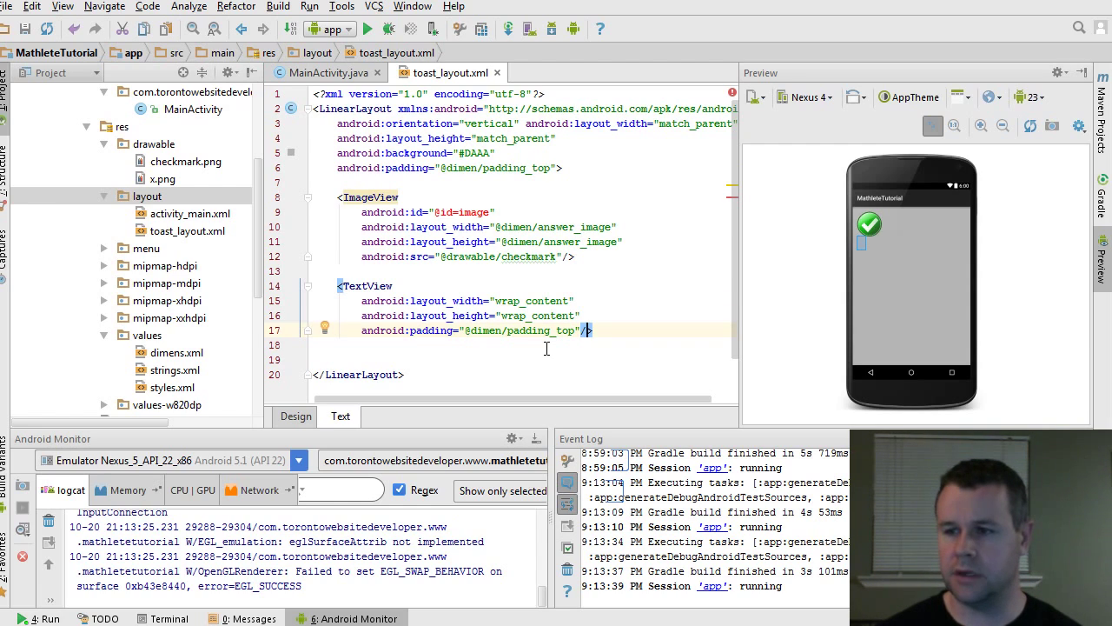
pyautogui.write('android:id="@+id/text"')
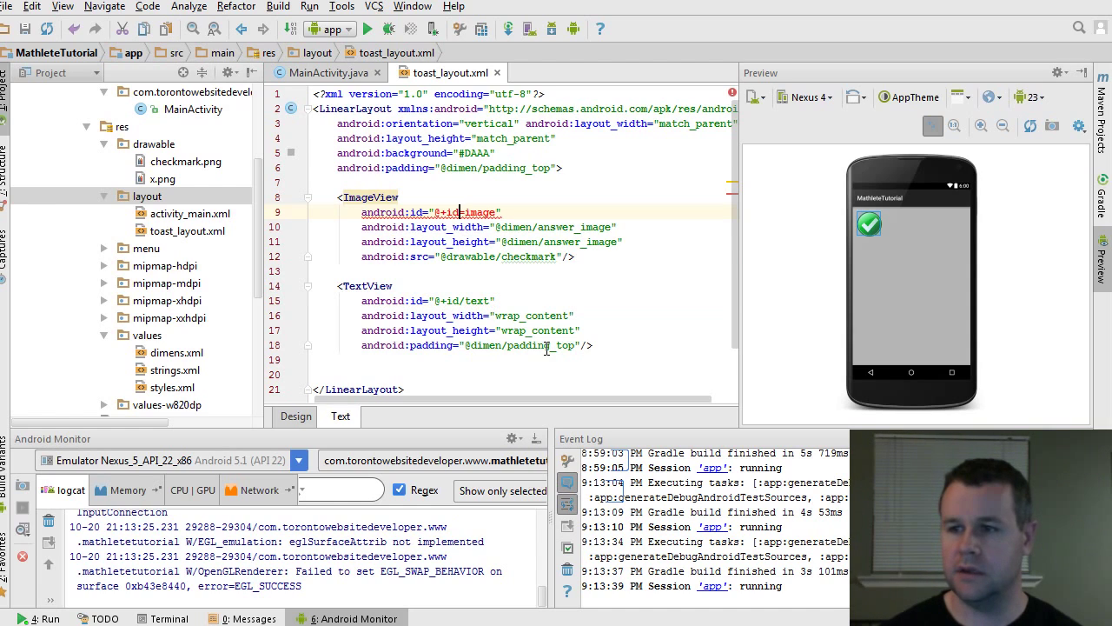
pyautogui.click(574, 227)
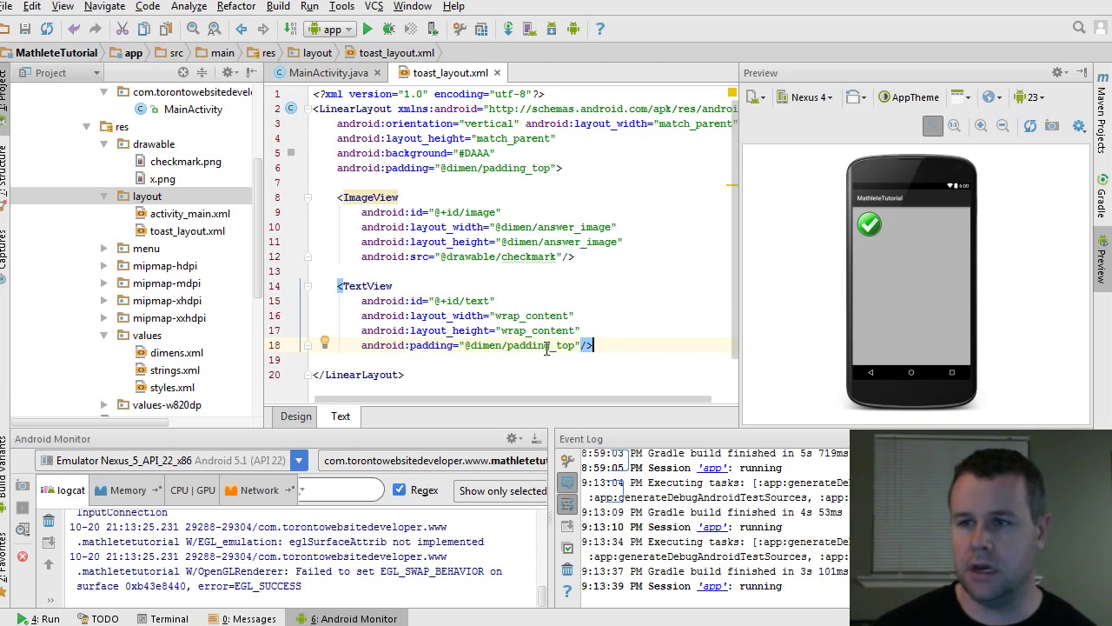
pyautogui.click(321, 72)
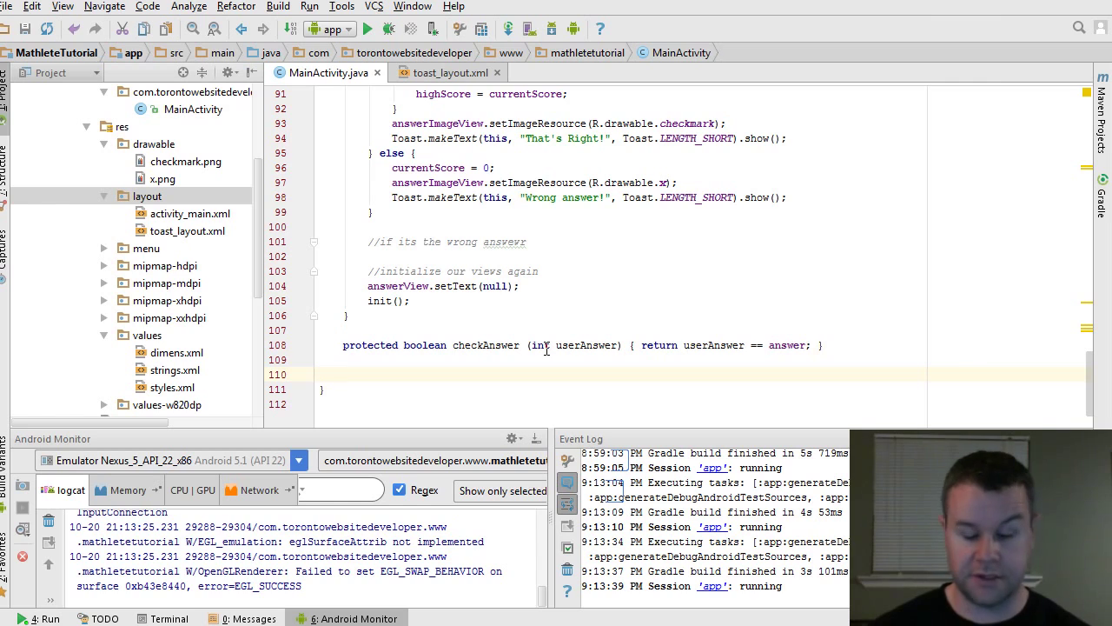
# - Add an empty public void makeToast(String message) method after checkAnswer in MainActivity
pyautogui.write('p')
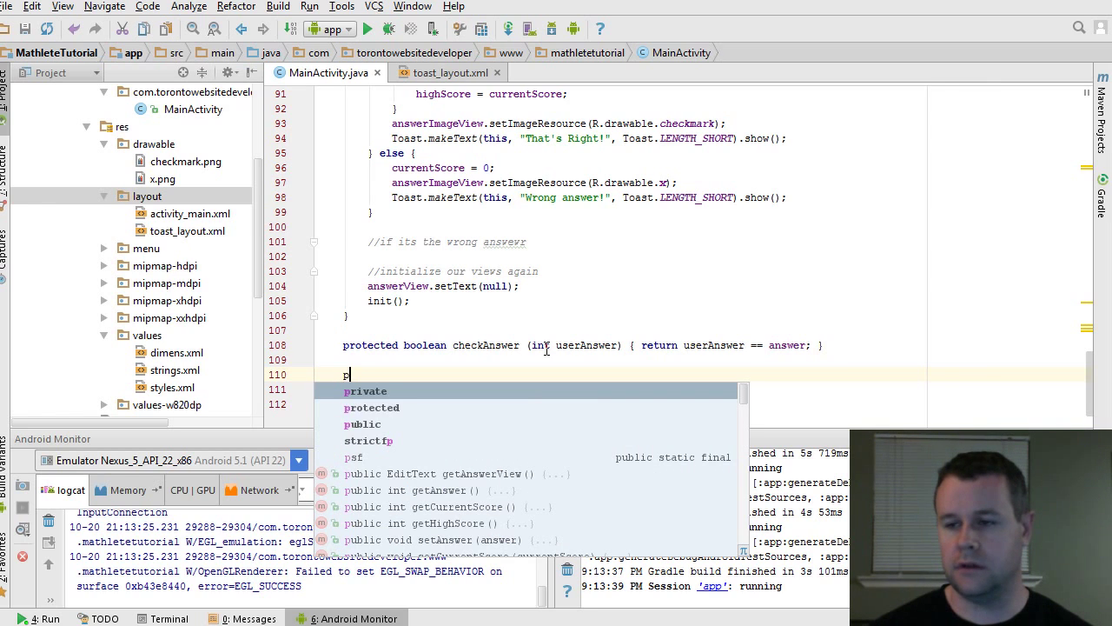
pyautogui.write('ublic void')
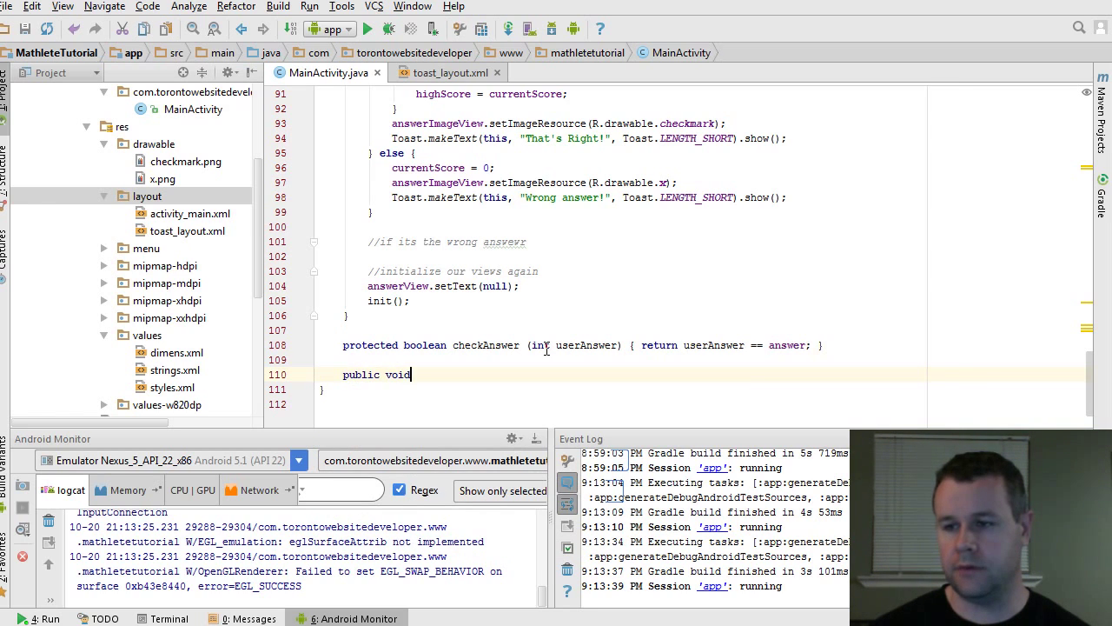
pyautogui.write('make')
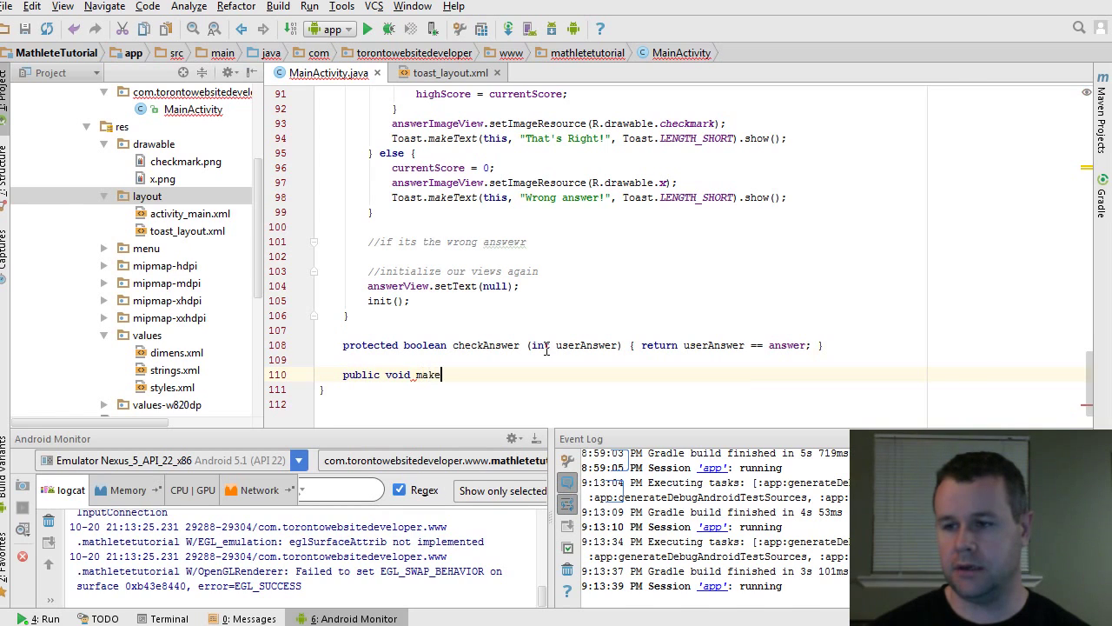
pyautogui.write('makeToast(String message) {')
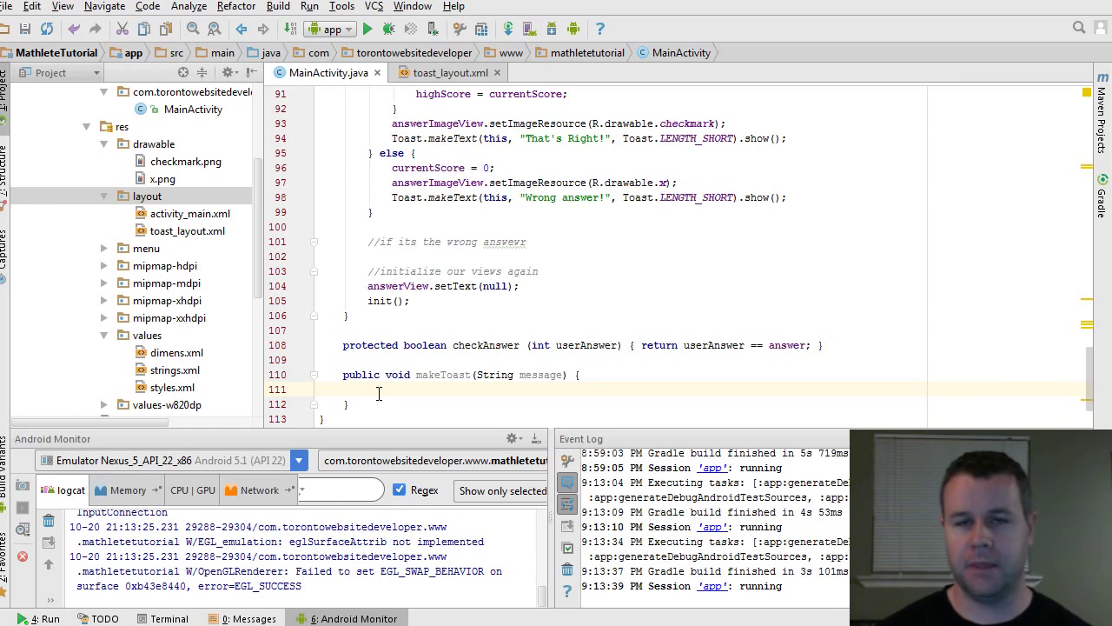
pyautogui.moveTo(380, 399)
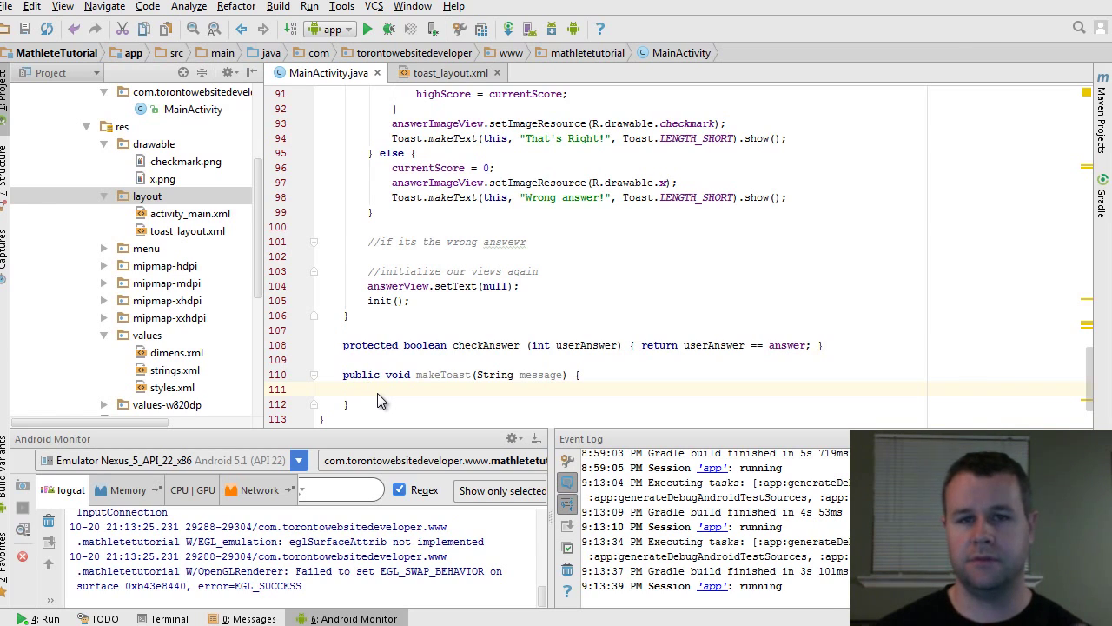
pyautogui.click(186, 231)
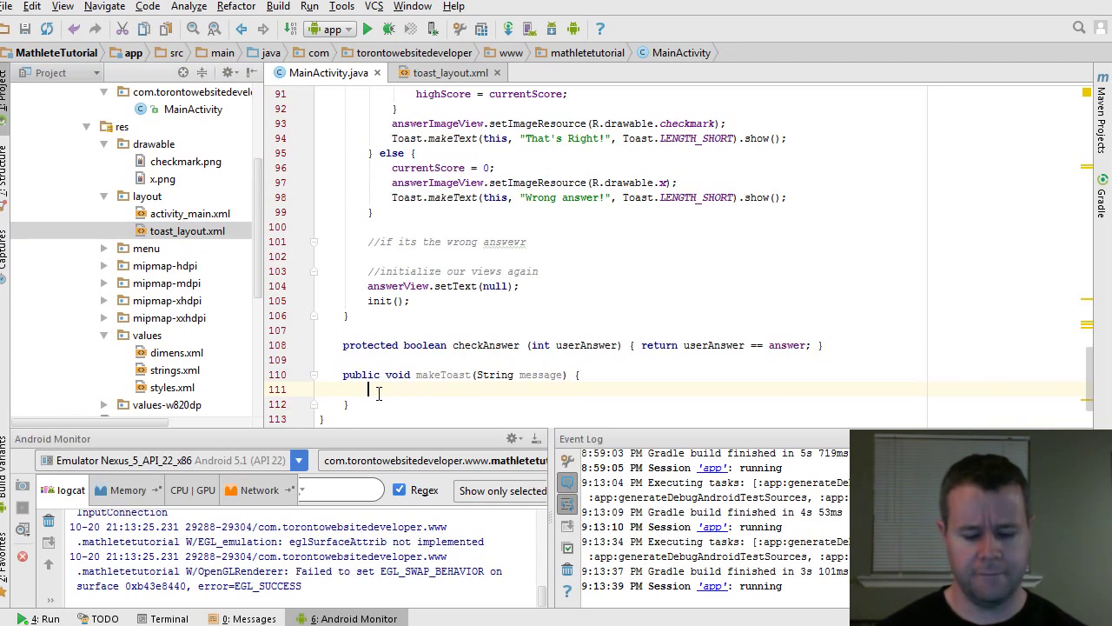
# - Declare LayoutInflater layoutInflater = getLayoutInflater() inside makeToast
pyautogui.write('LayoutInflater')
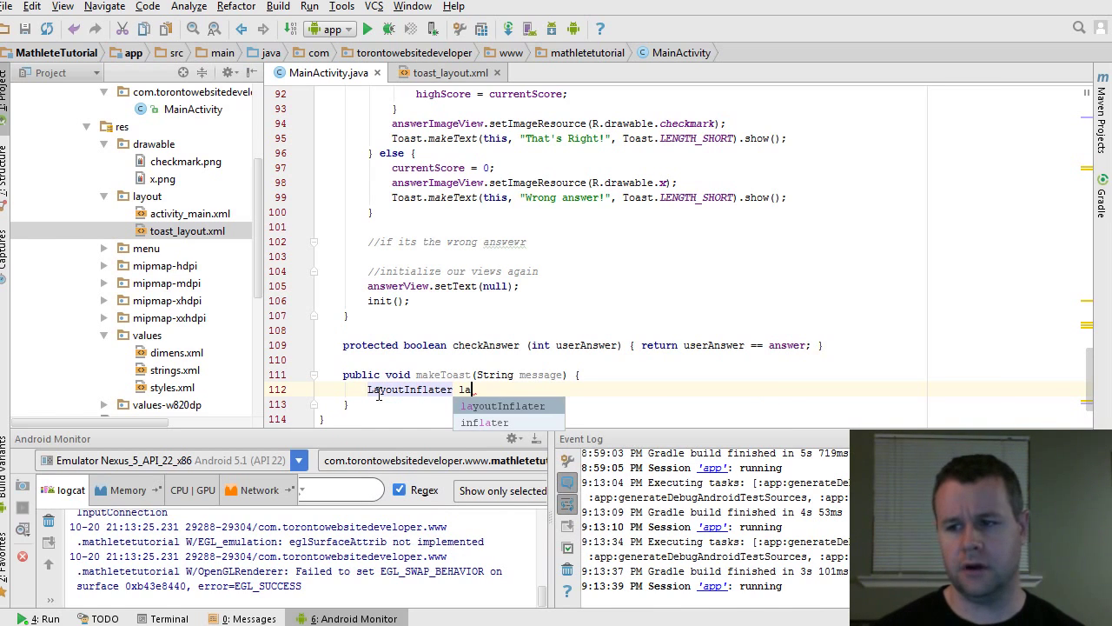
pyautogui.write('layoutInflater = new')
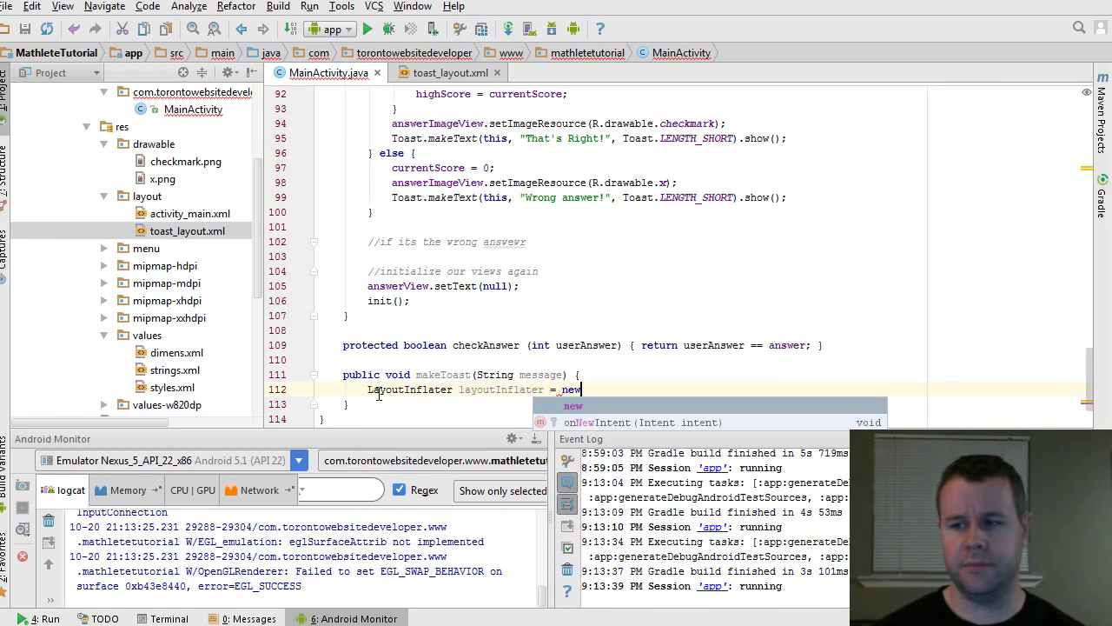
pyautogui.write('LayoutInflater() {')
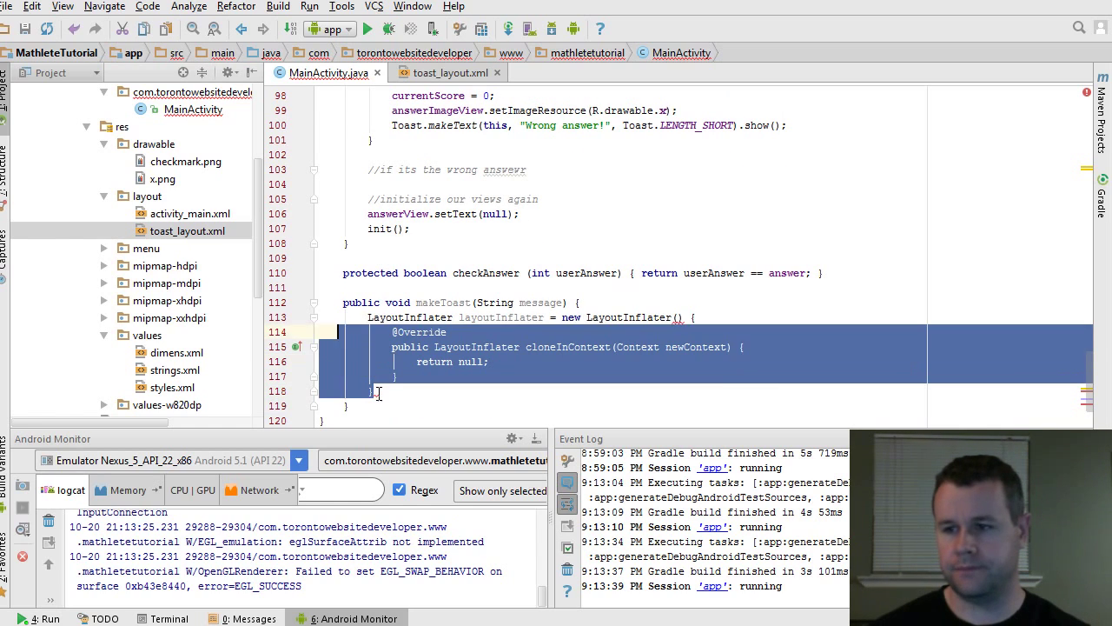
pyautogui.press('Delete')
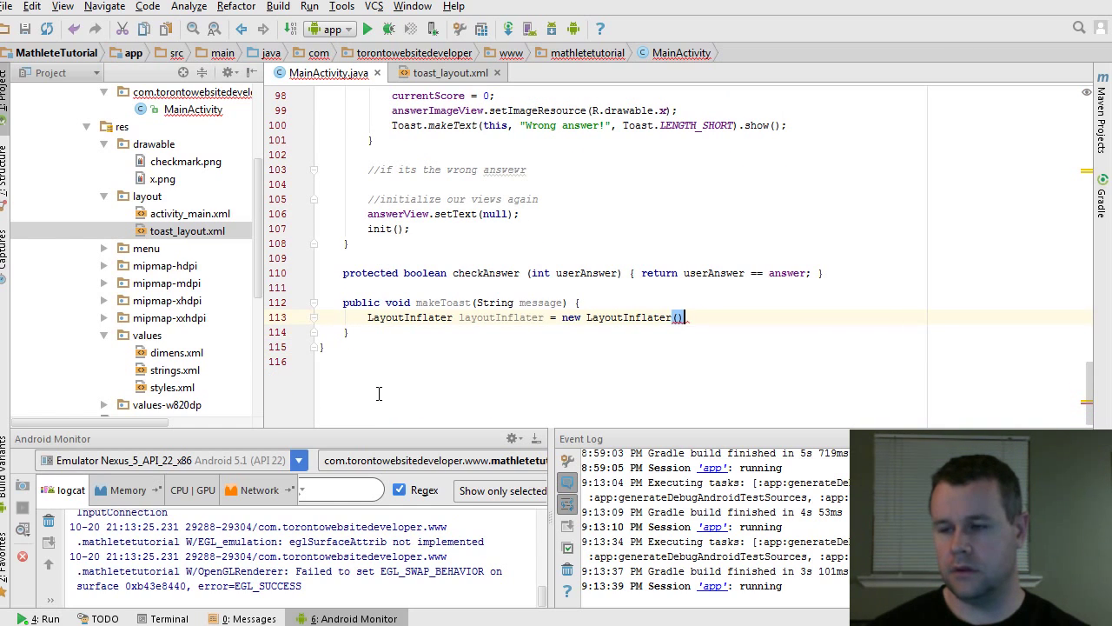
pyautogui.press('BackSpace')
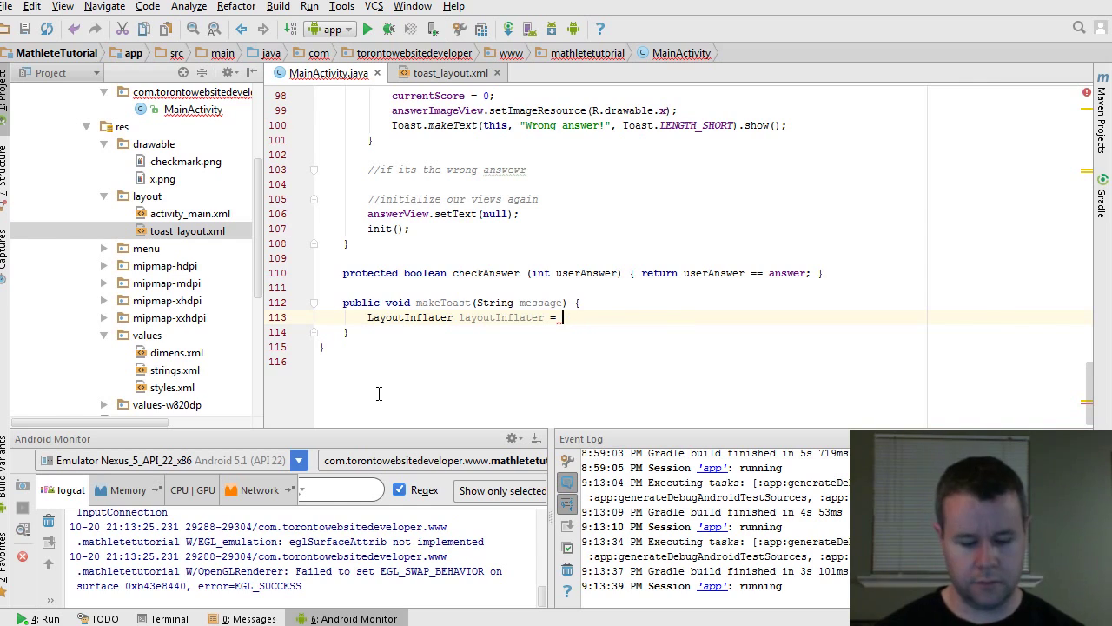
pyautogui.write('getLayoutInflater()')
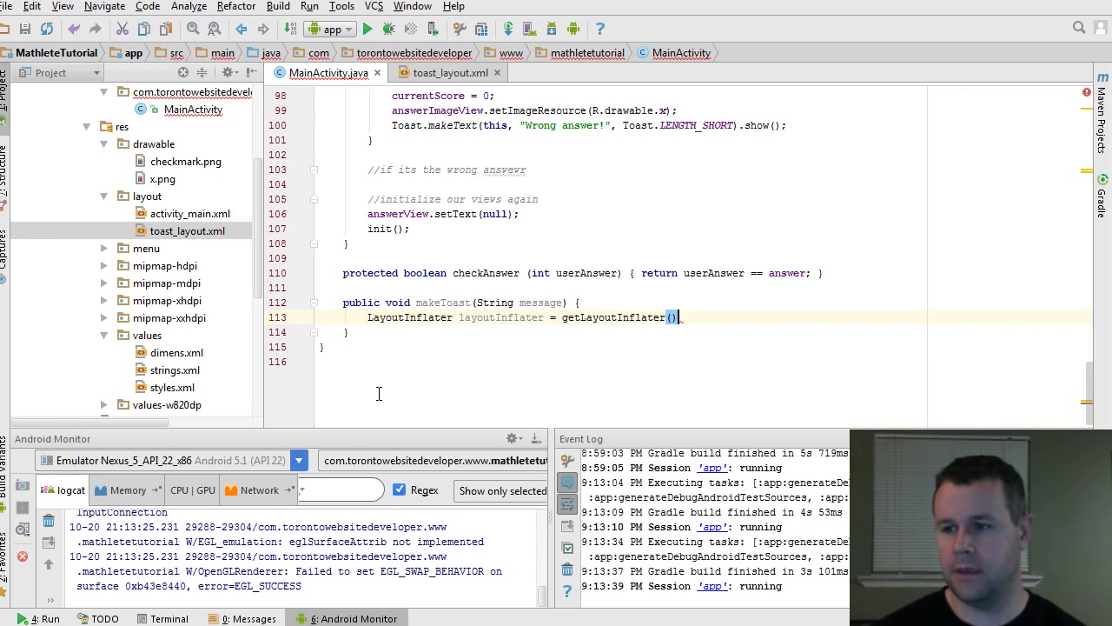
# - Inflate R.layout.toast_layout into View layout, using the toast_layout root ViewGroup
pyautogui.doubleClick(500, 317)
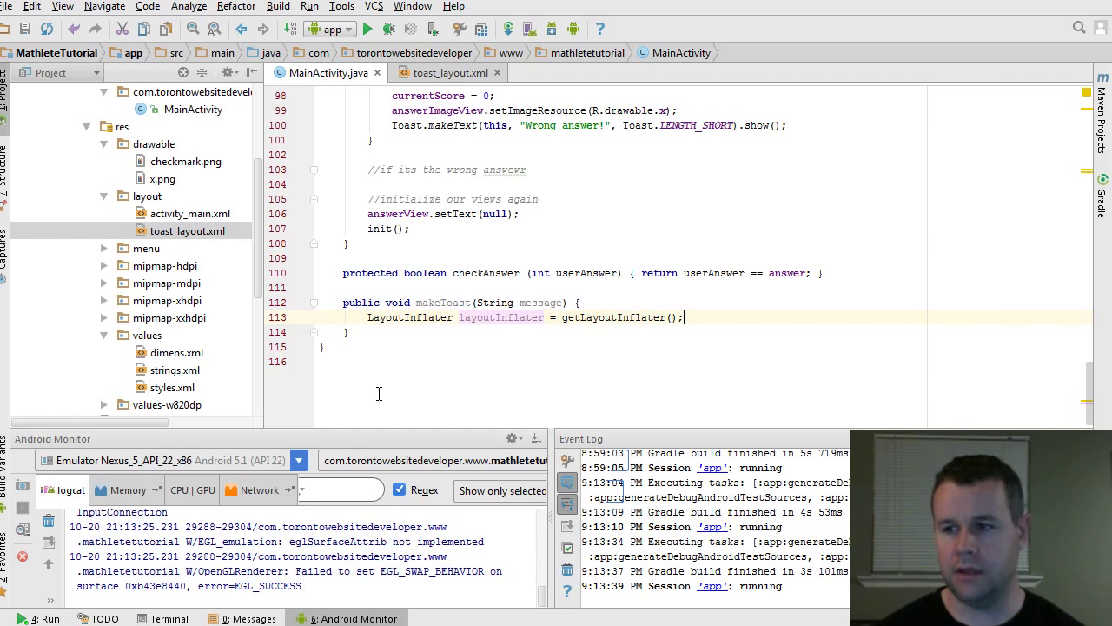
pyautogui.write('V')
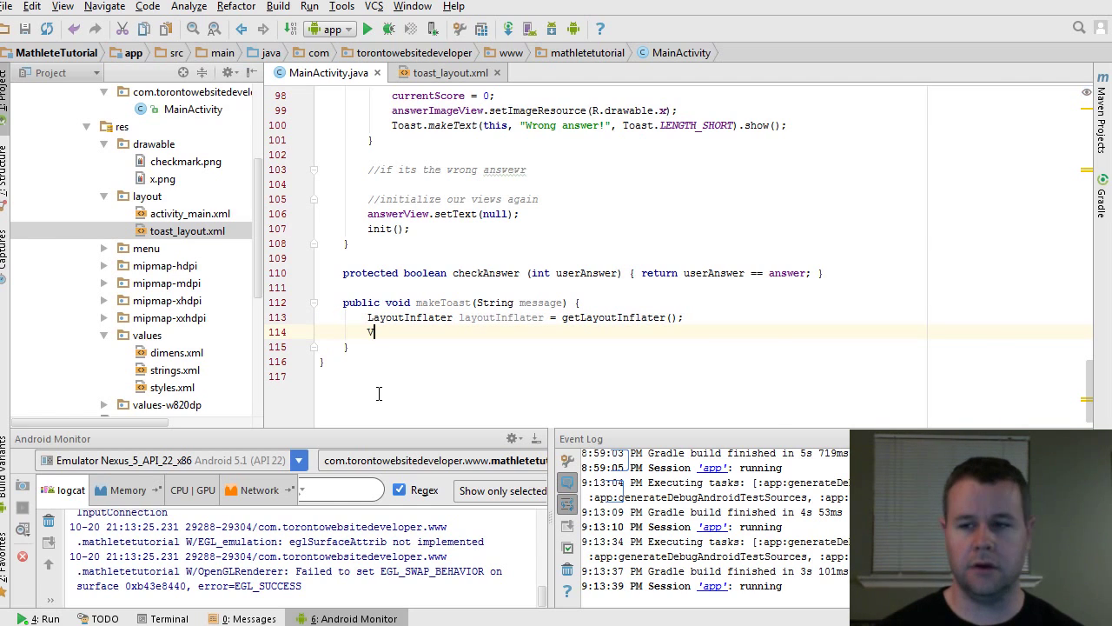
pyautogui.write('iew layout')
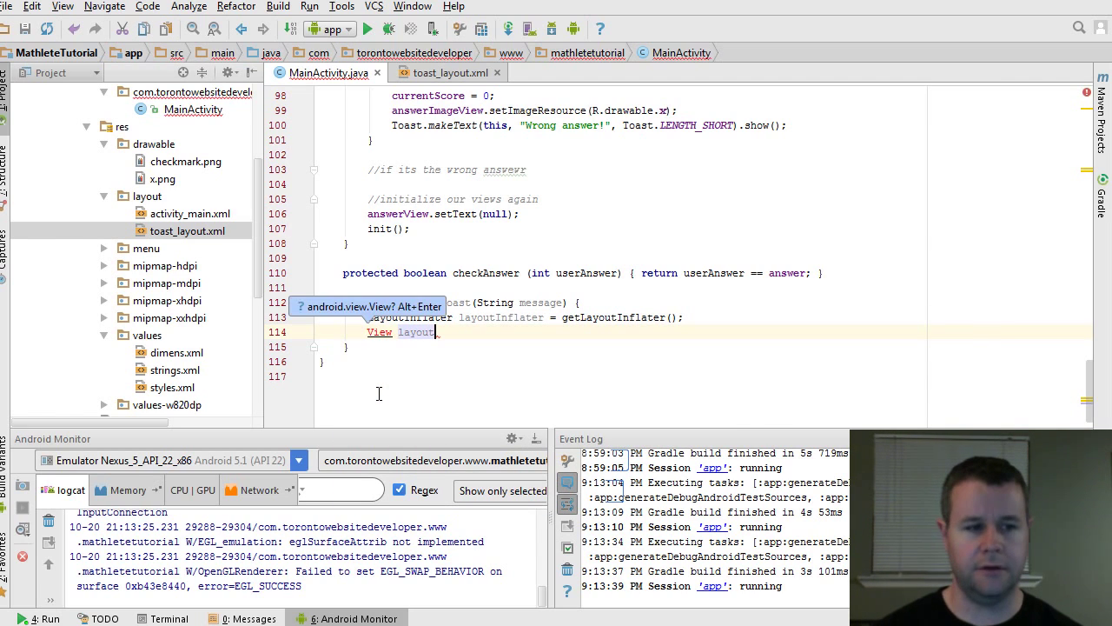
pyautogui.write('=_inflast')
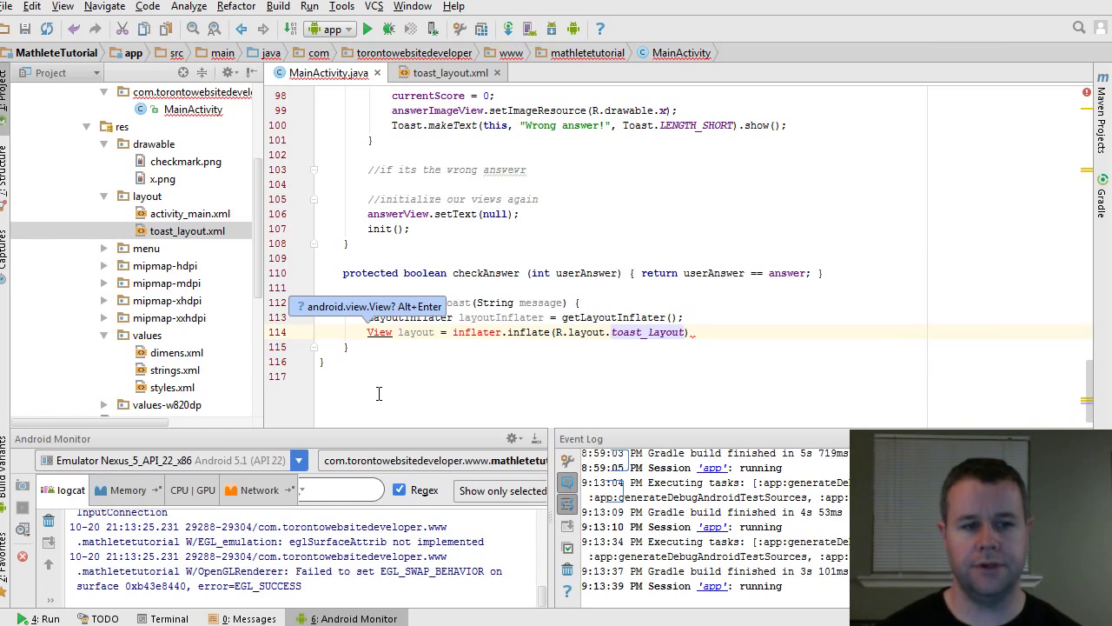
pyautogui.write(',')
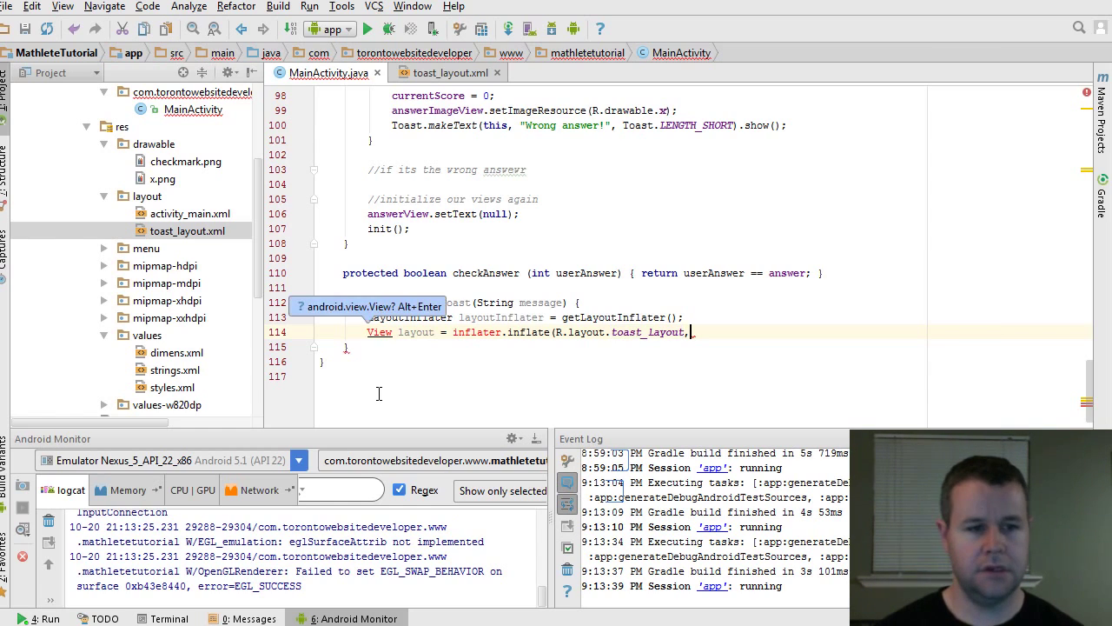
pyautogui.write('(ViewGroup) findViewById(')
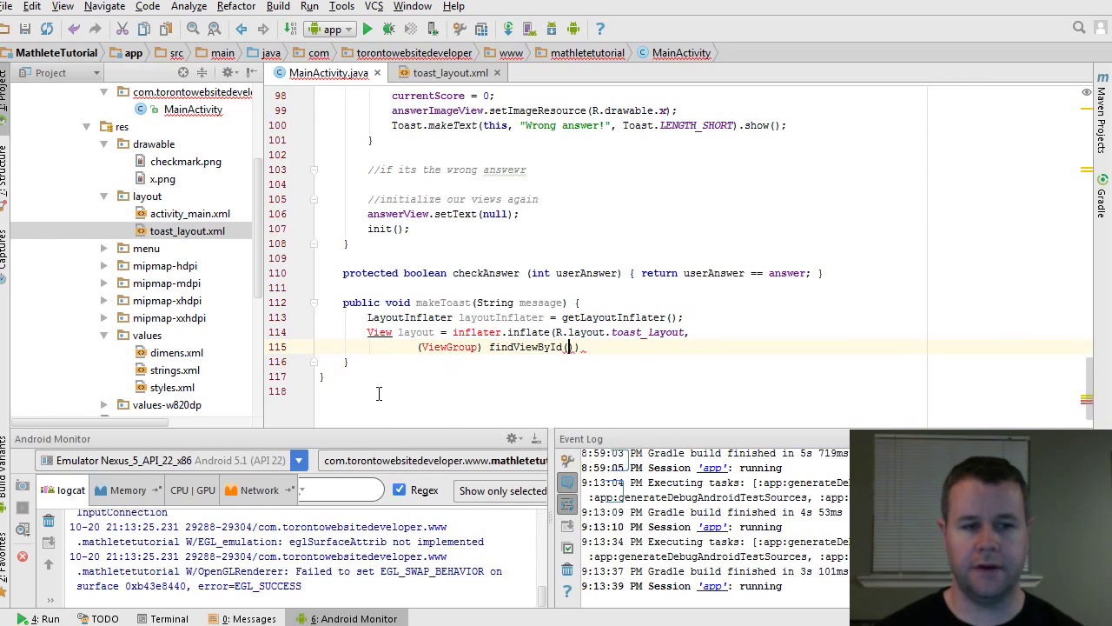
pyautogui.write('R.id.toast_layout')
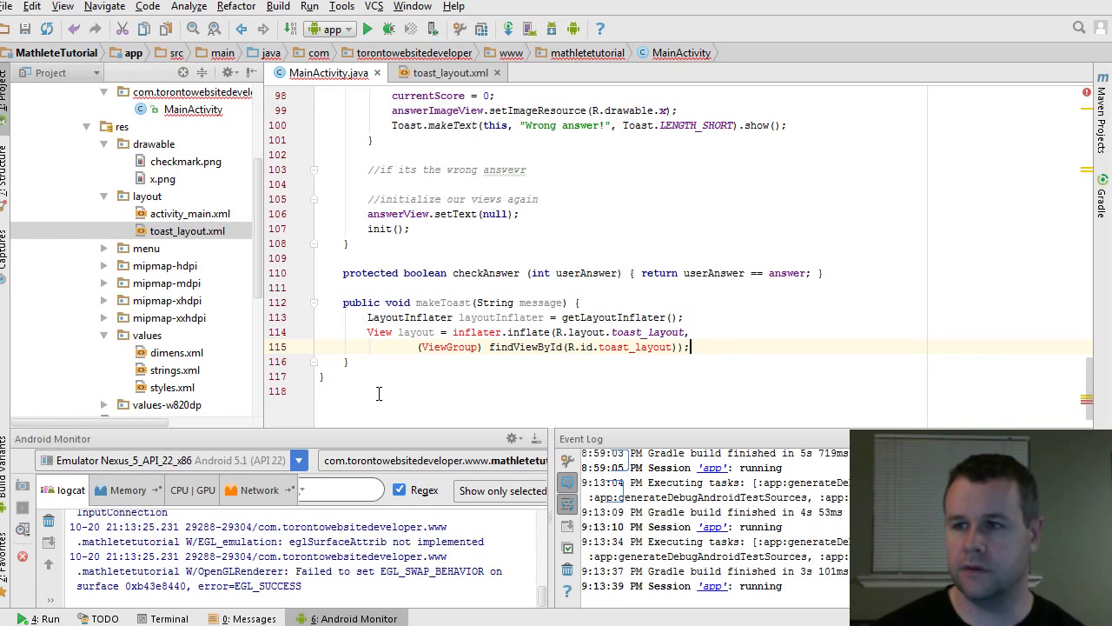
pyautogui.click(449, 72)
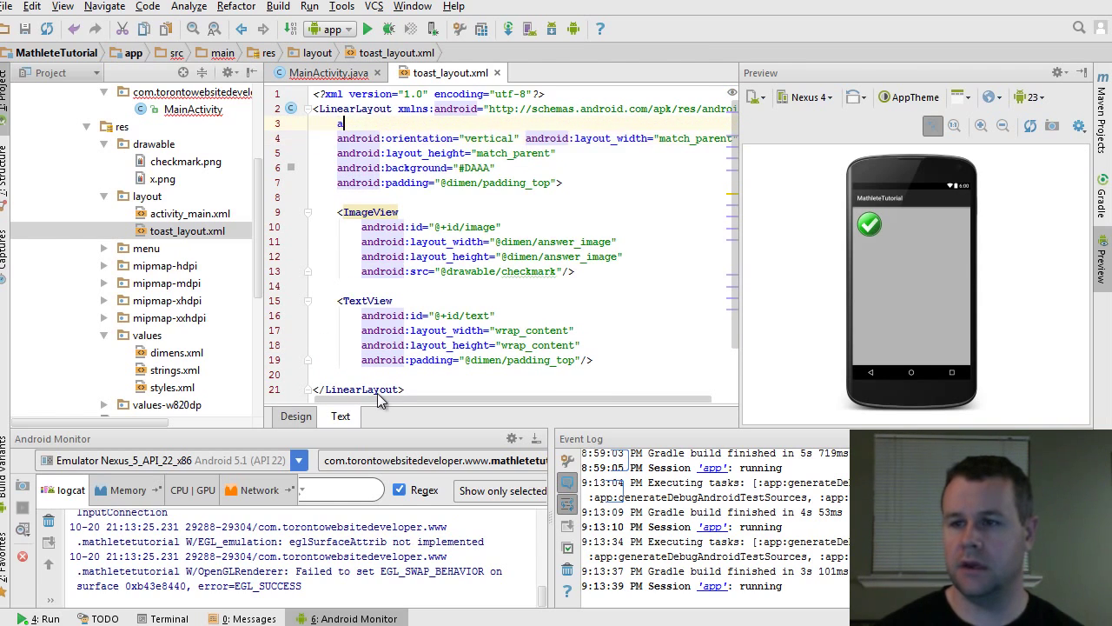
# - Add android:id="@+id/toast_layout" to the root LinearLayout in toast_layout.xml
pyautogui.write('android:id')
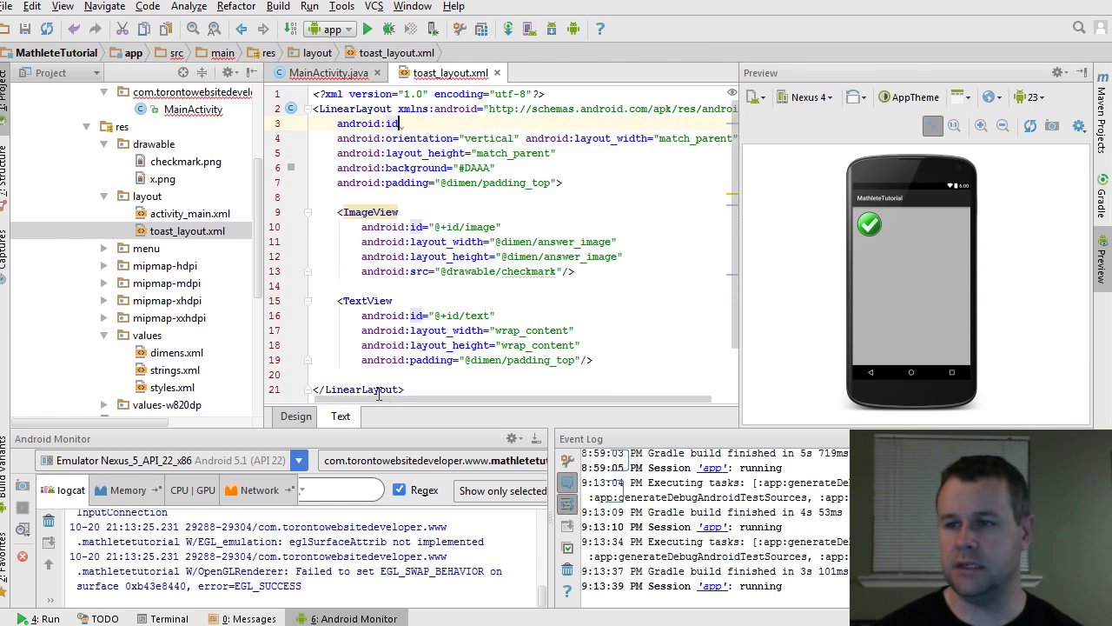
pyautogui.write('="@')
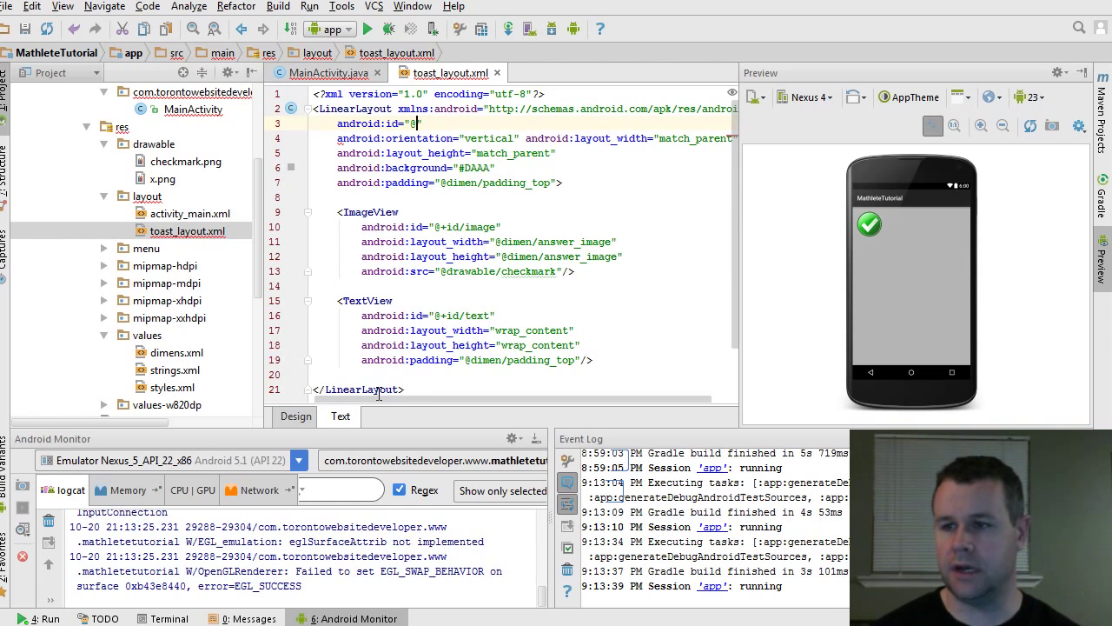
pyautogui.write('+id/')
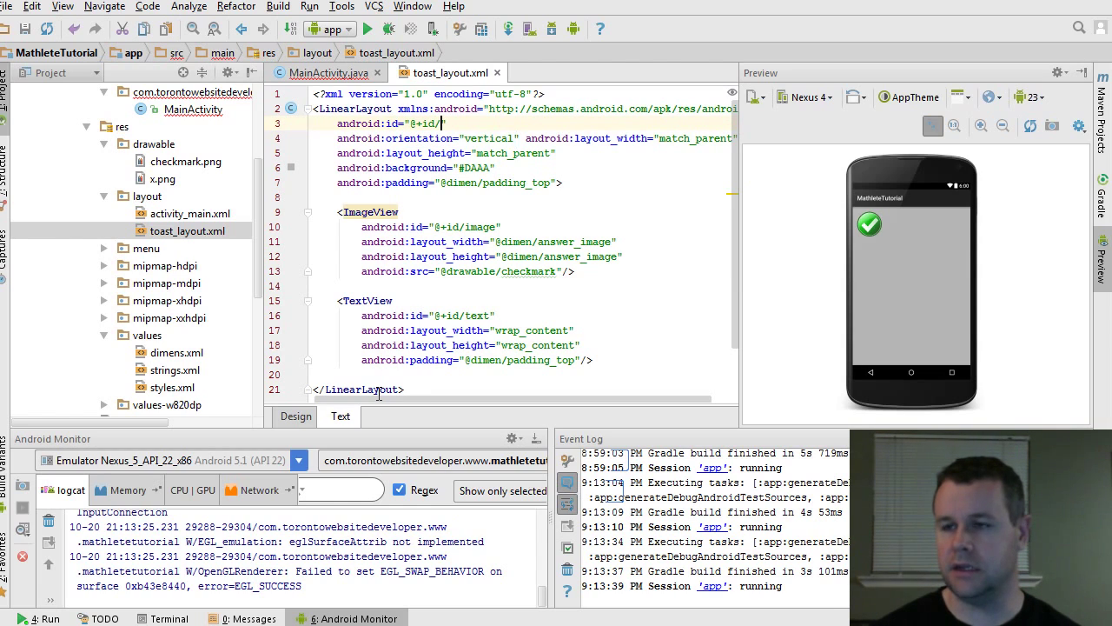
pyautogui.write('toast')
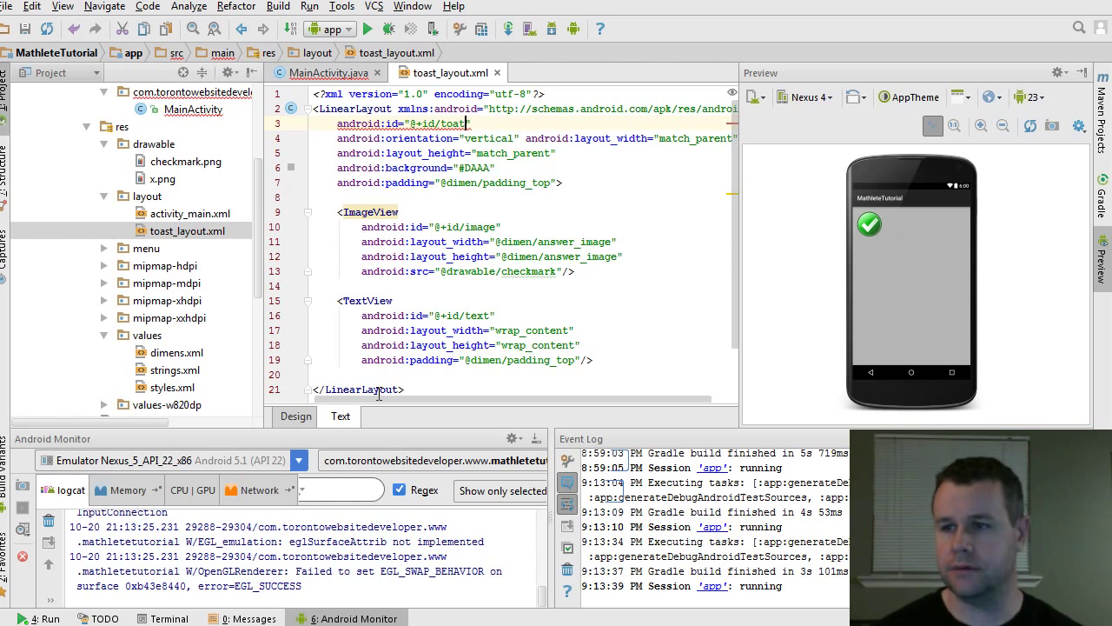
pyautogui.write('_layout')
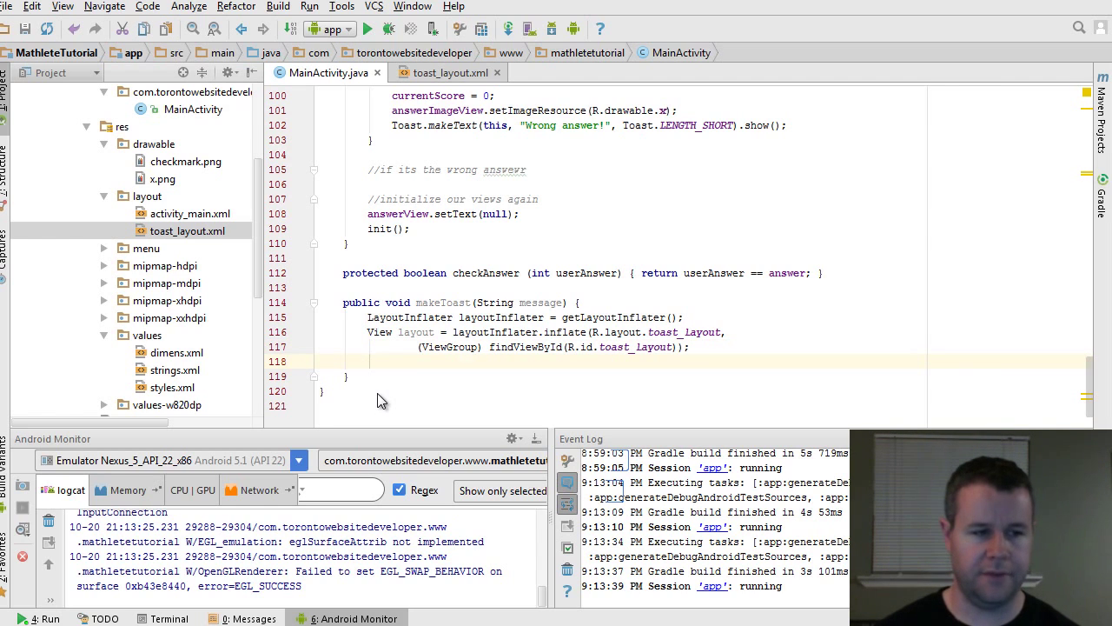
# - Get TextView text via layout.findViewById(R.id.text) and set its text to message
pyautogui.write('TextView t')
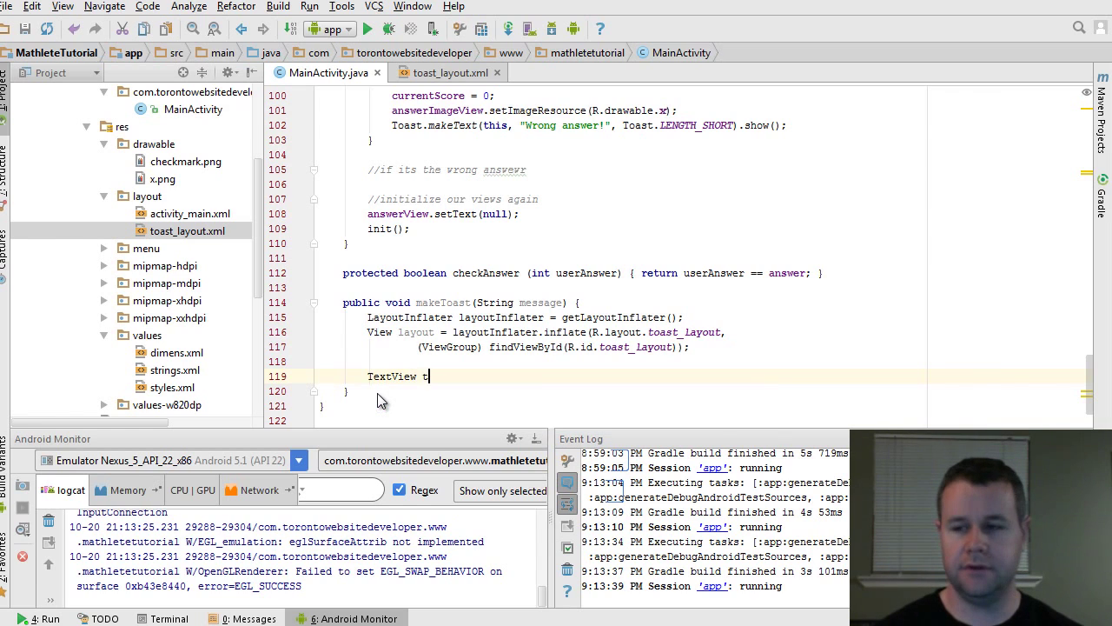
pyautogui.write('ext =')
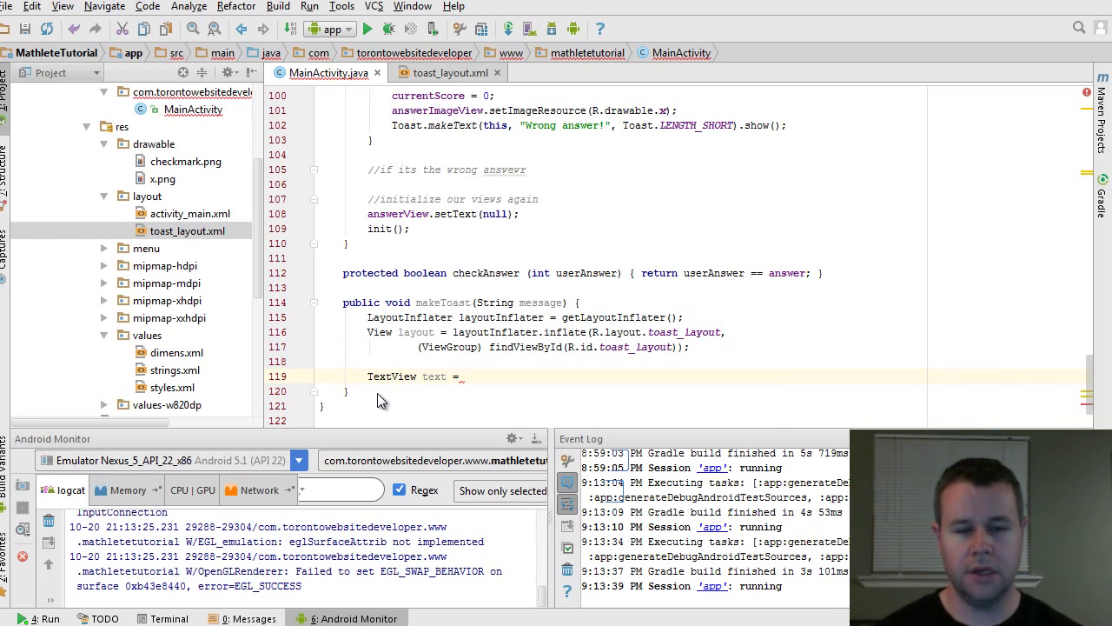
pyautogui.write('(Text')
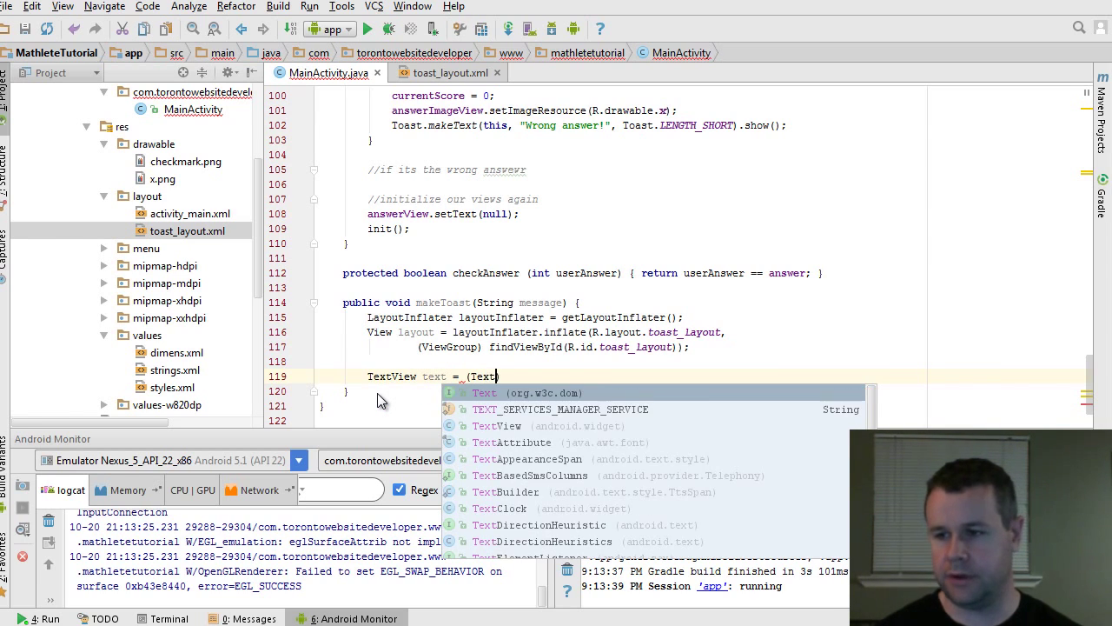
pyautogui.click(496, 425)
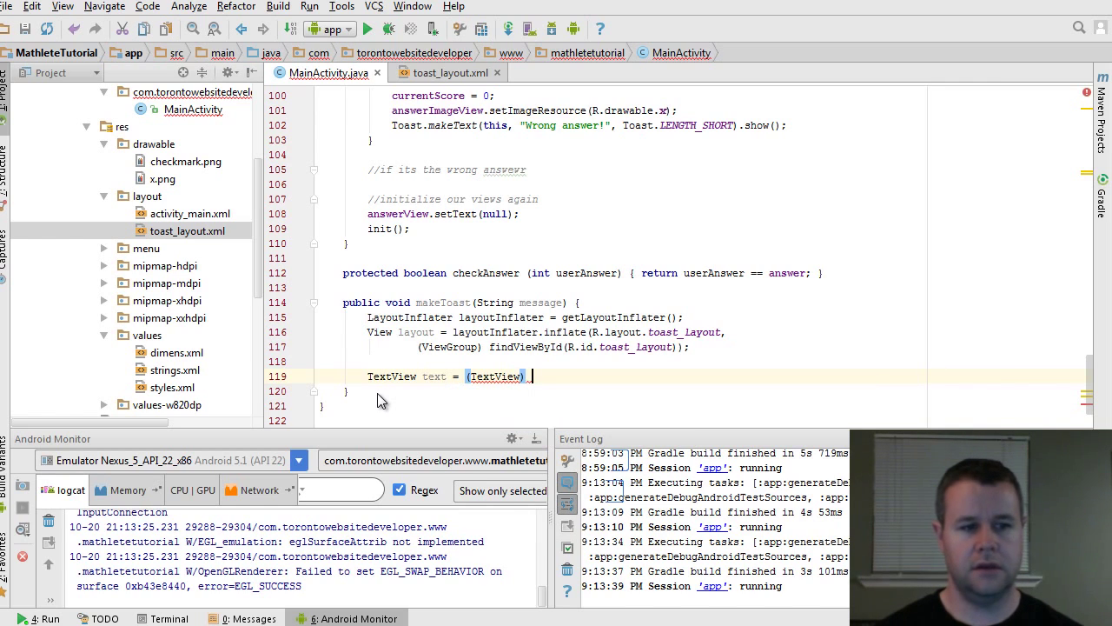
pyautogui.write('layout.findViewById(R.id.text')
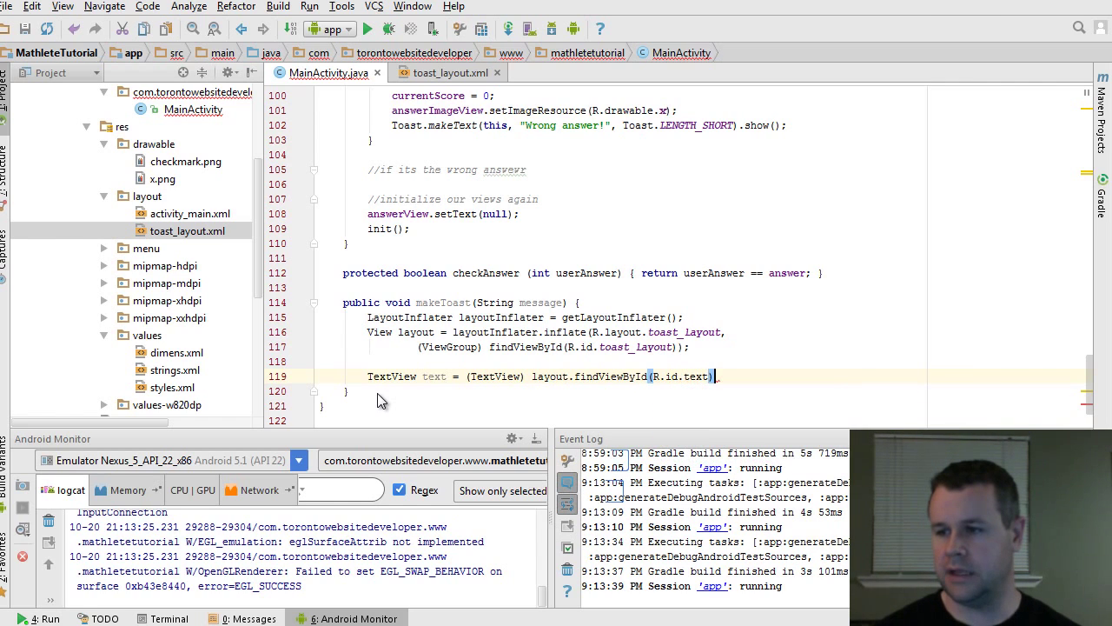
pyautogui.write(';')
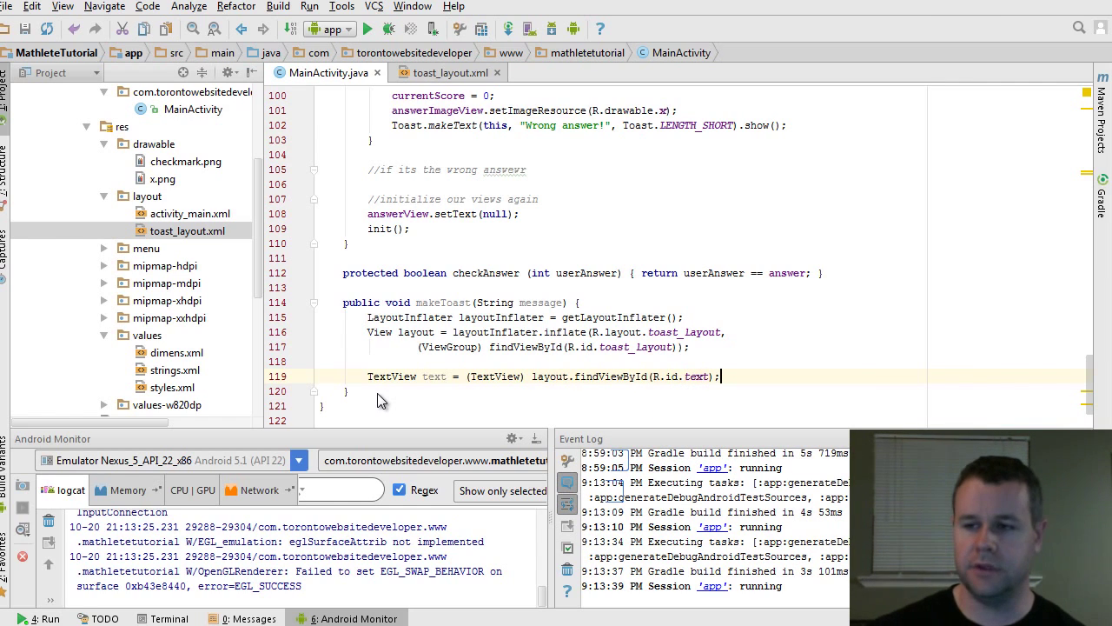
pyautogui.write('tex')
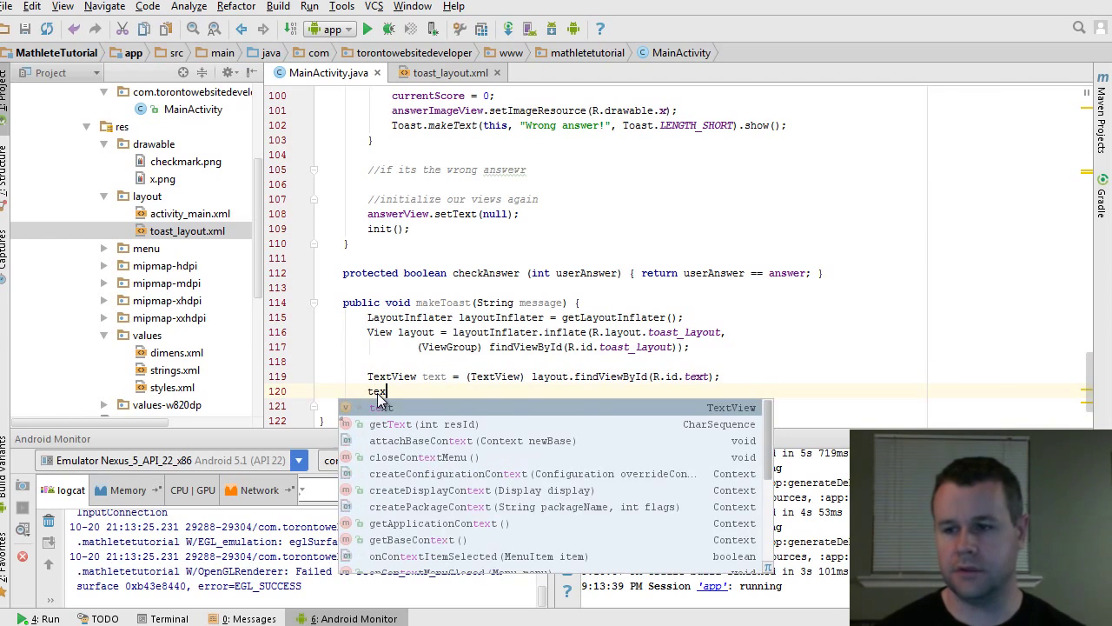
pyautogui.write('.setText(message);')
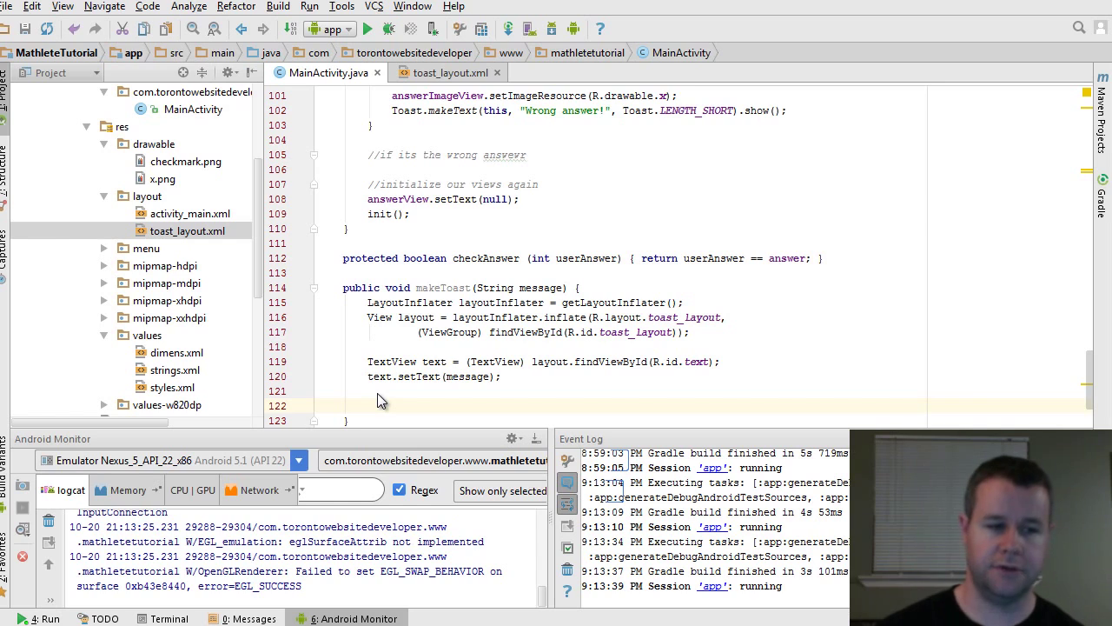
pyautogui.write('Toast toast')
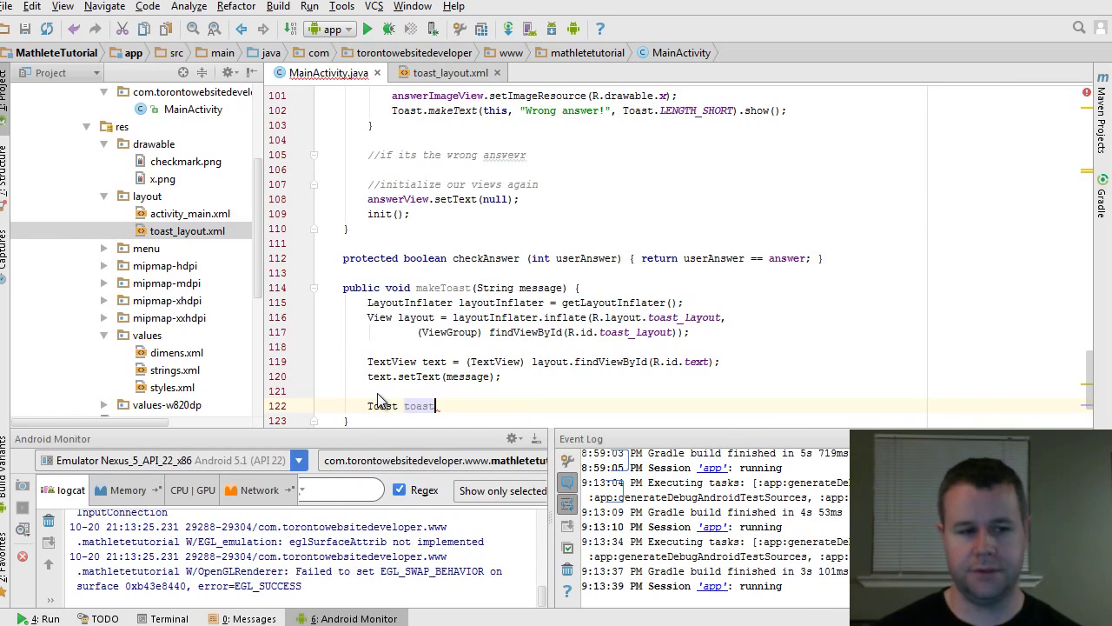
# - Create a new Toast named toast with new Toast(this) in makeToast
pyautogui.write('= new Toast(this')
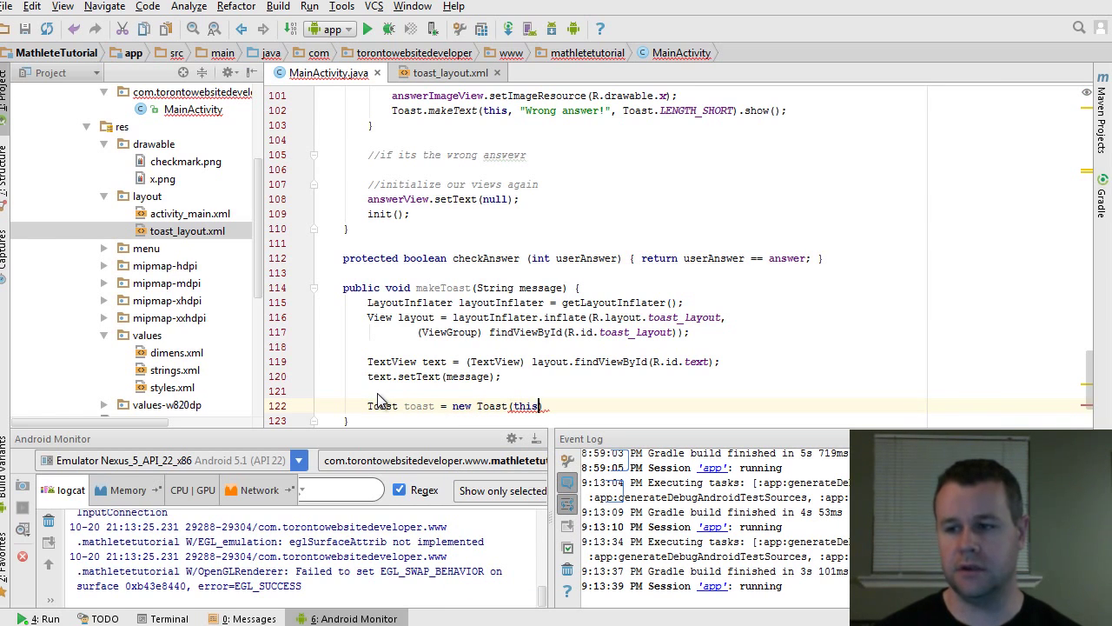
pyautogui.write(');')
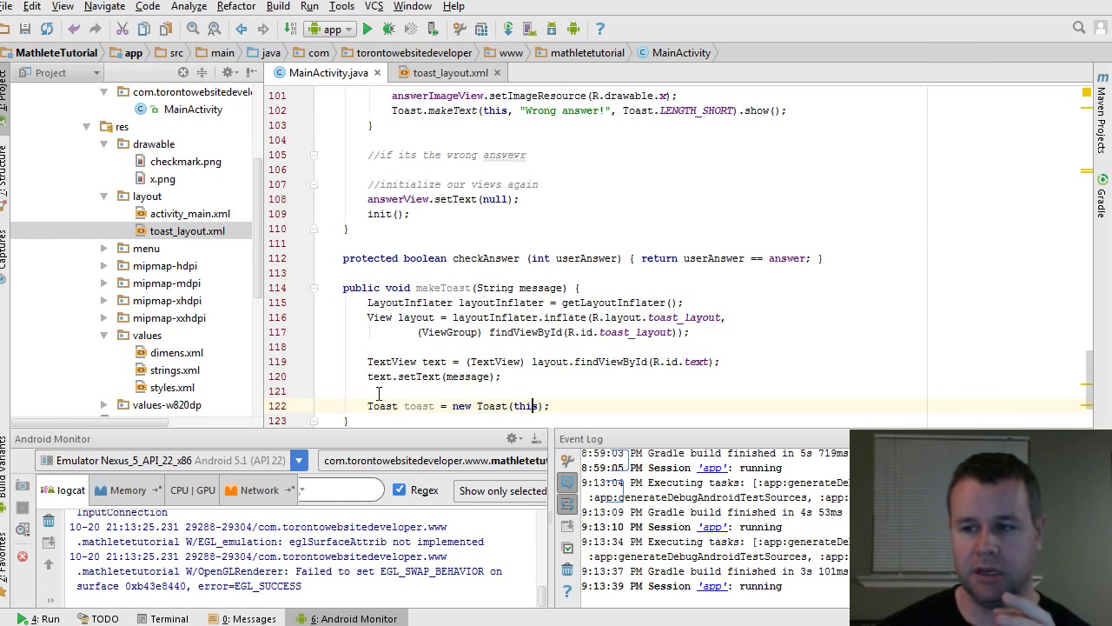
pyautogui.write('get')
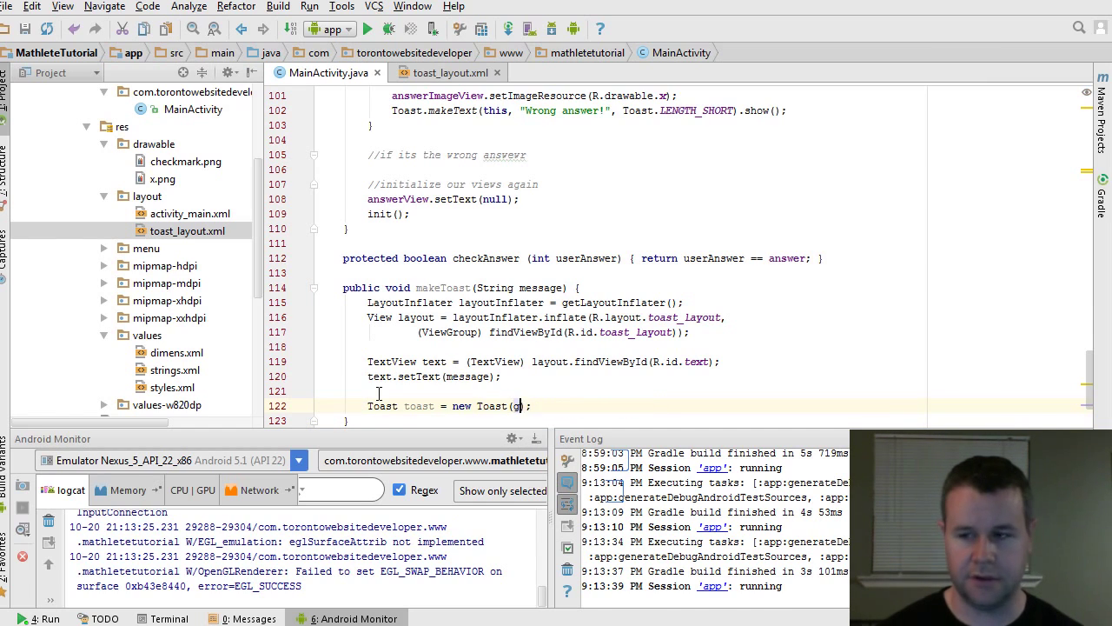
pyautogui.write('this);')
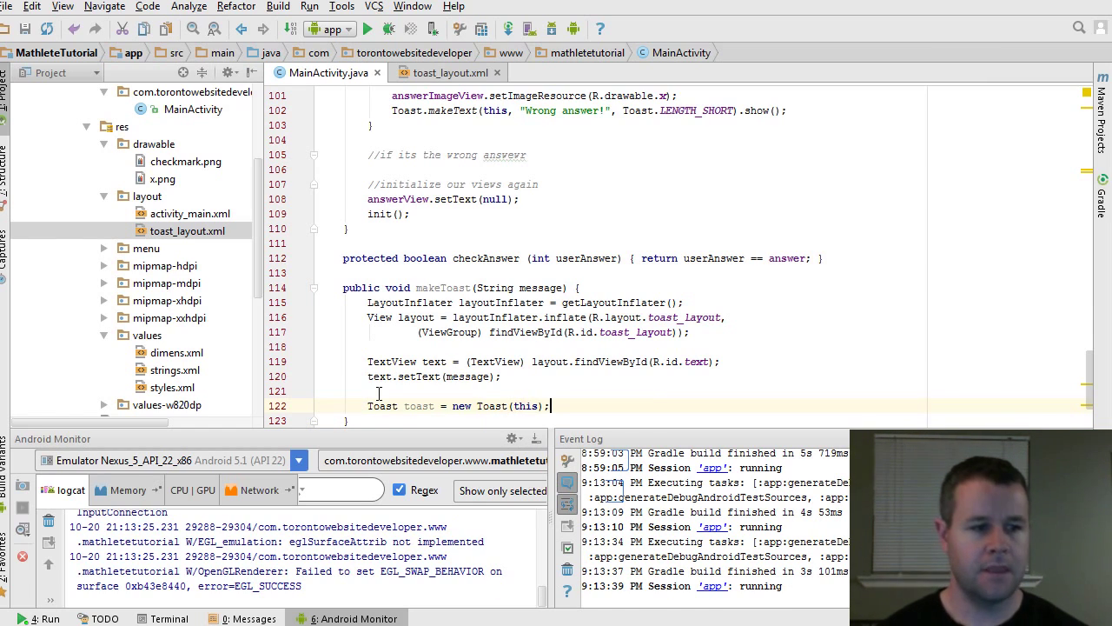
# - Set the toast's gravity to Gravity.CENTER_VERTICAL with 0, 0 offsets
pyautogui.write('toast.setGravity();')
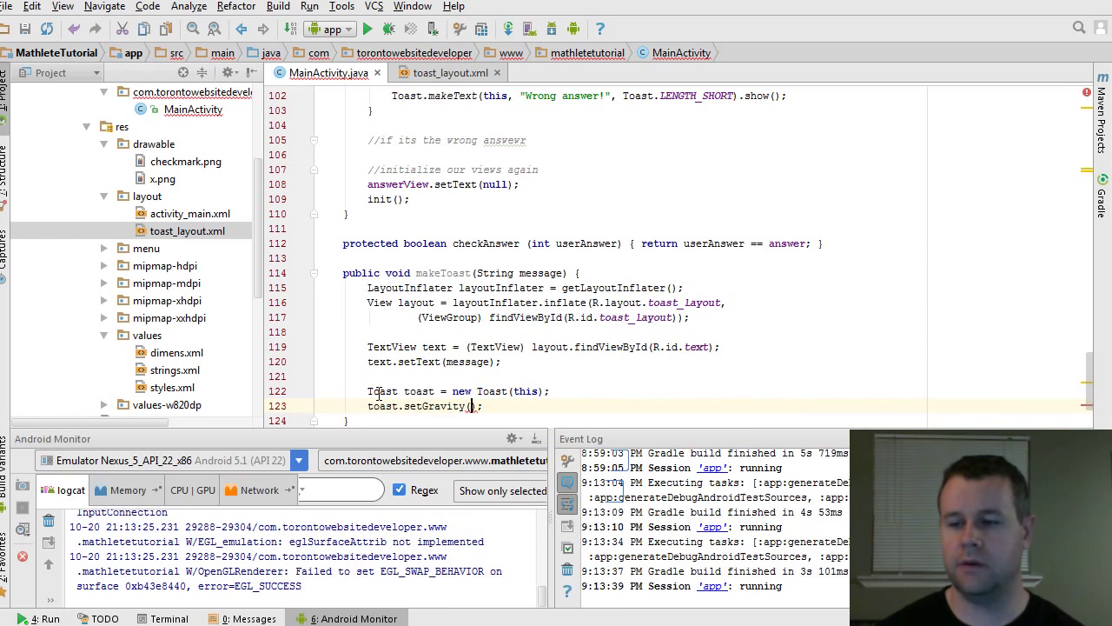
pyautogui.write('G')
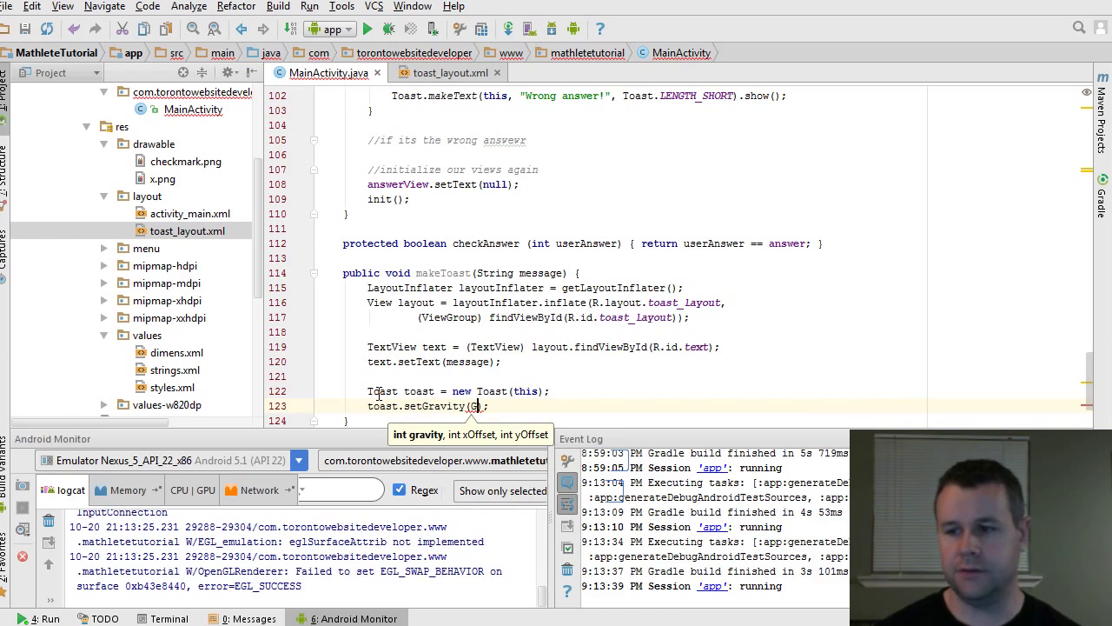
pyautogui.write('Gravity.')
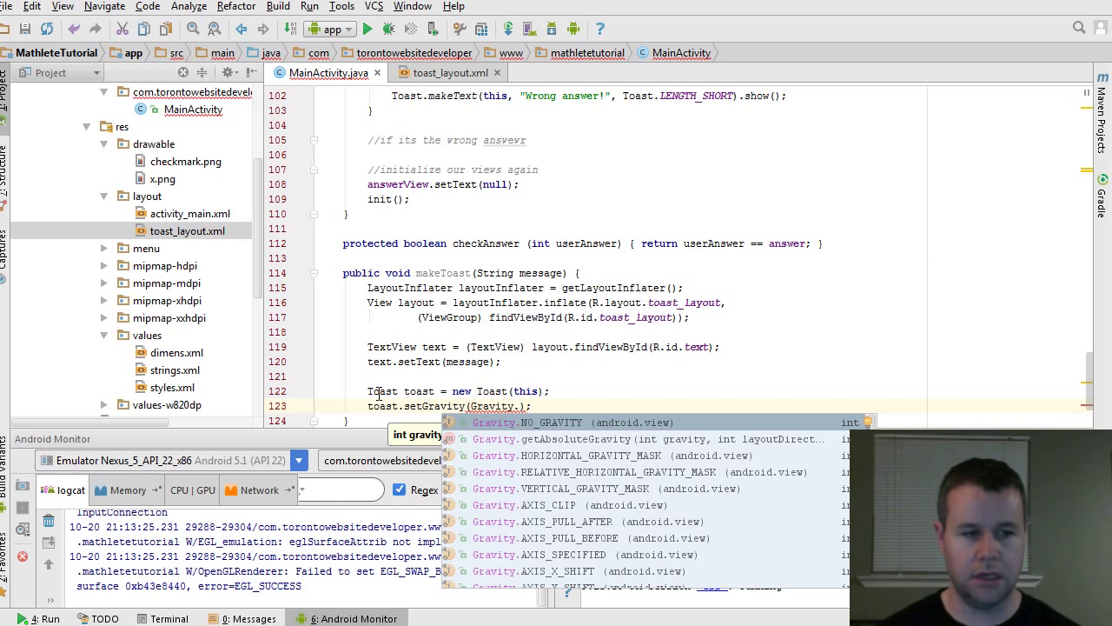
pyautogui.write('Cen')
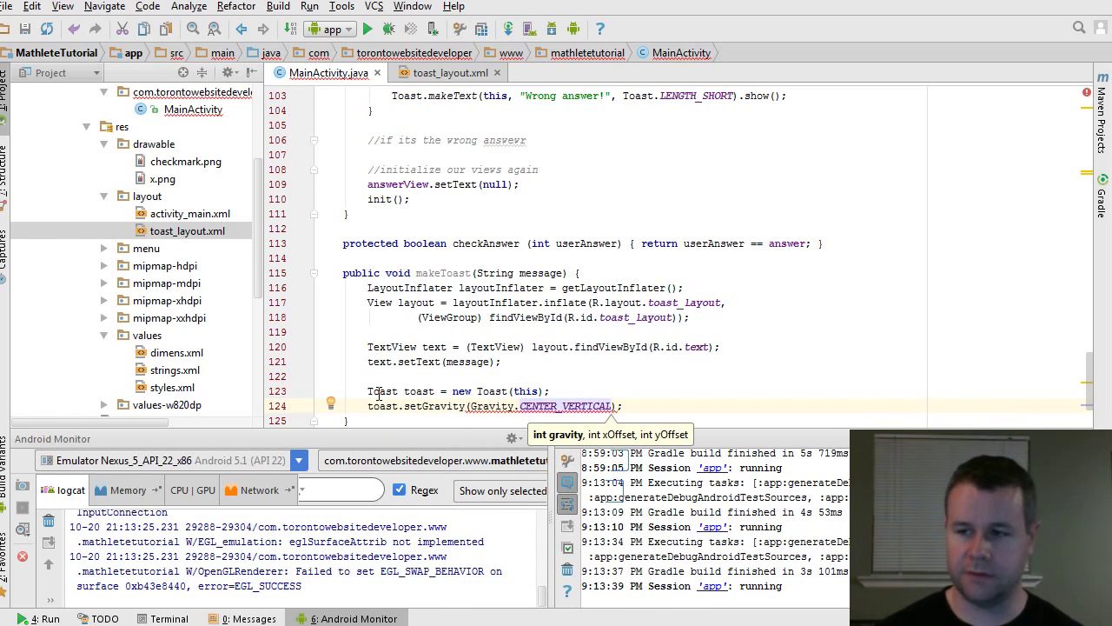
pyautogui.write(',')
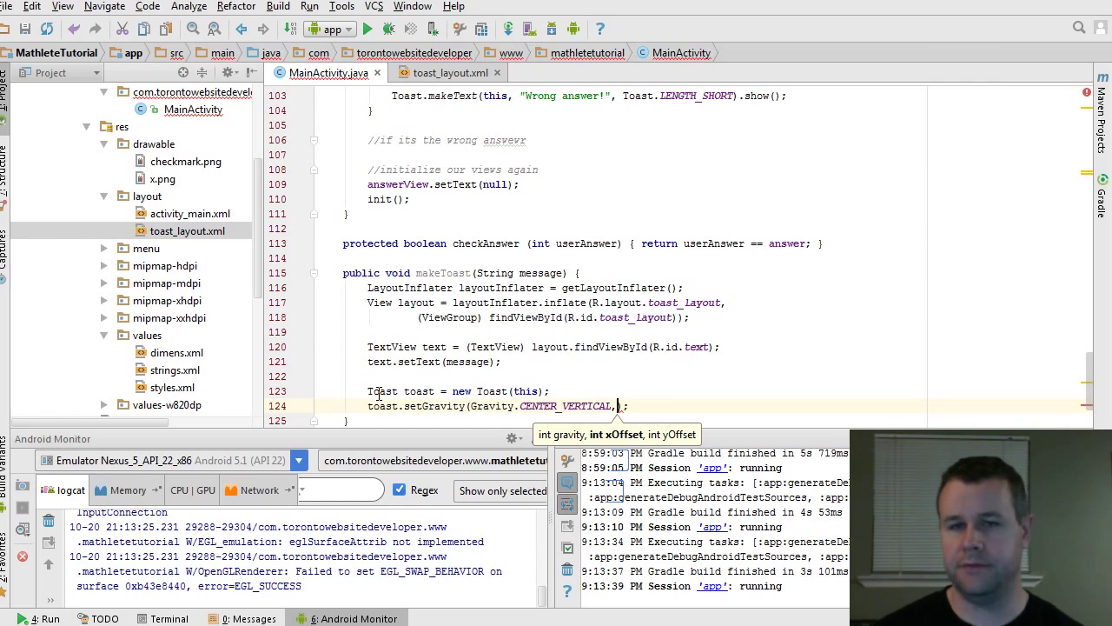
pyautogui.write('0')
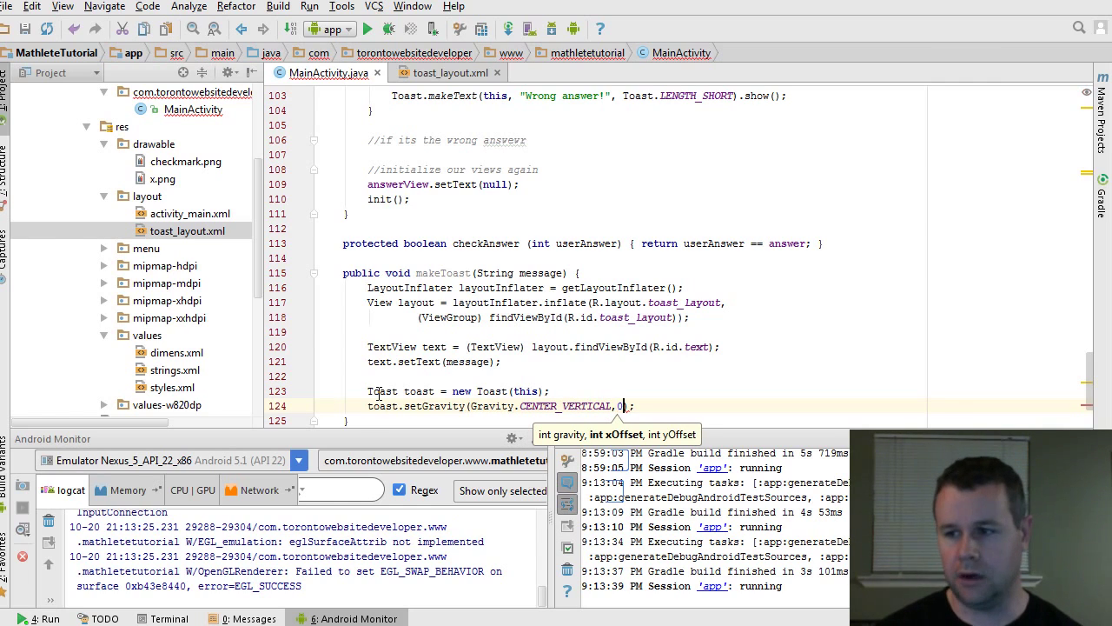
pyautogui.write(',0')
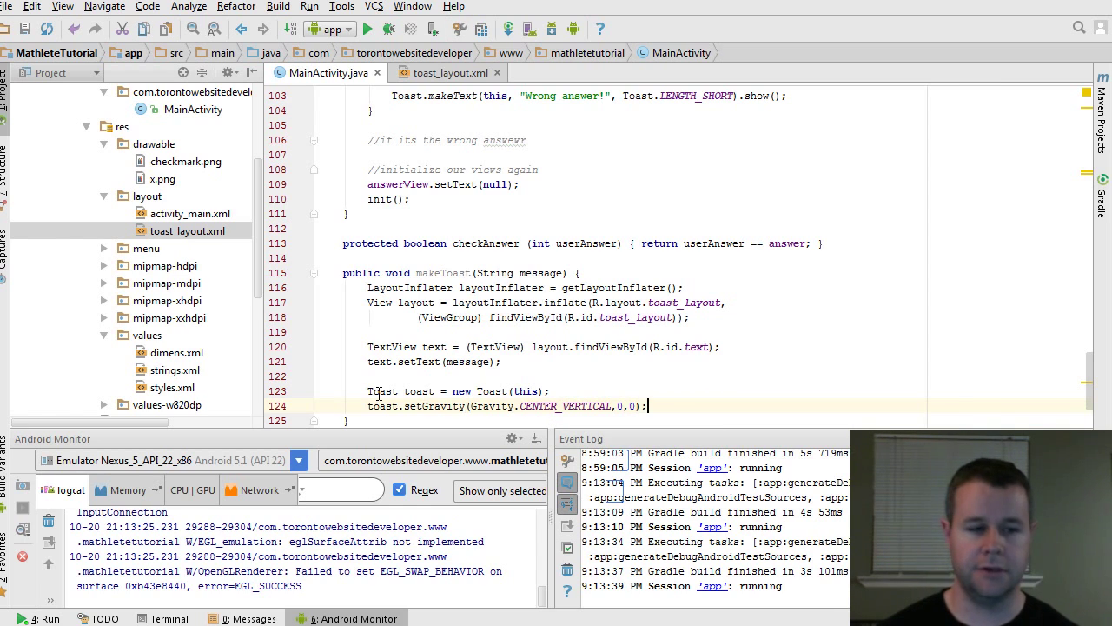
# - Give the toast LENGTH_SHORT duration and the inflated layout, show it, and run the app
pyautogui.write('toast')
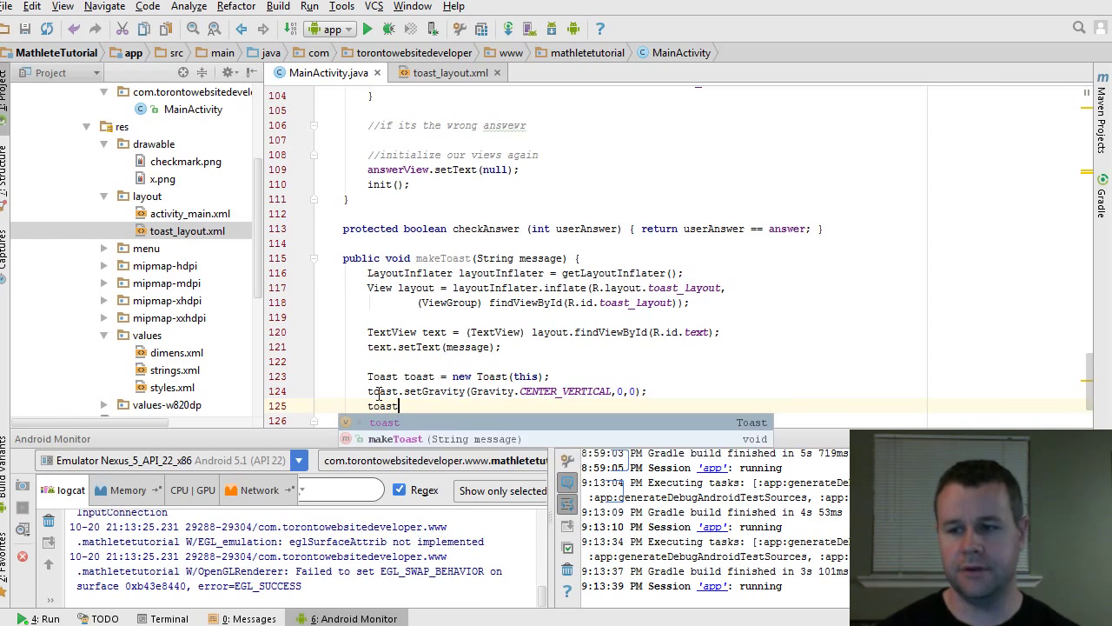
pyautogui.write('.setDuration();')
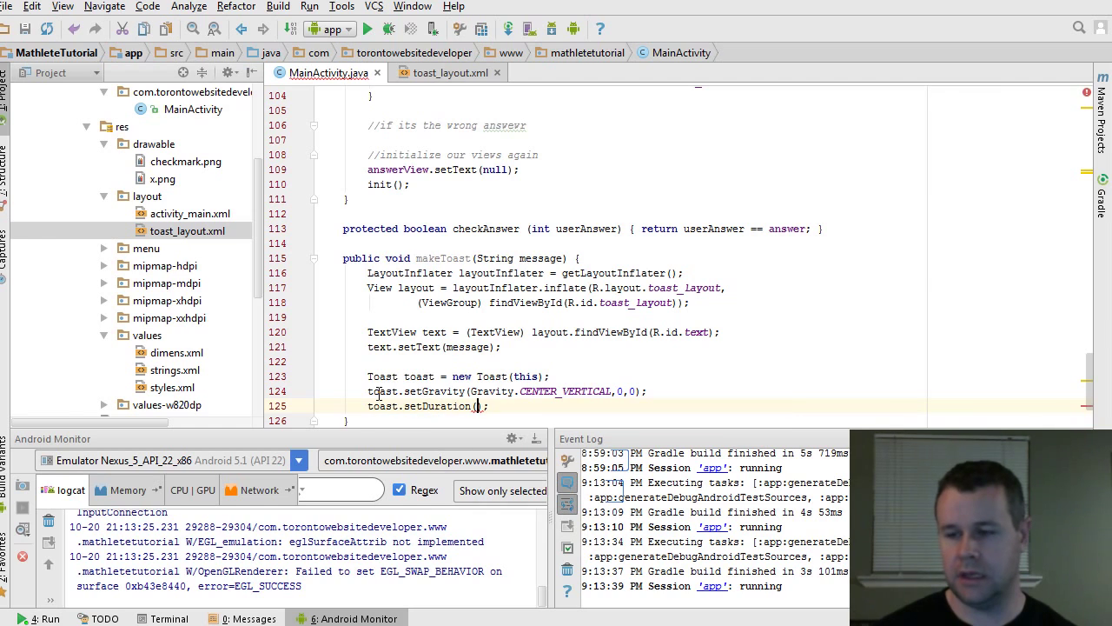
pyautogui.write('Toast.LENGTH_SHORT')
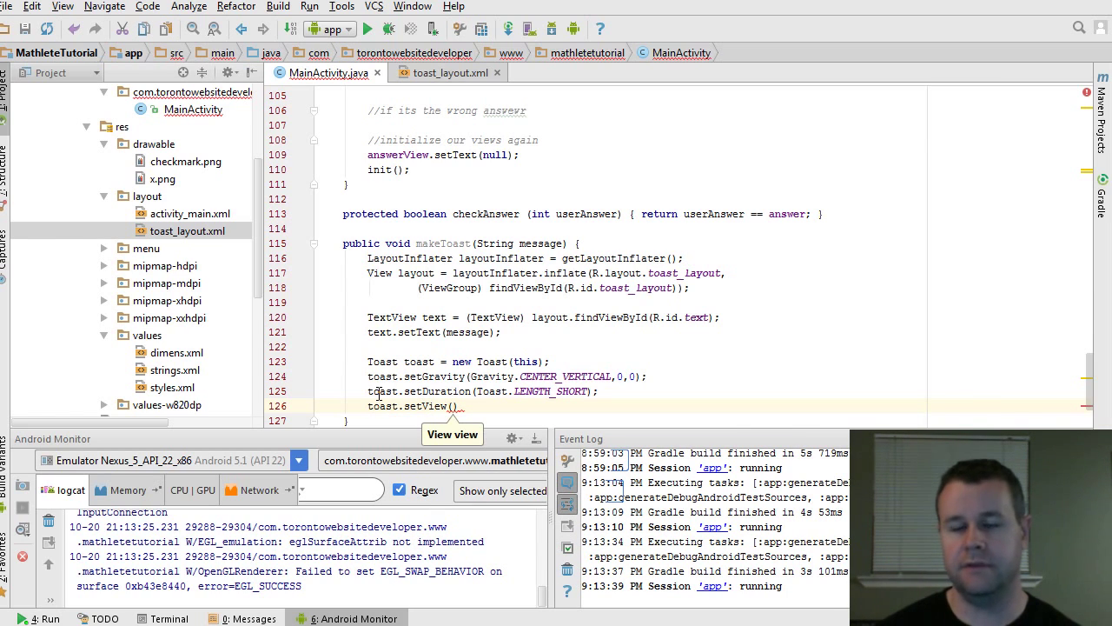
pyautogui.write('layout')
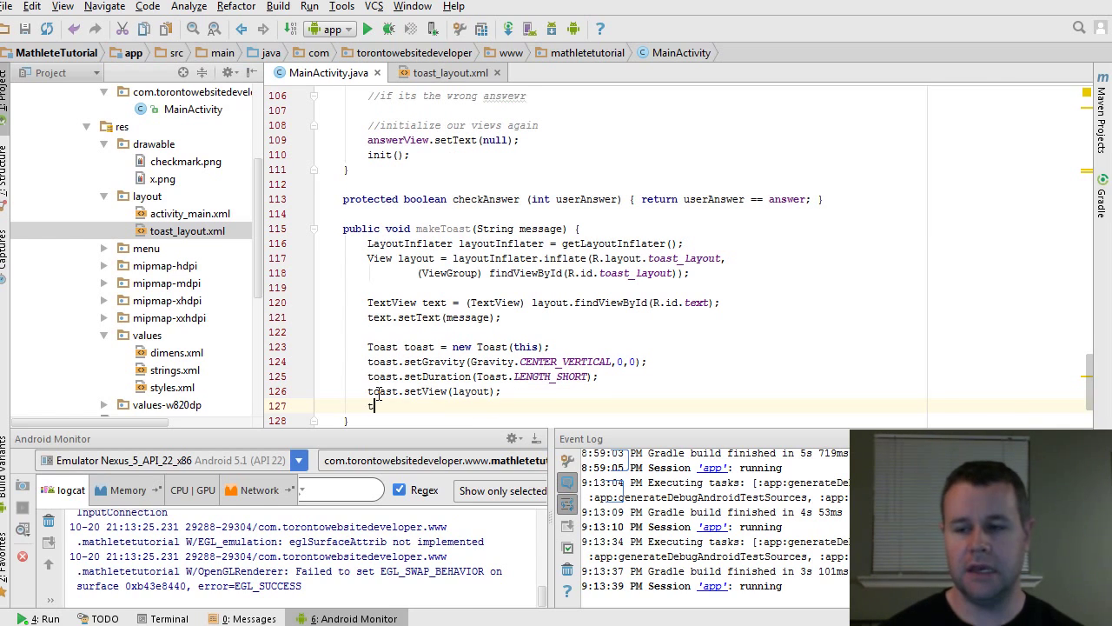
pyautogui.write('oast.show();')
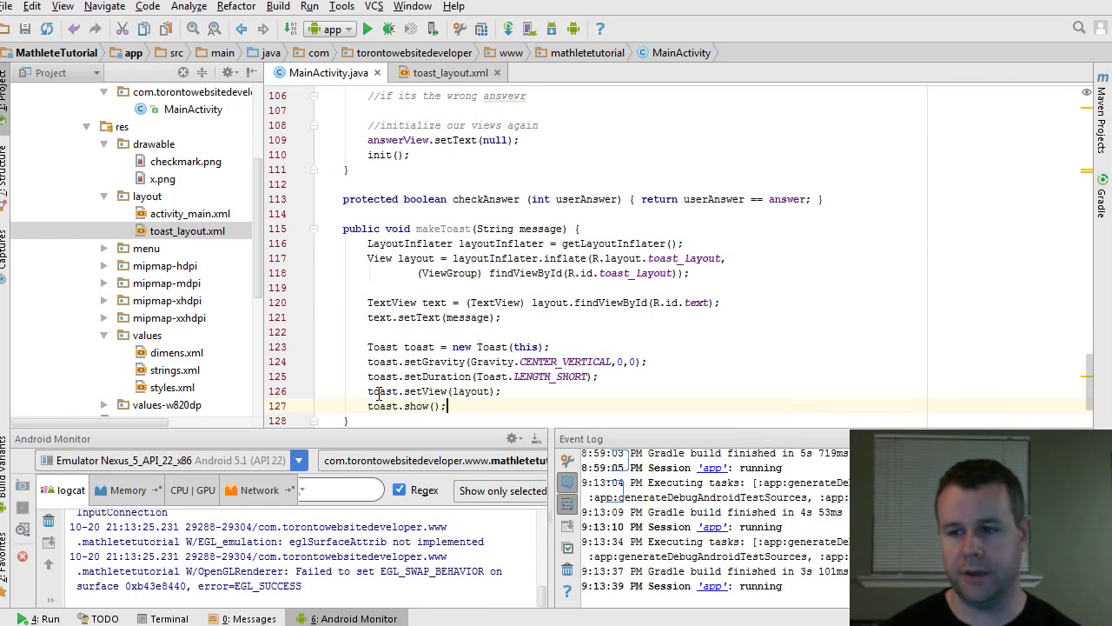
pyautogui.click(367, 27)
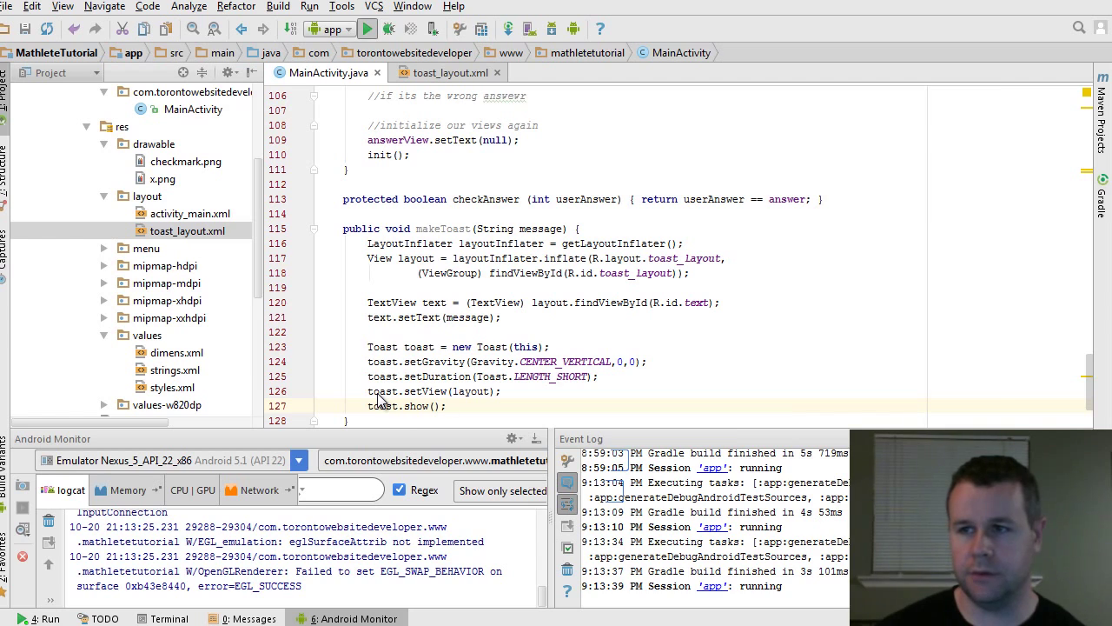
# - Replace reinit's plain toasts with makeToast("That's Right!") and makeToast("Wrong answer.")
pyautogui.scroll(3)
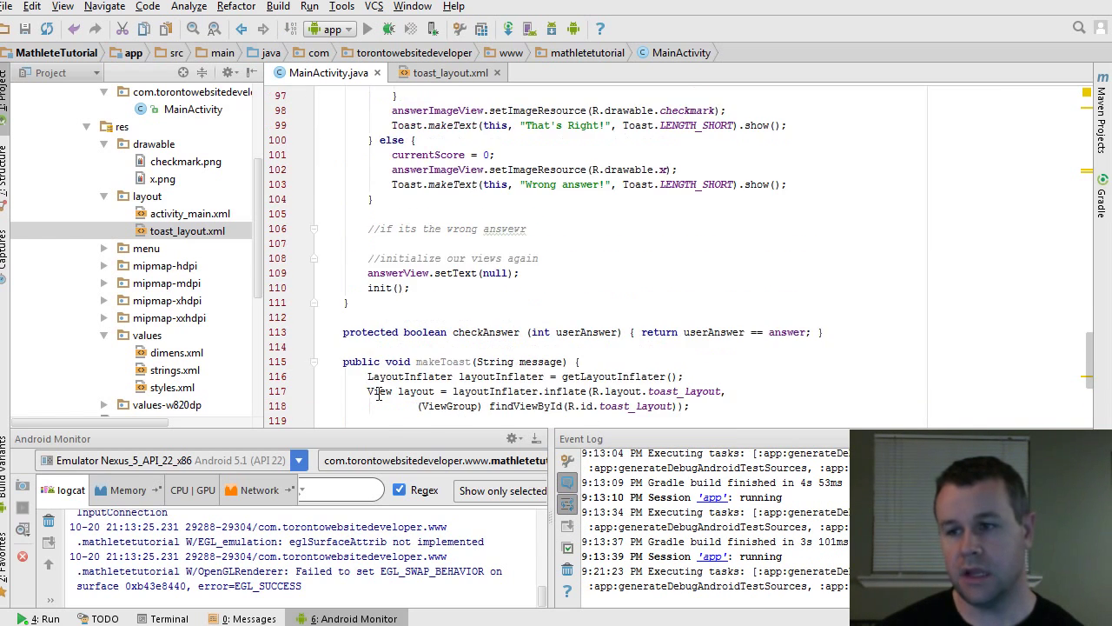
pyautogui.scroll(3)
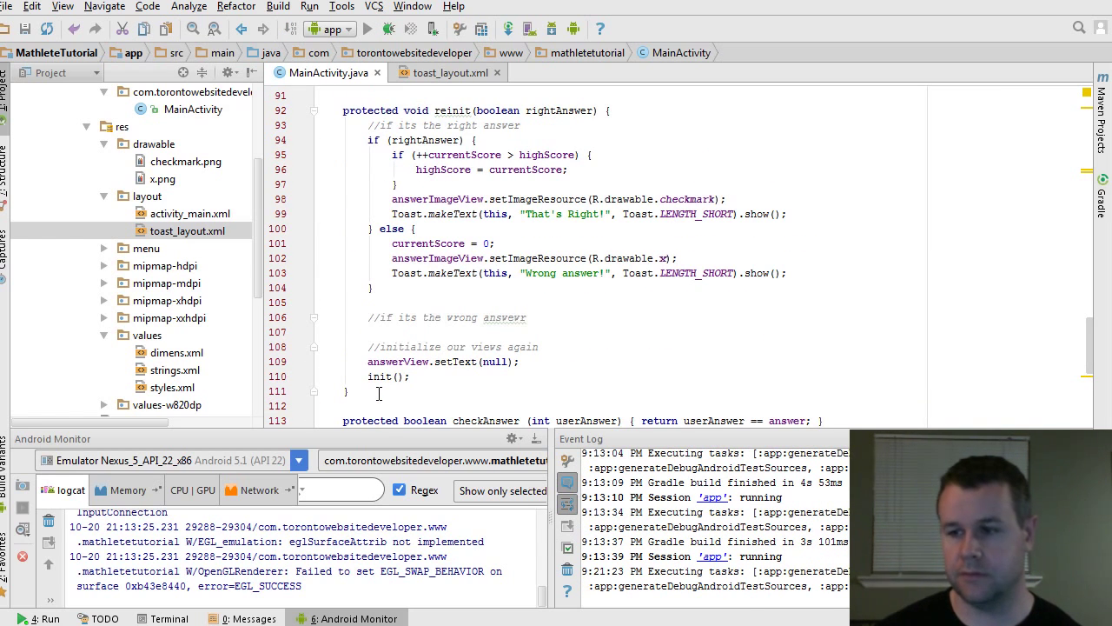
pyautogui.click(363, 29)
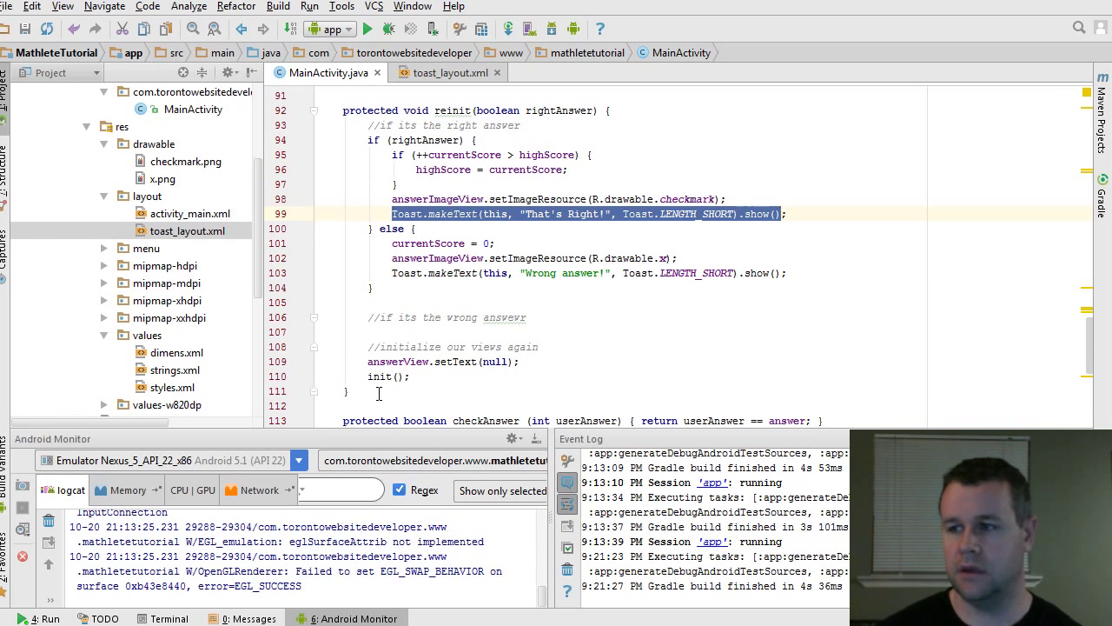
pyautogui.doubleClick(565, 214)
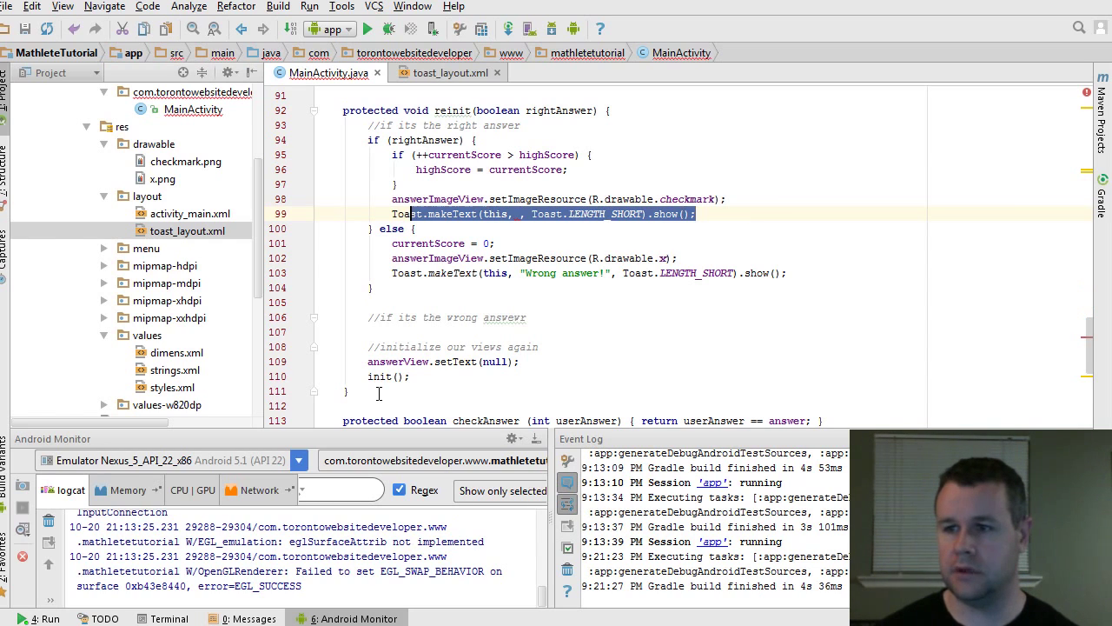
pyautogui.write('get')
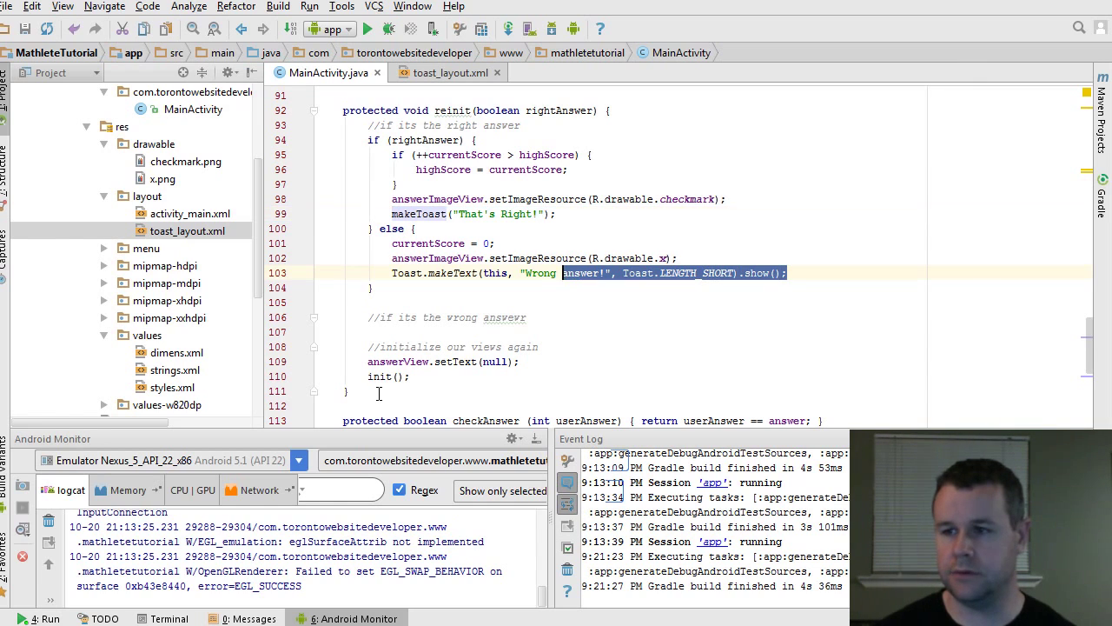
pyautogui.write('makeToast("Wrong answer.");')
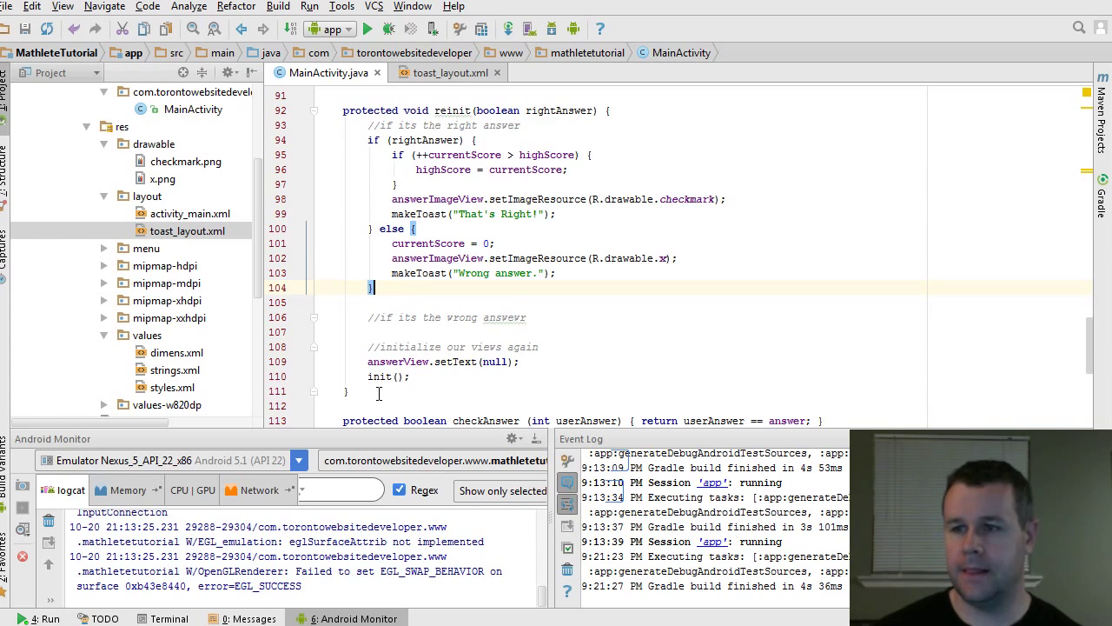
pyautogui.scroll(-3)
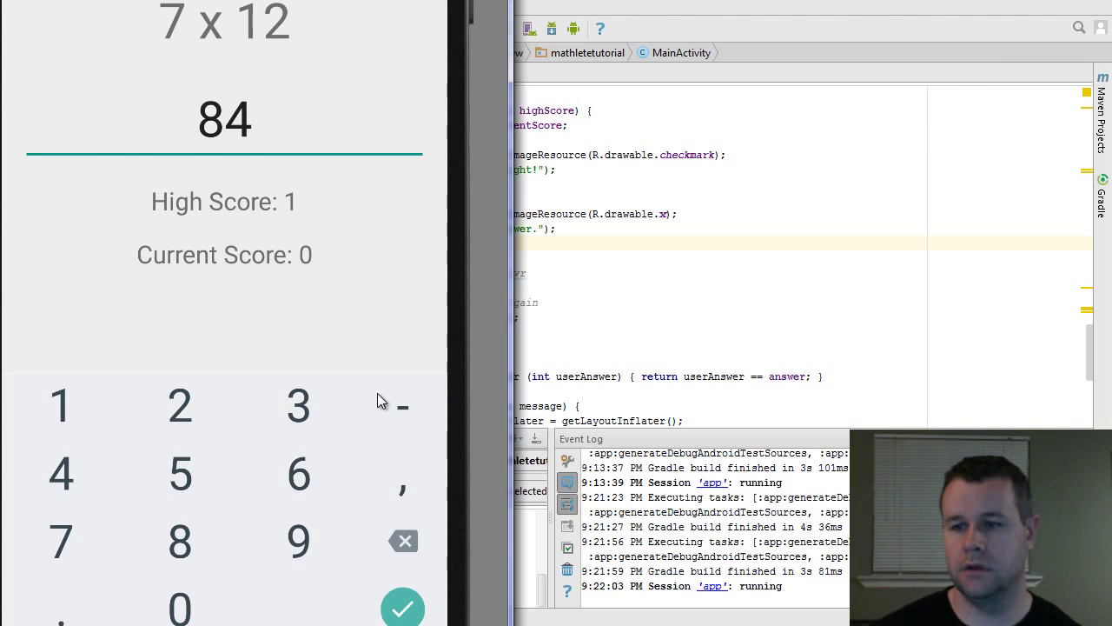
# - Submit 84 as the answer to 7 x 12 to show the checkmark toast
pyautogui.click(403, 606)
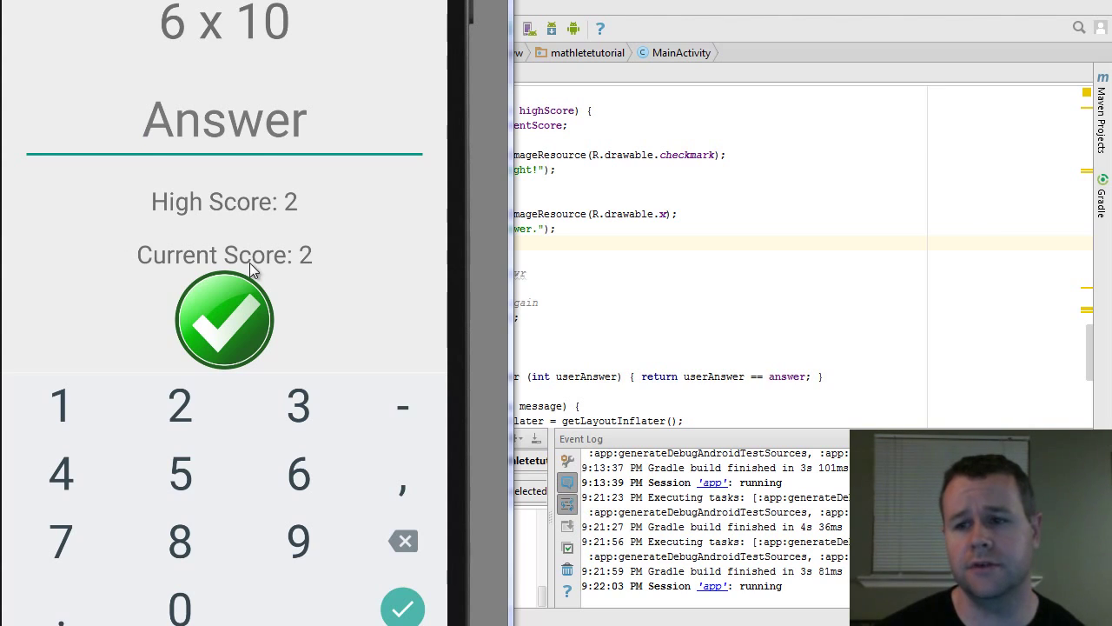
pyautogui.moveTo(217, 335)
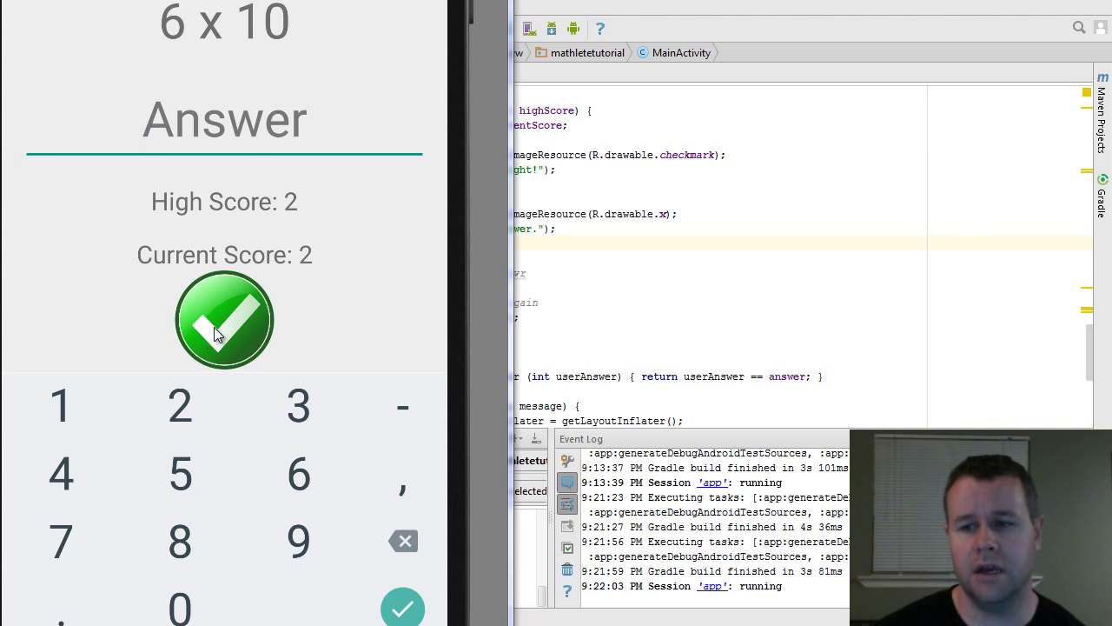
pyautogui.moveTo(215, 339)
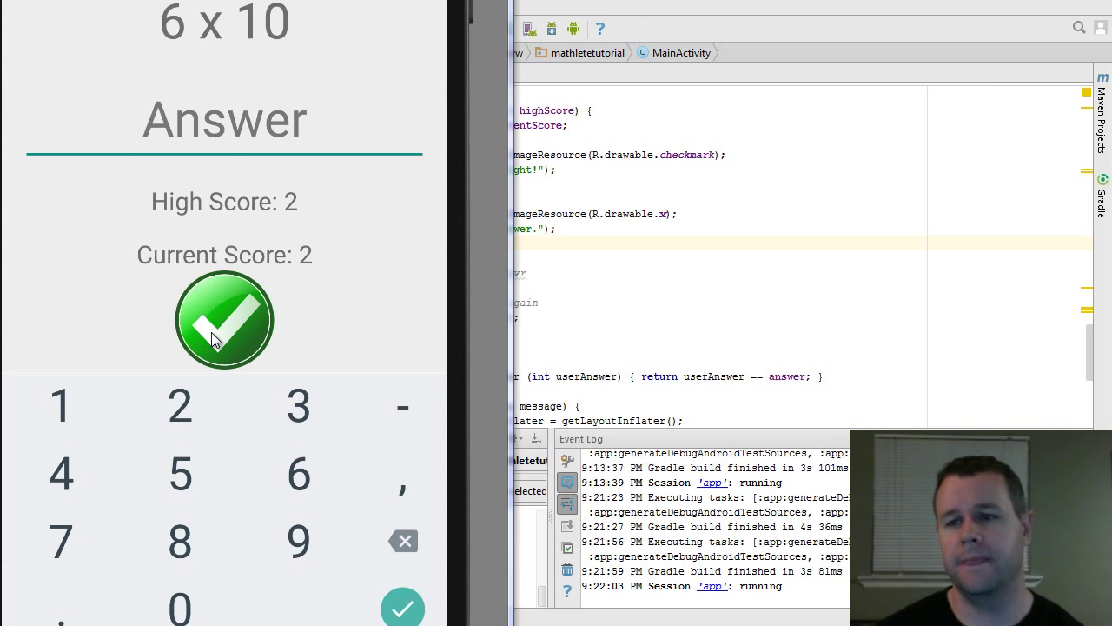